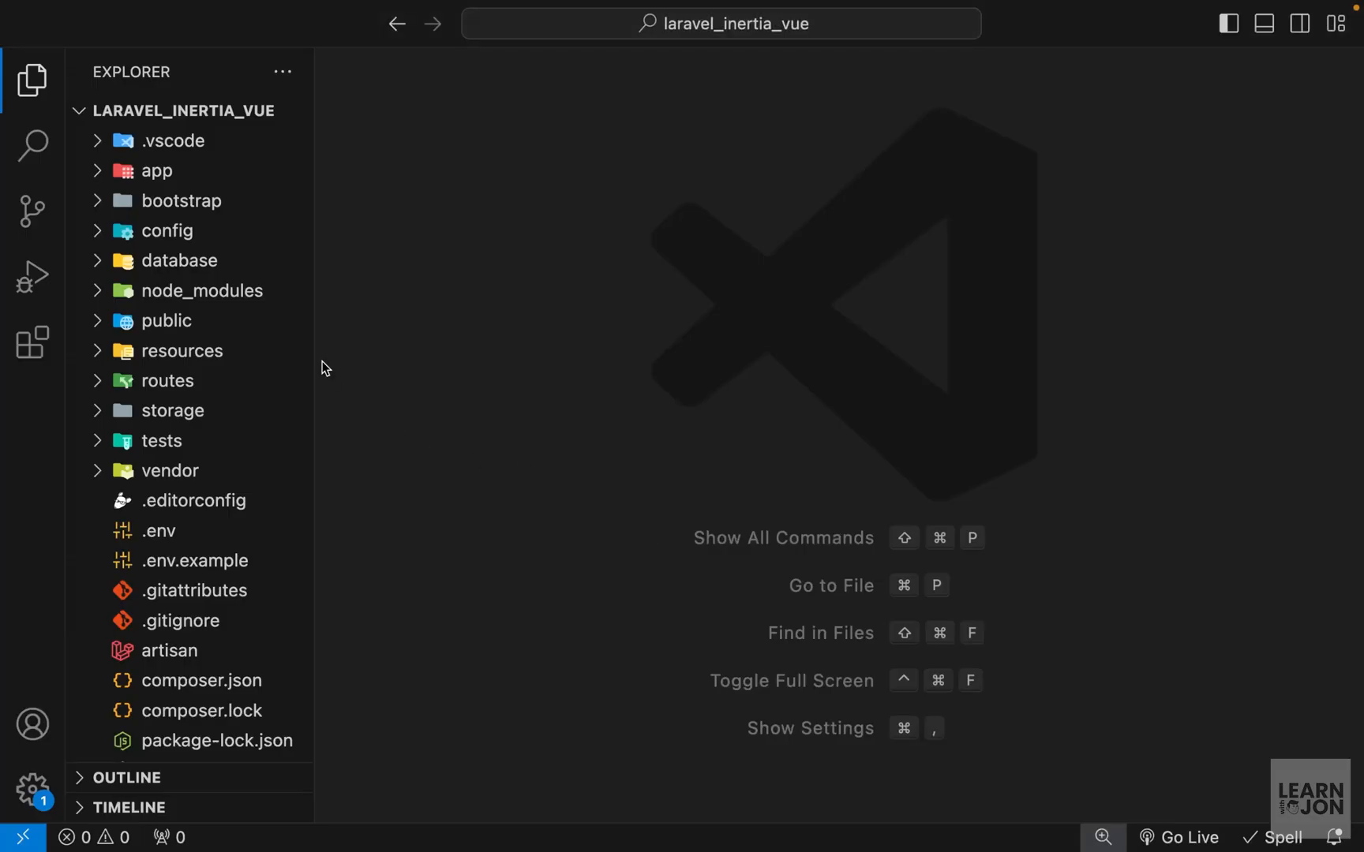
- Open resources/css/app.css to review its styles, then browse to the Layouts demo.vue file
type("app")
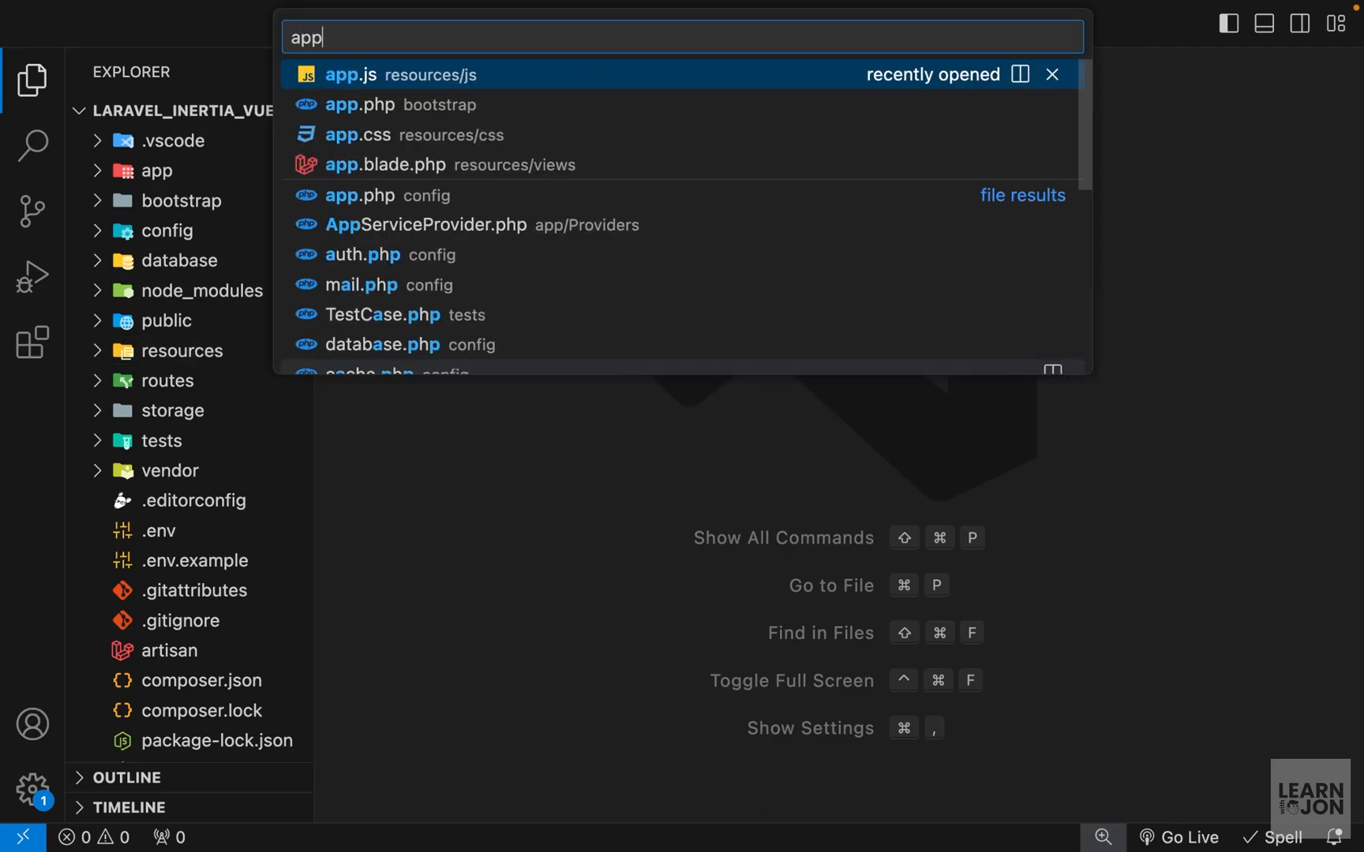
left_click(357, 135)
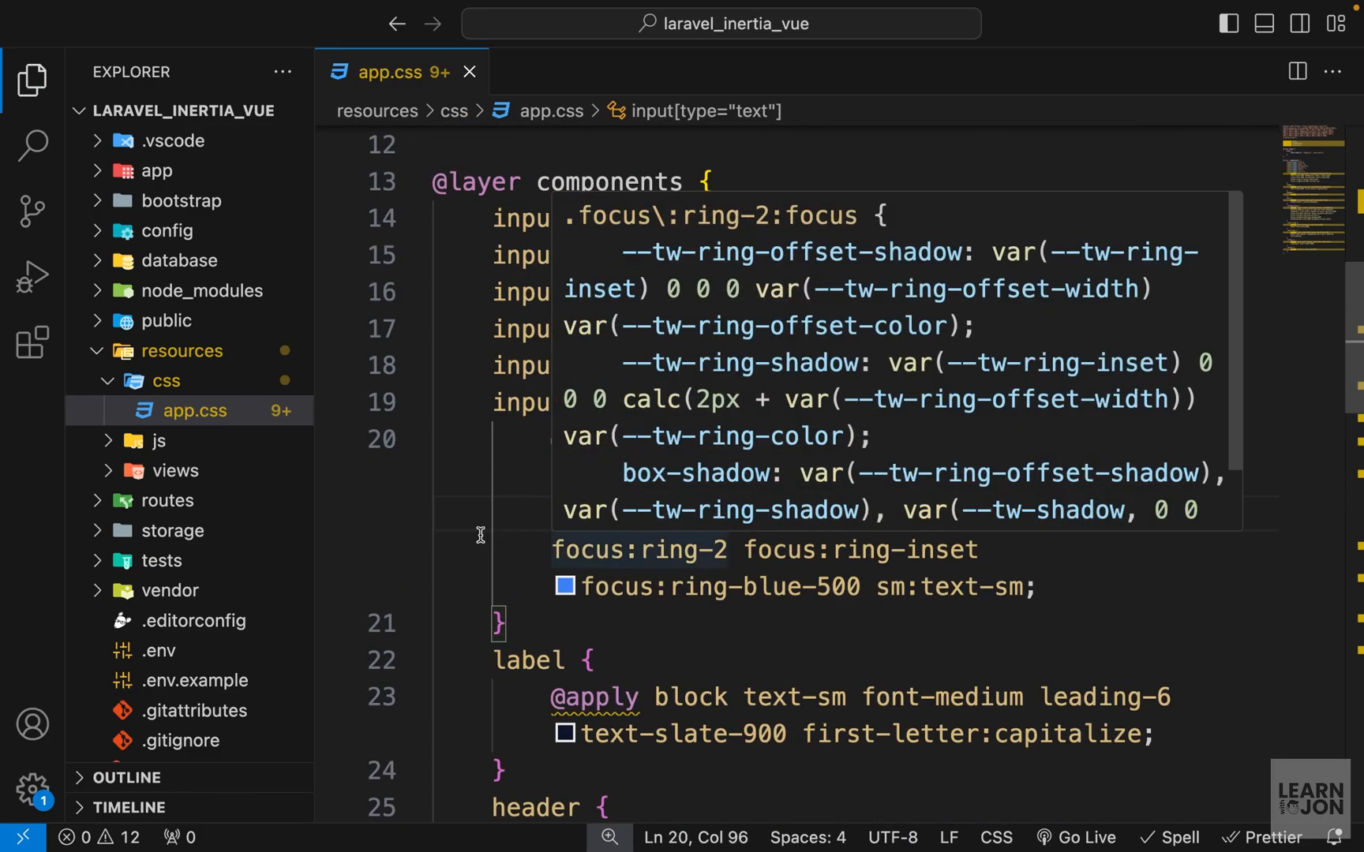
left_click(468, 71)
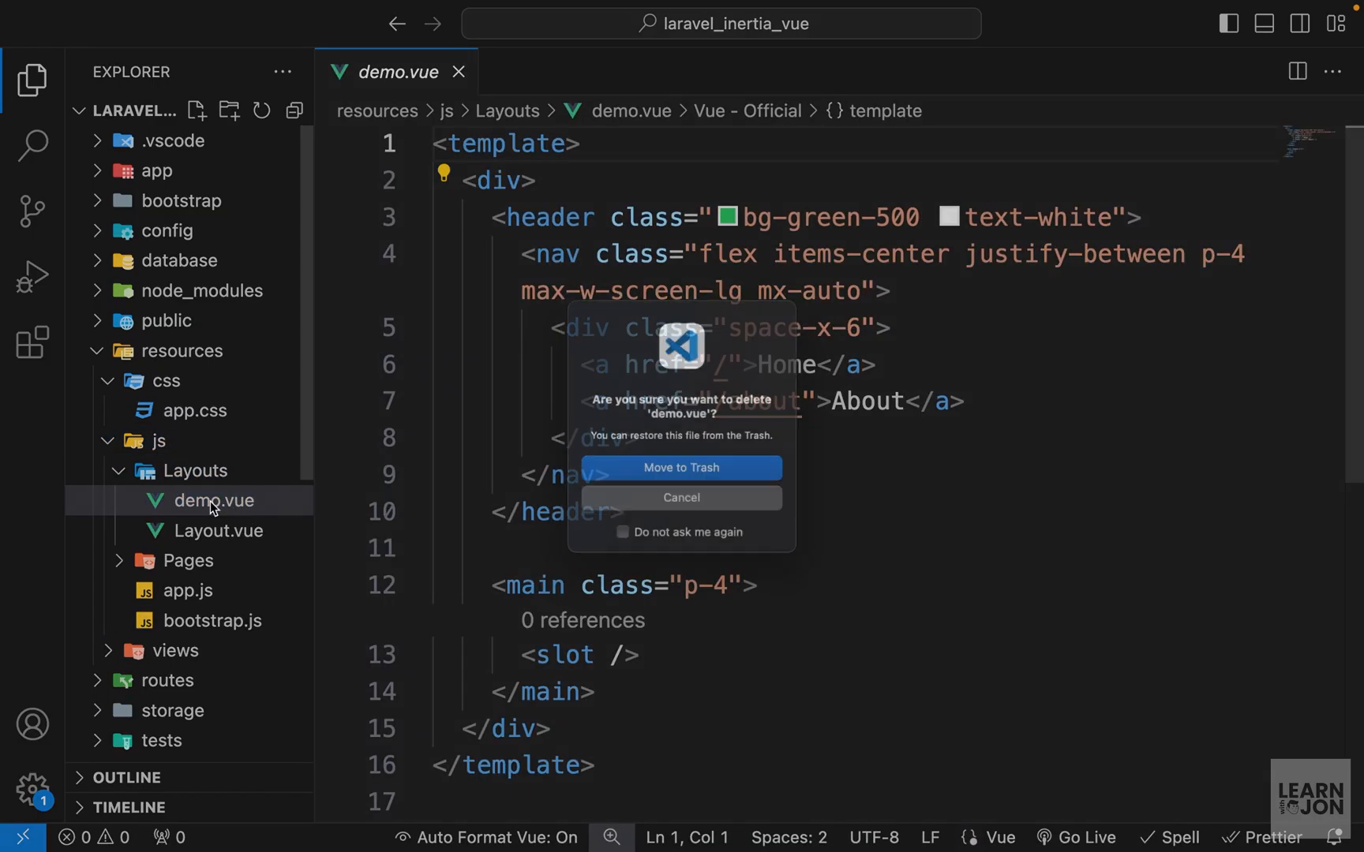
- Delete demo.vue and About.vue, and strip the nav classes in Layout.vue
left_click(679, 467)
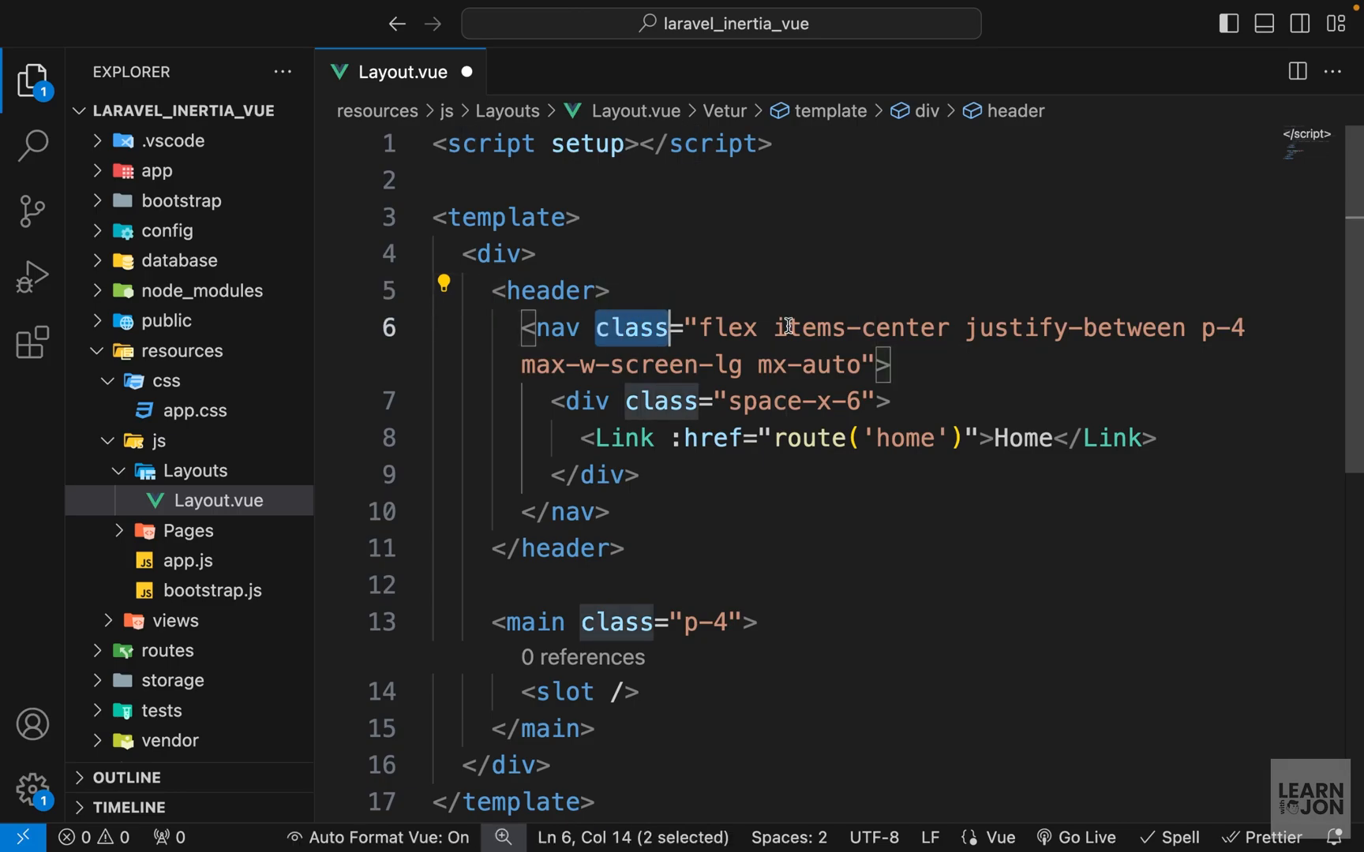
type("class=\"nav-link")
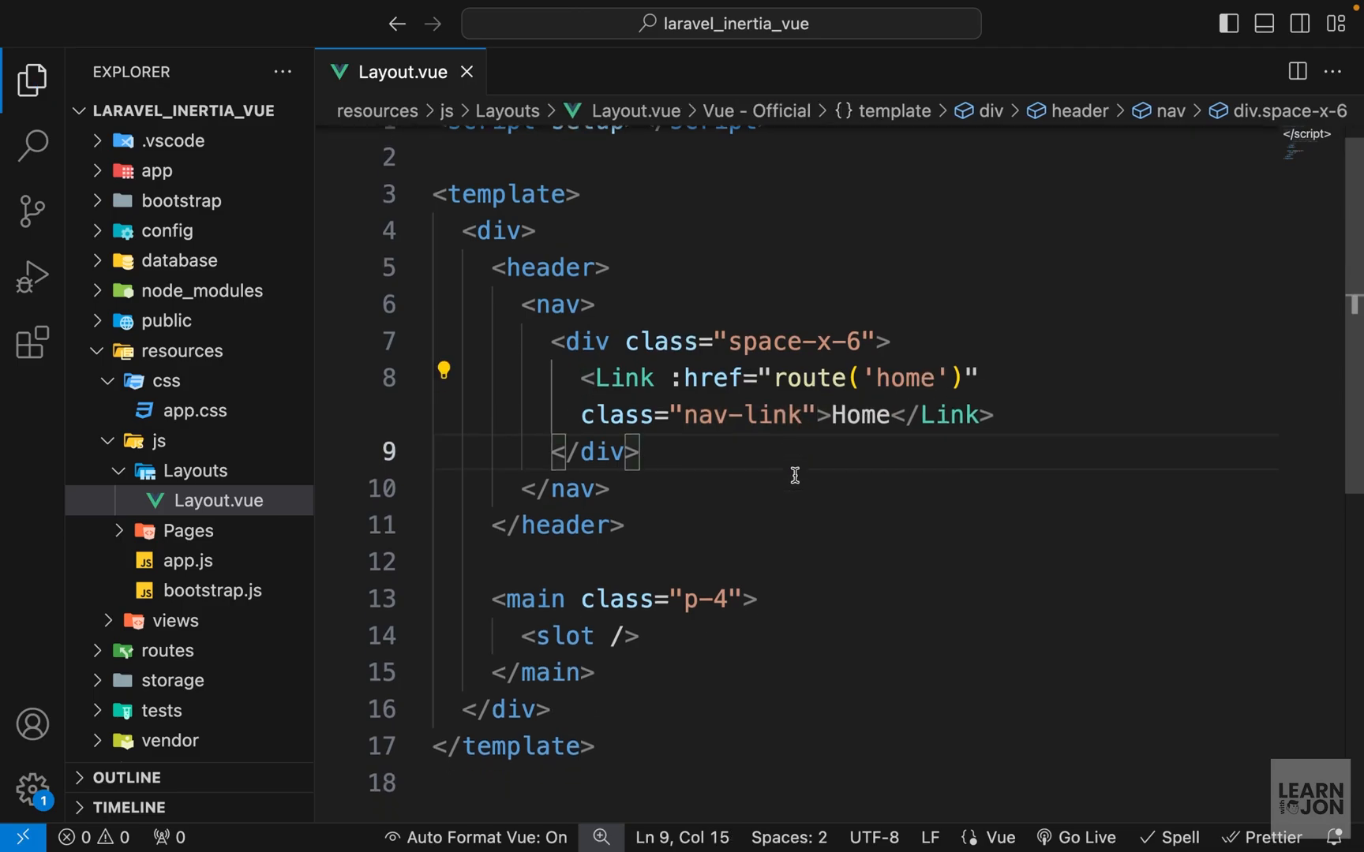
left_click(495, 548)
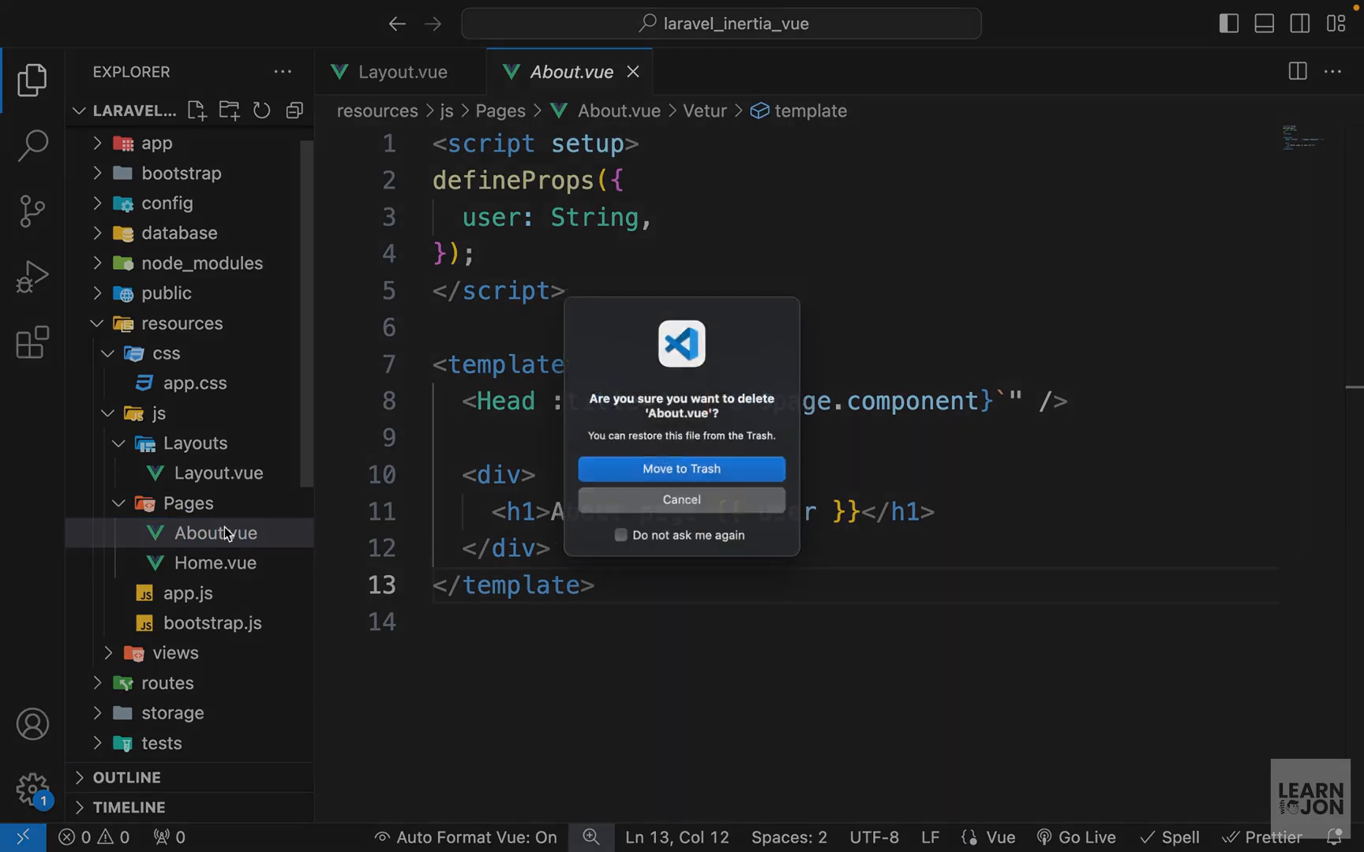
left_click(681, 468)
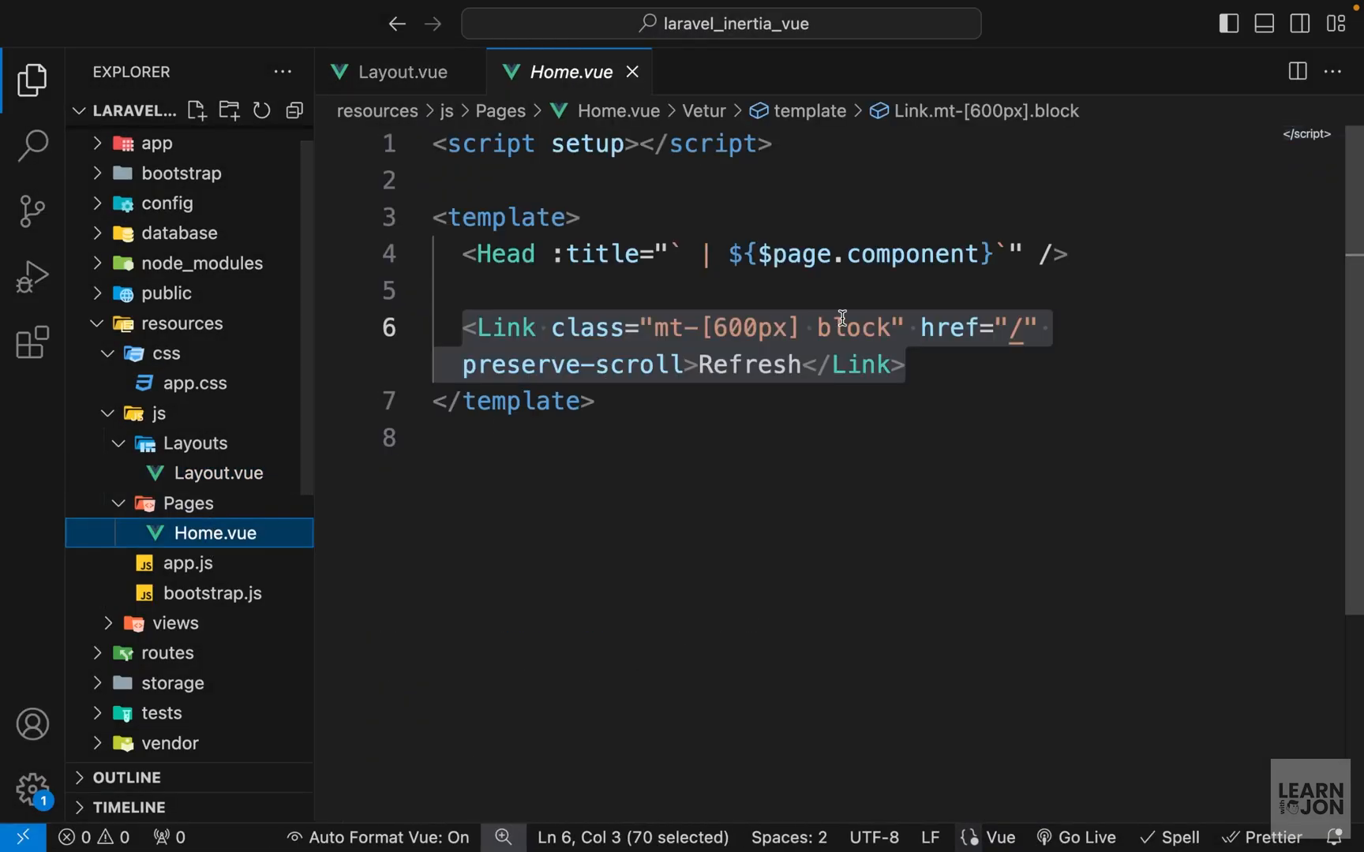
- Replace the Home.vue body with an <h1>Home page</h1> heading
type("<h1></h1>")
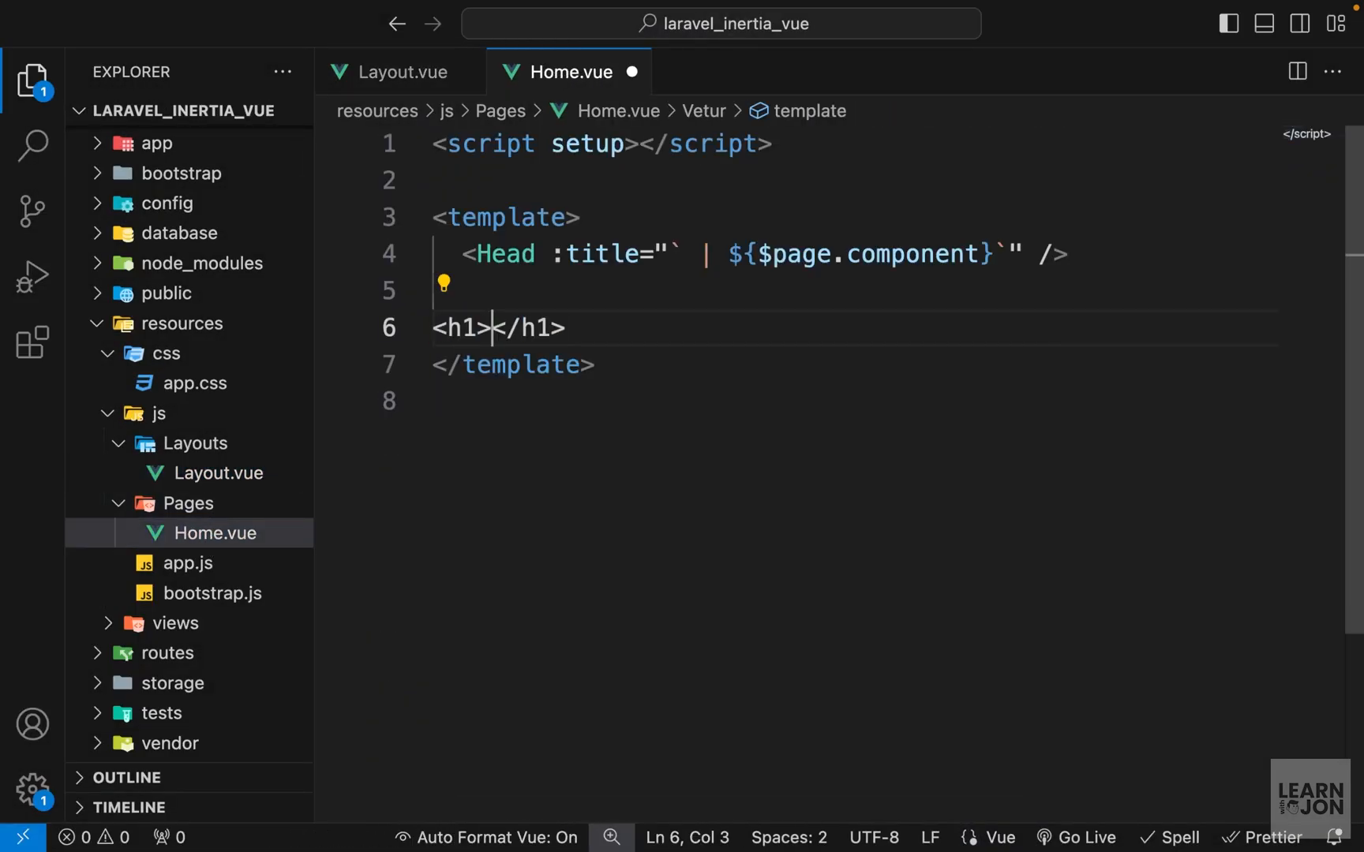
type("Home page")
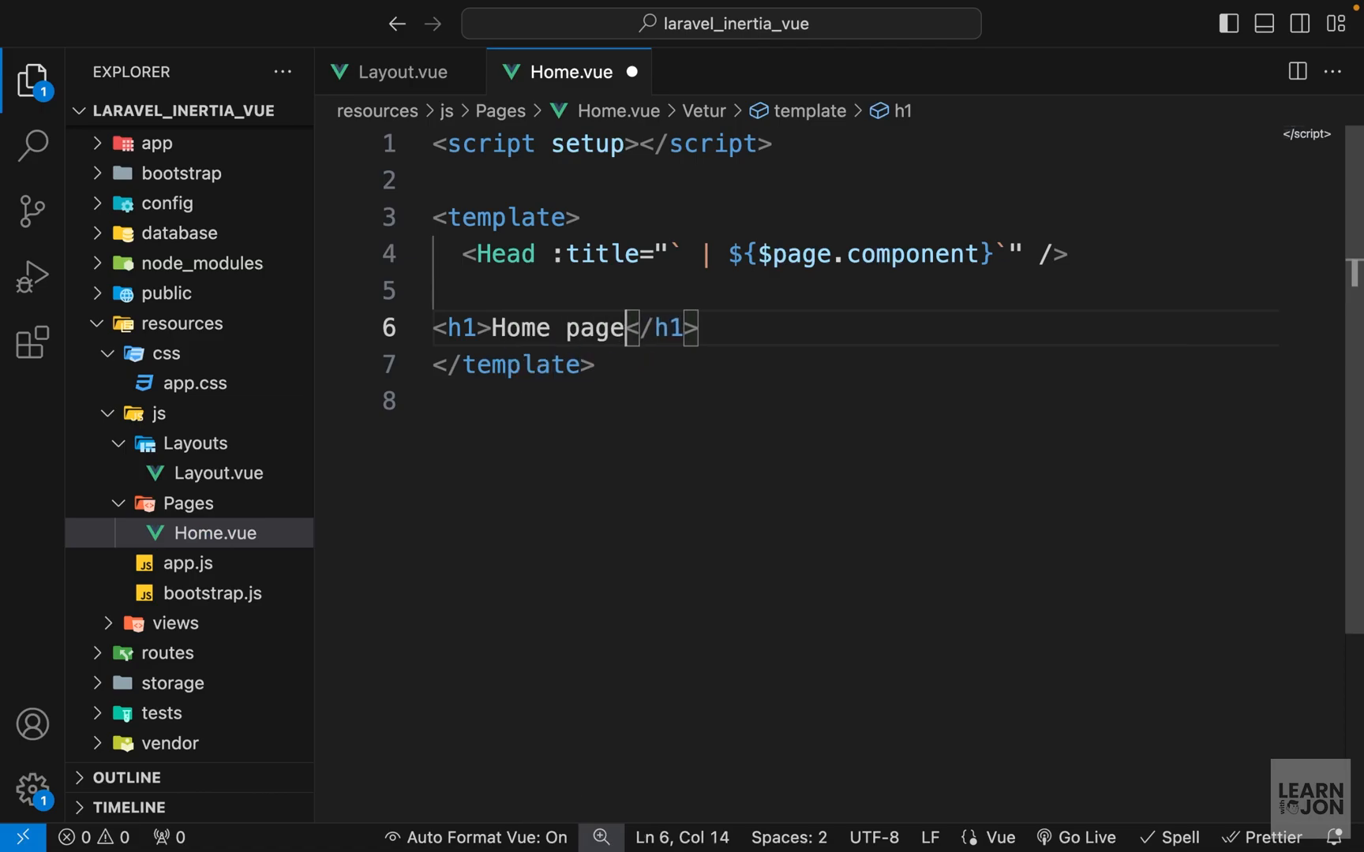
left_click(187, 651)
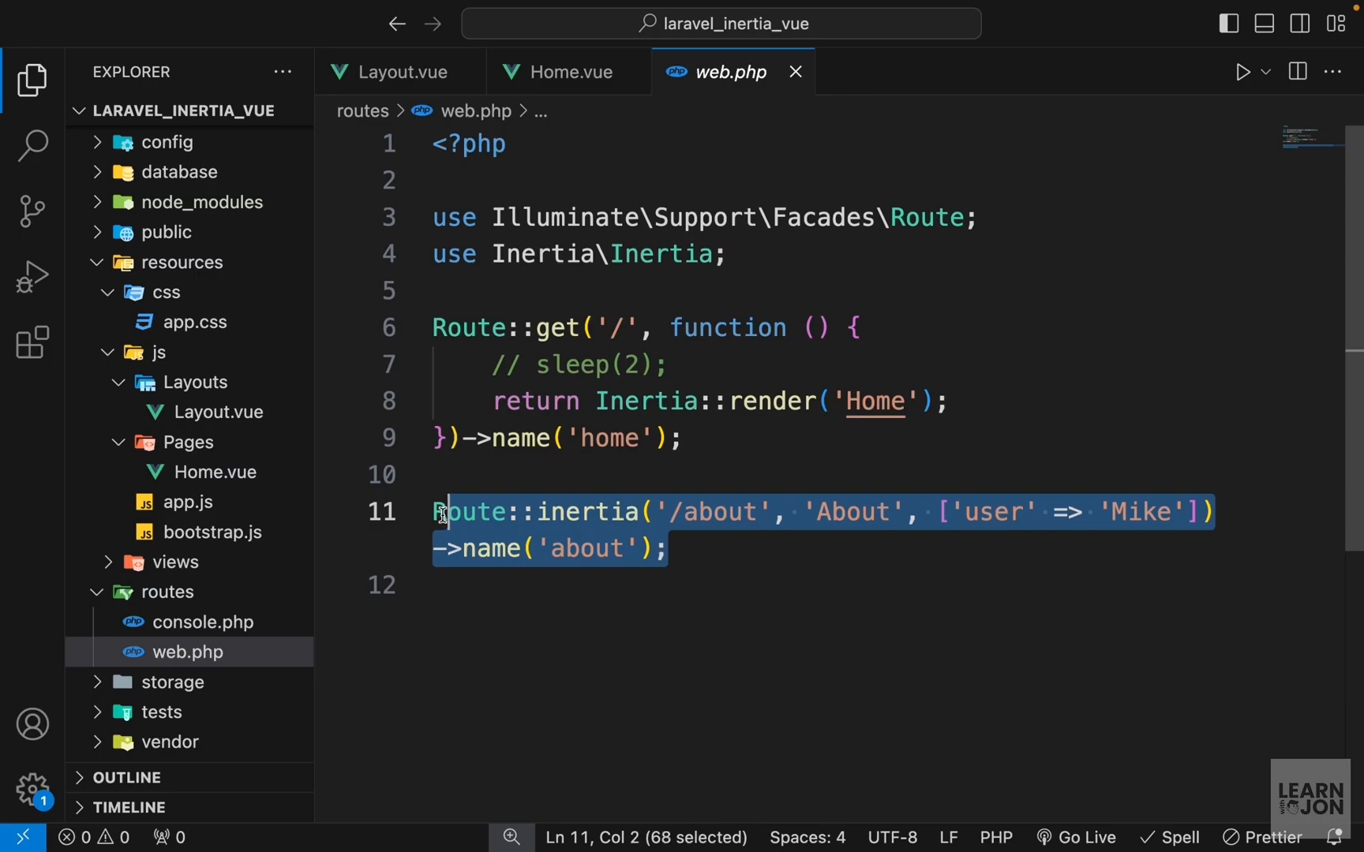
- Delete the About route and make the home route Route::inertia('/', 'Home')->name('home')
key("Delete")
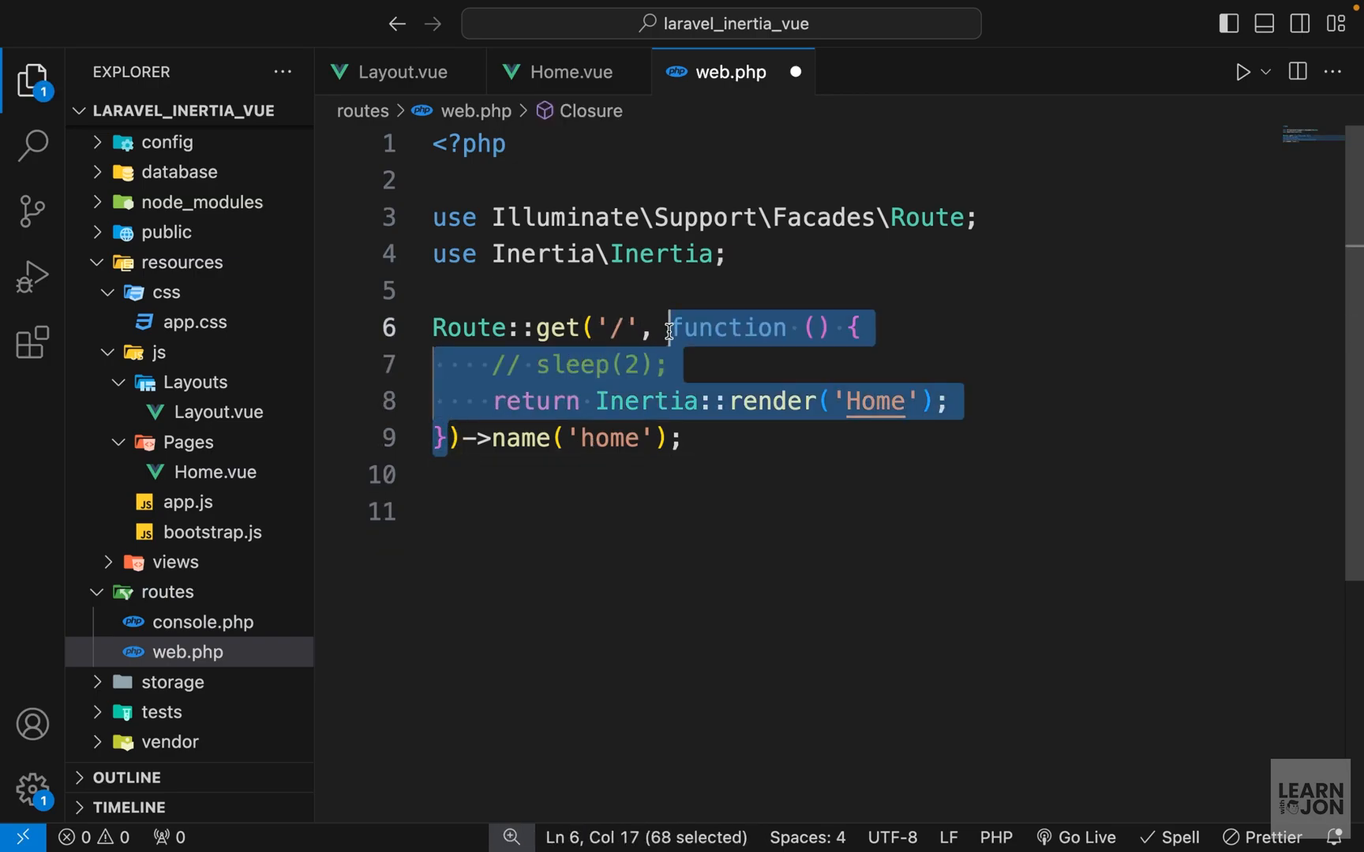
type("'")
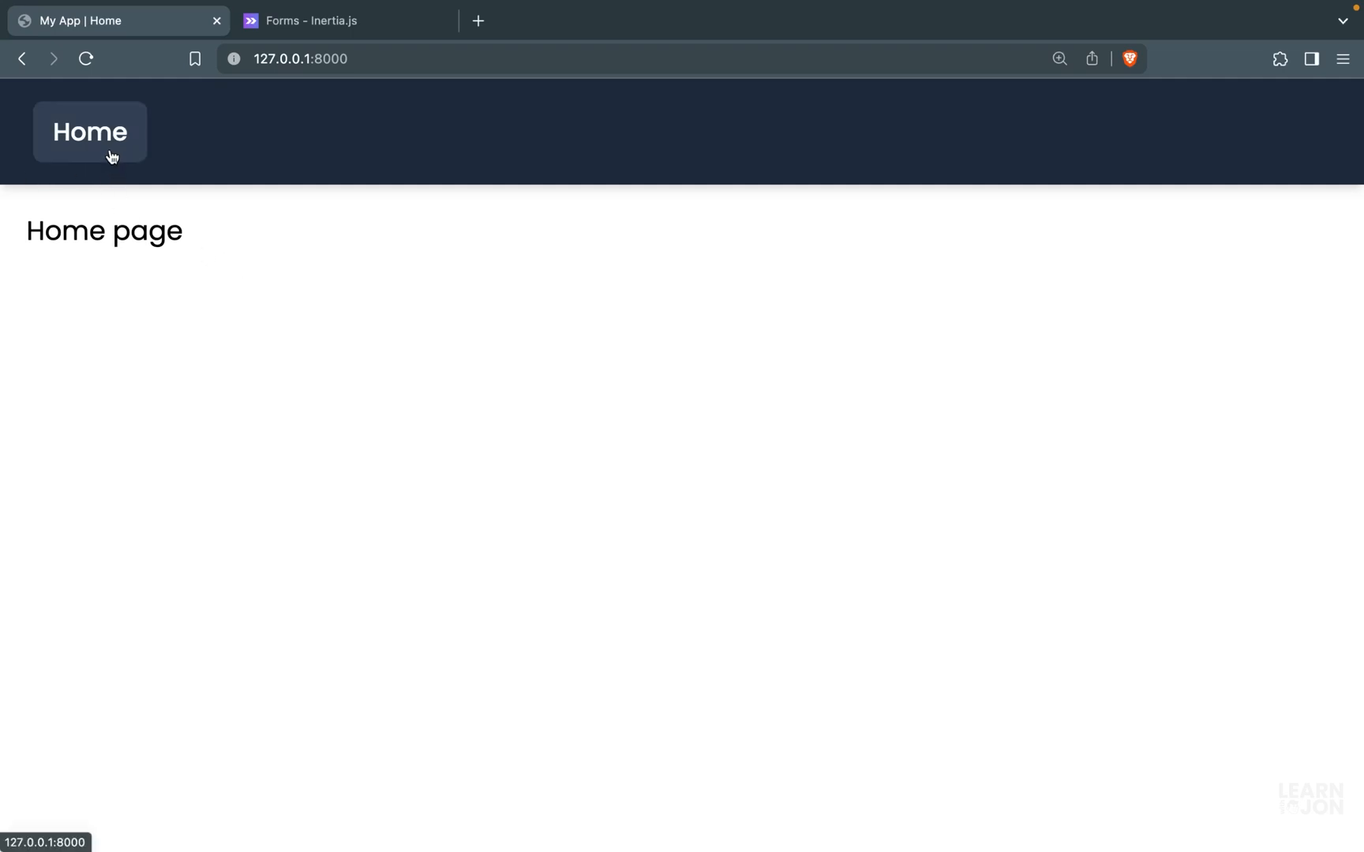
mouse_move(110, 241)
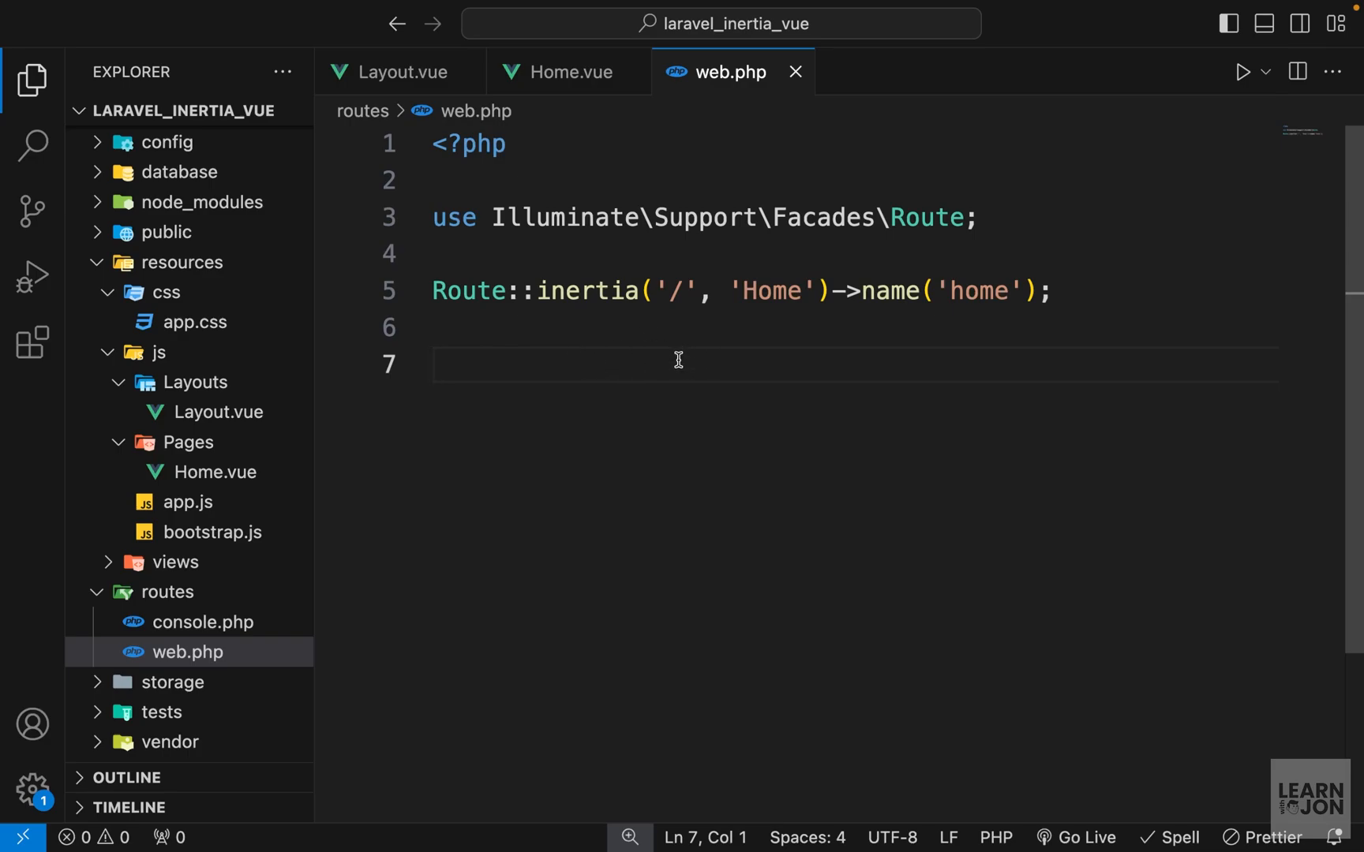
- Add a '/register' route rendering Auth/Register named 'register', and begin adding Auth/Register.vue under Pages
double_click(587, 292)
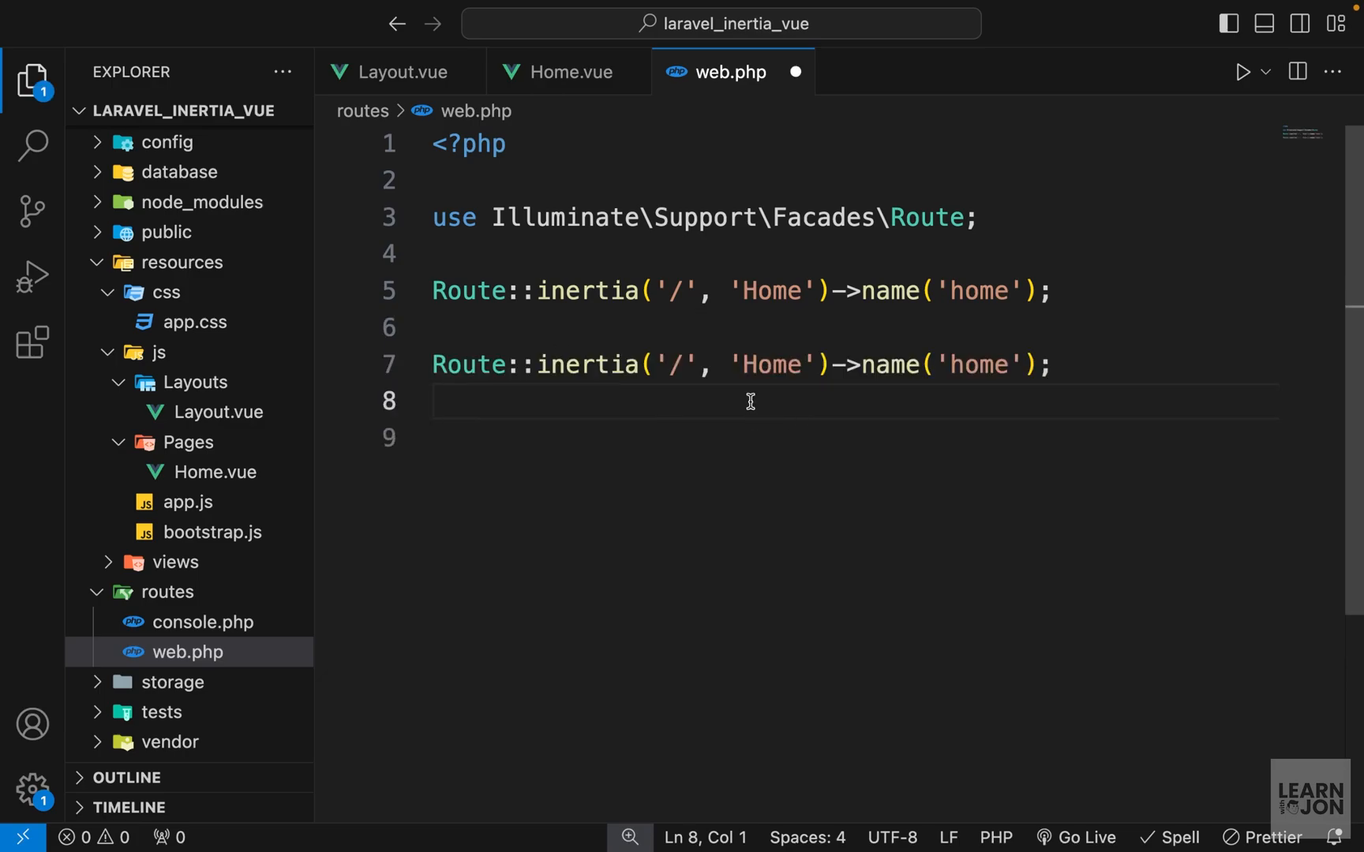
type("register")
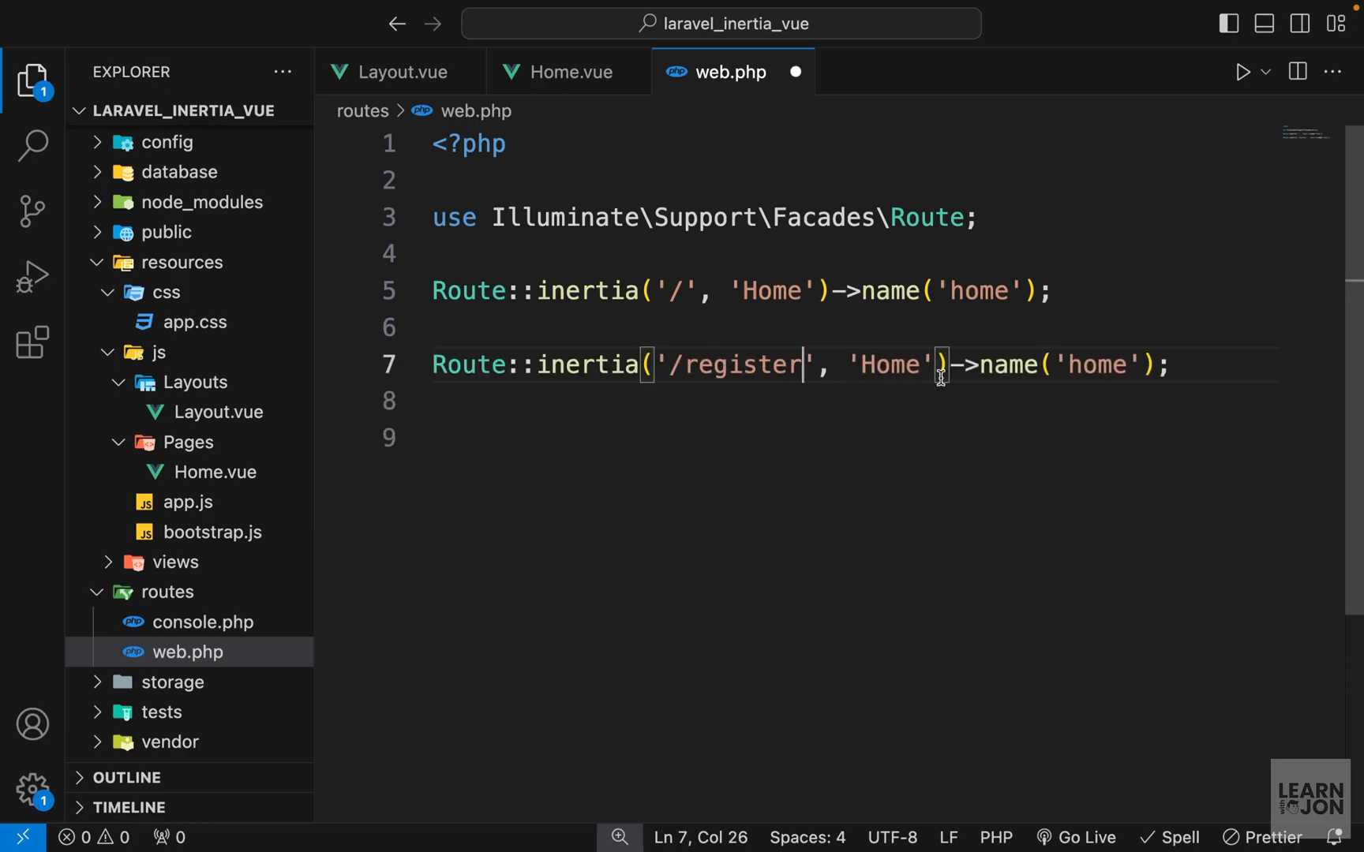
type("Register")
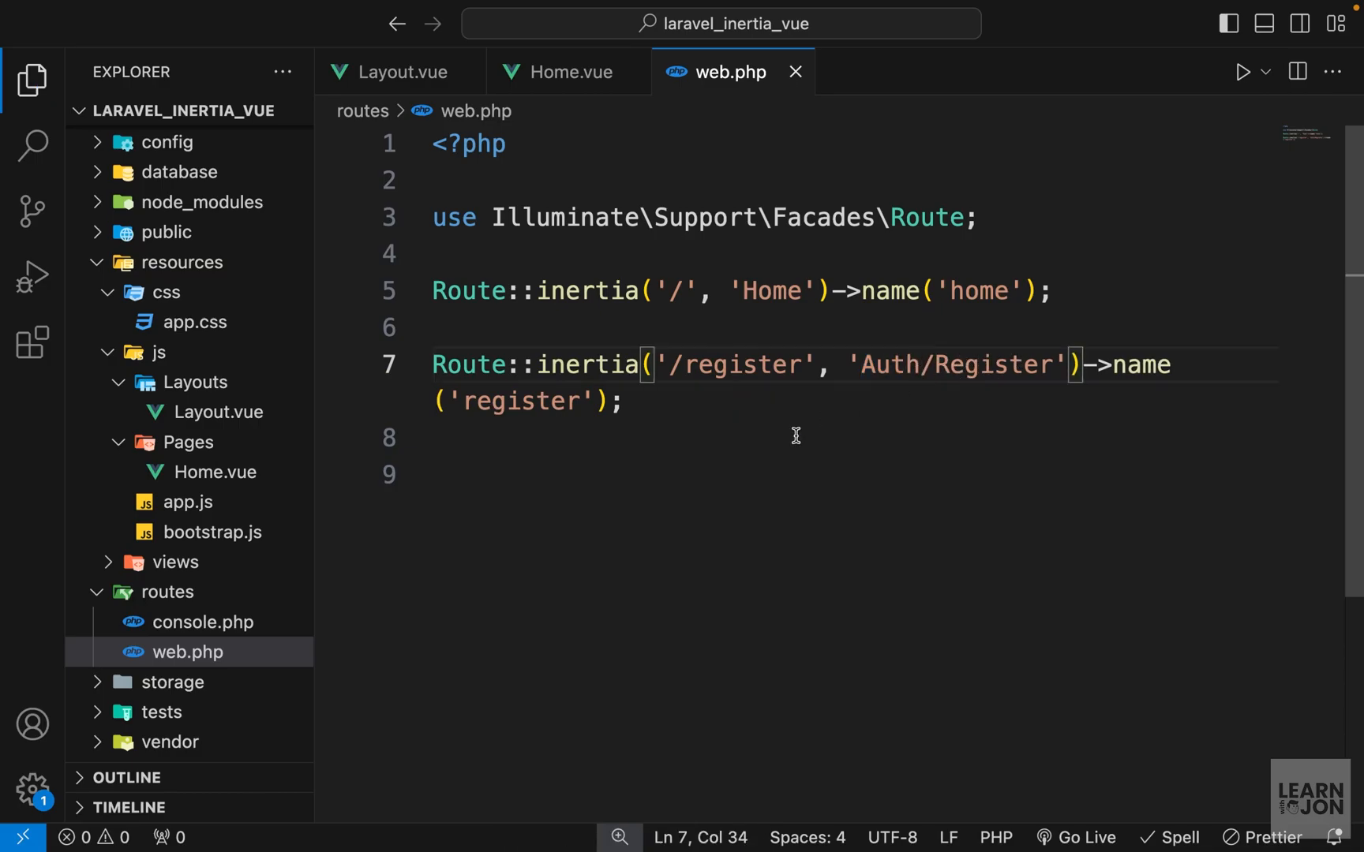
right_click(182, 442)
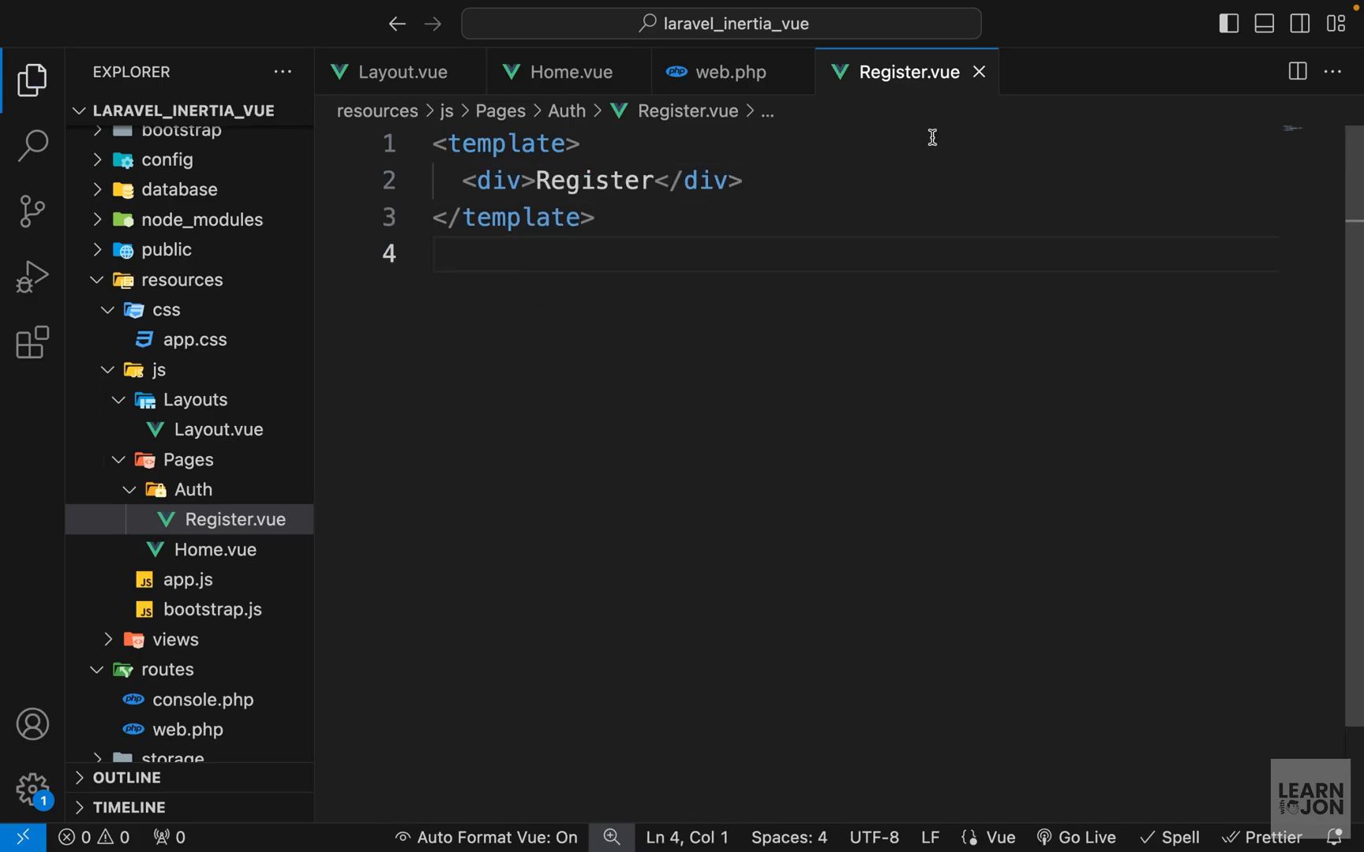
- Add a Register link to route('register') in Layout.vue's nav and verify it in the browser
left_click(402, 71)
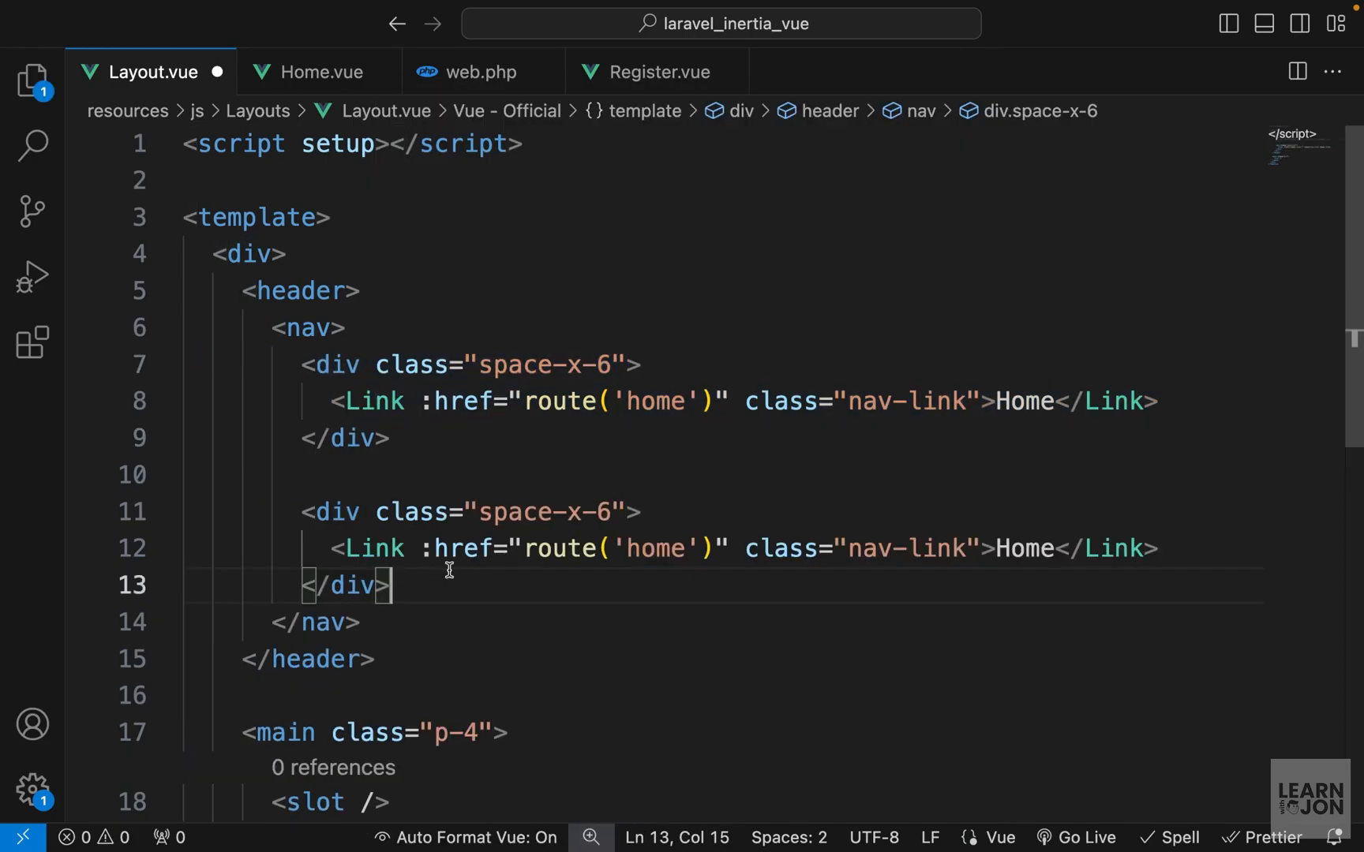
type("register")
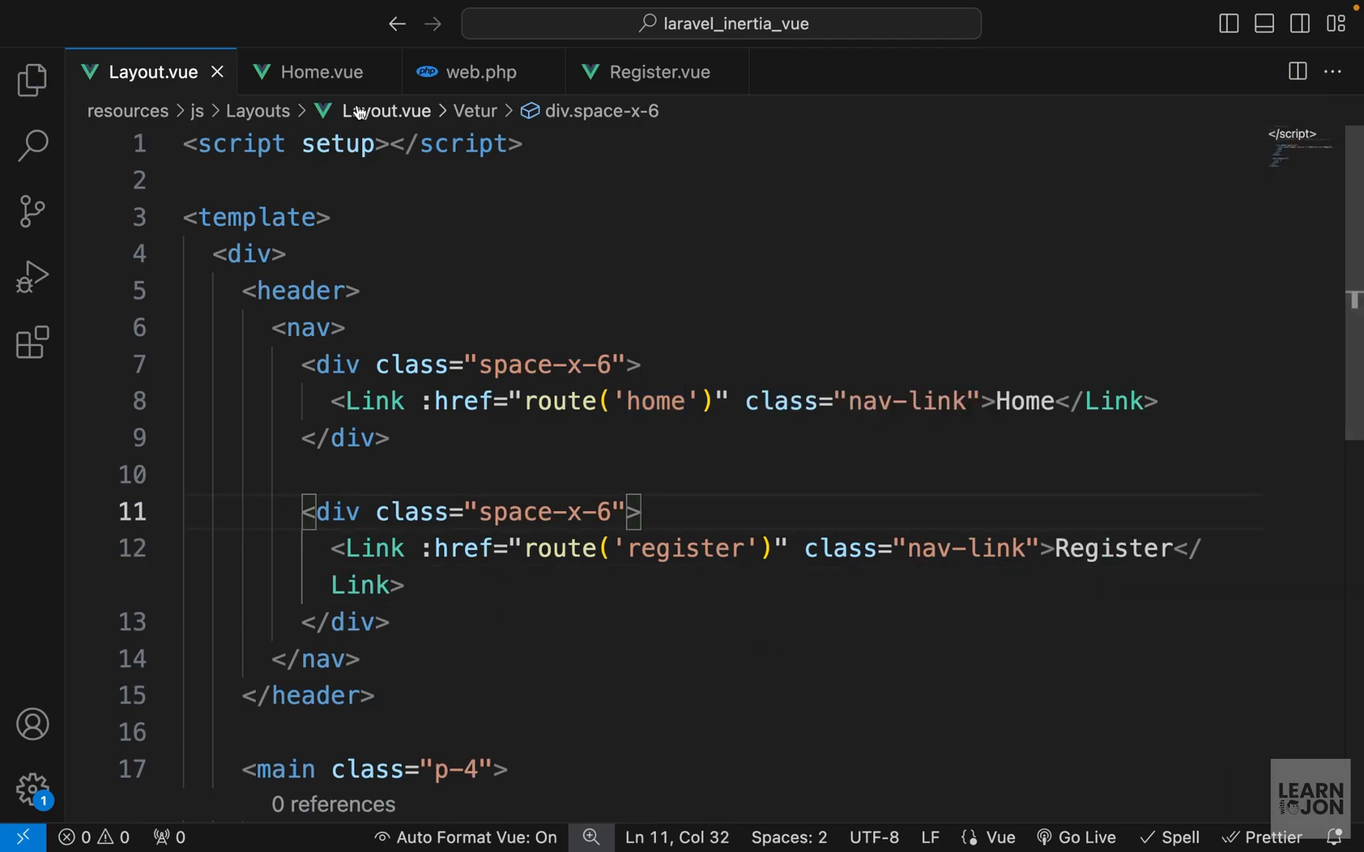
left_click(388, 71)
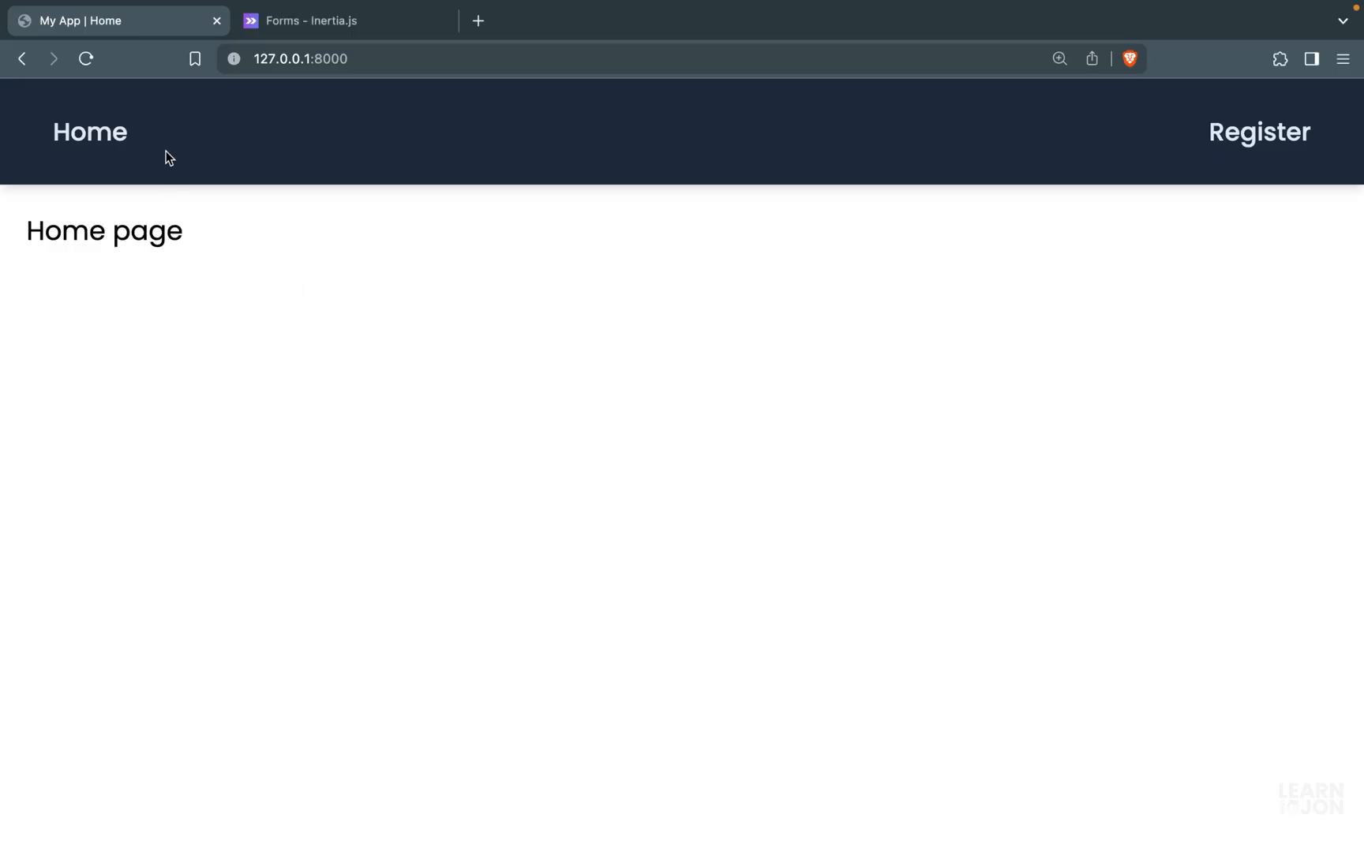
left_click(1259, 133)
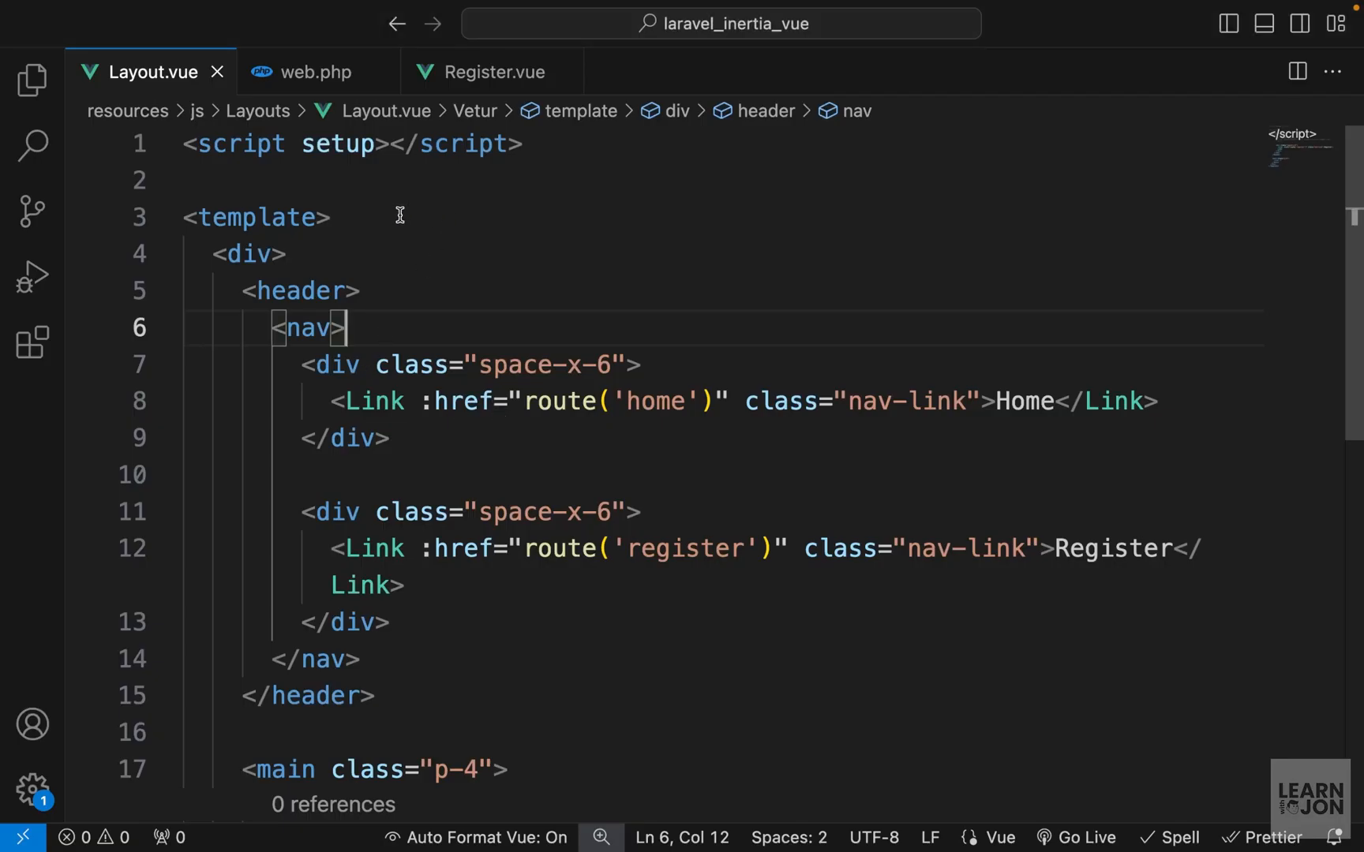
- Add <Head title="Register" /> and a 'Register a new account' h1 with class title
left_click(492, 71)
type("<Head></Head>")
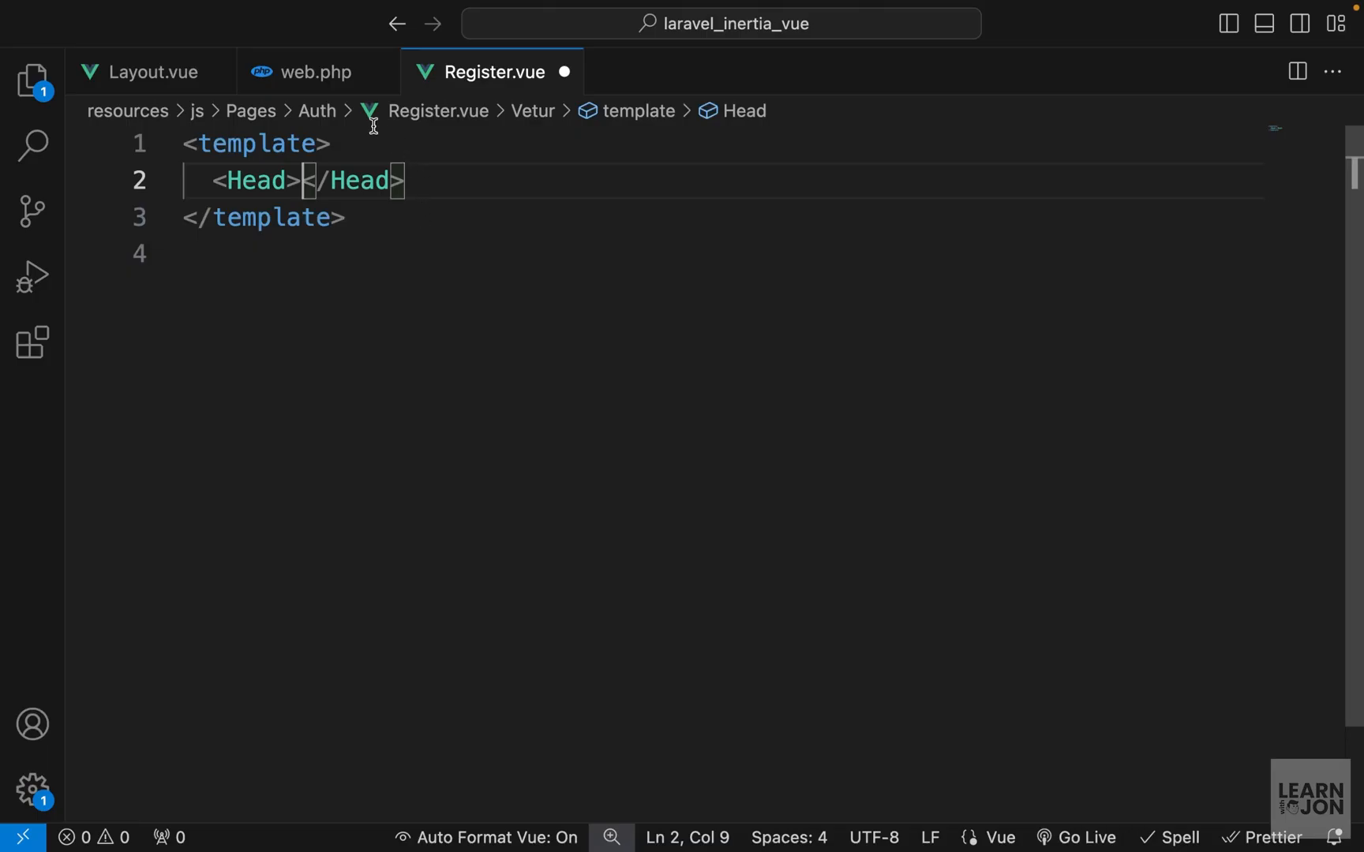
mouse_move(444, 204)
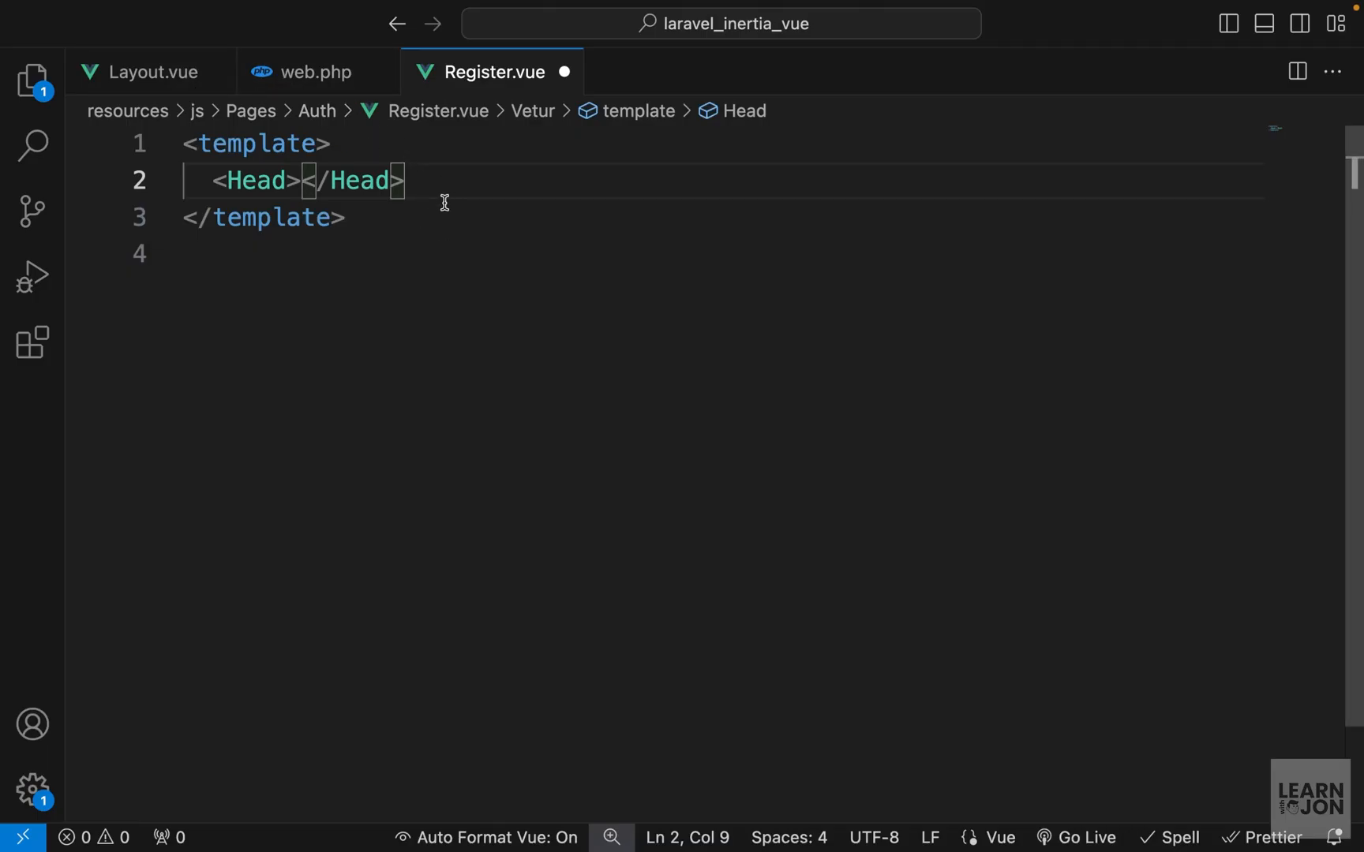
key("Backspace")
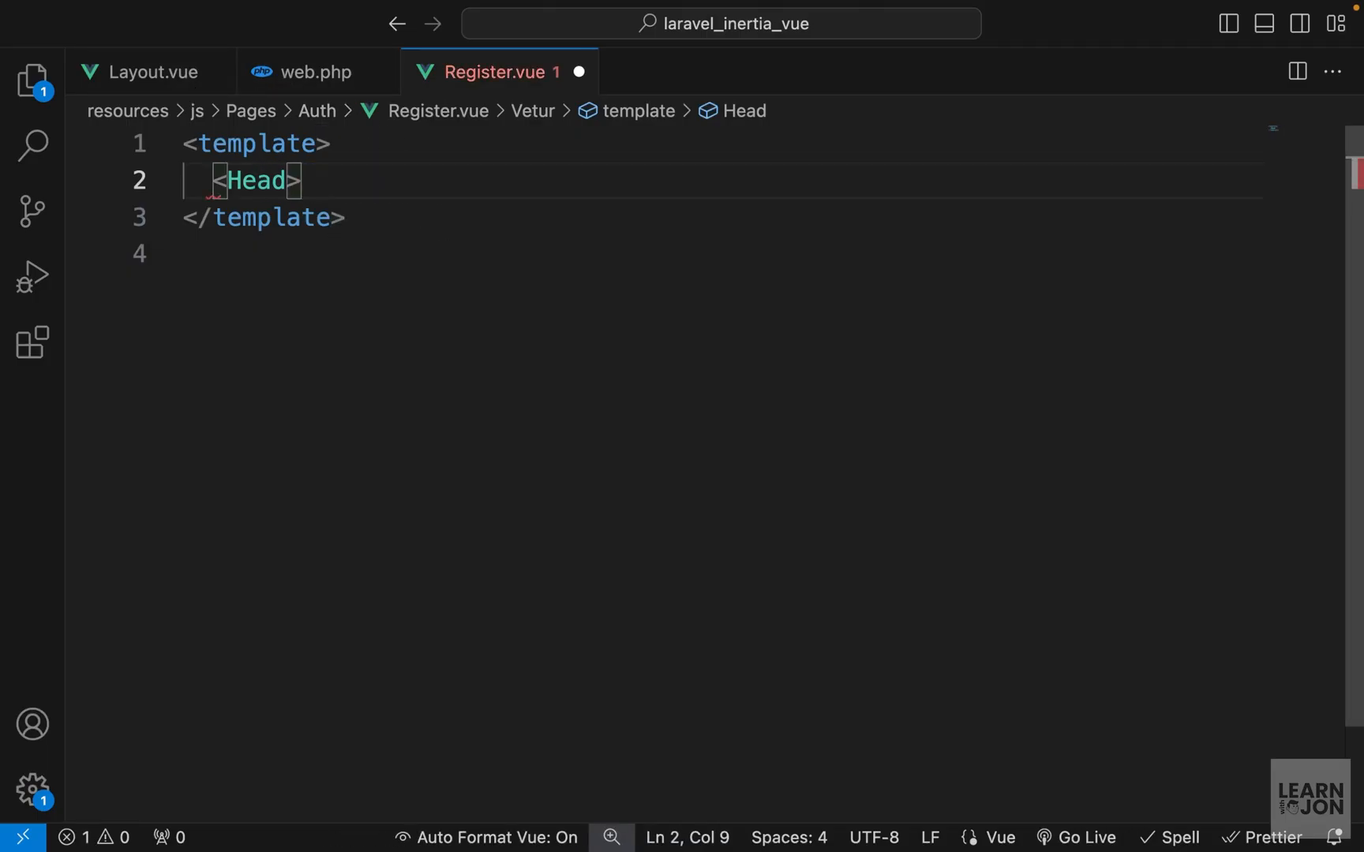
type("/")
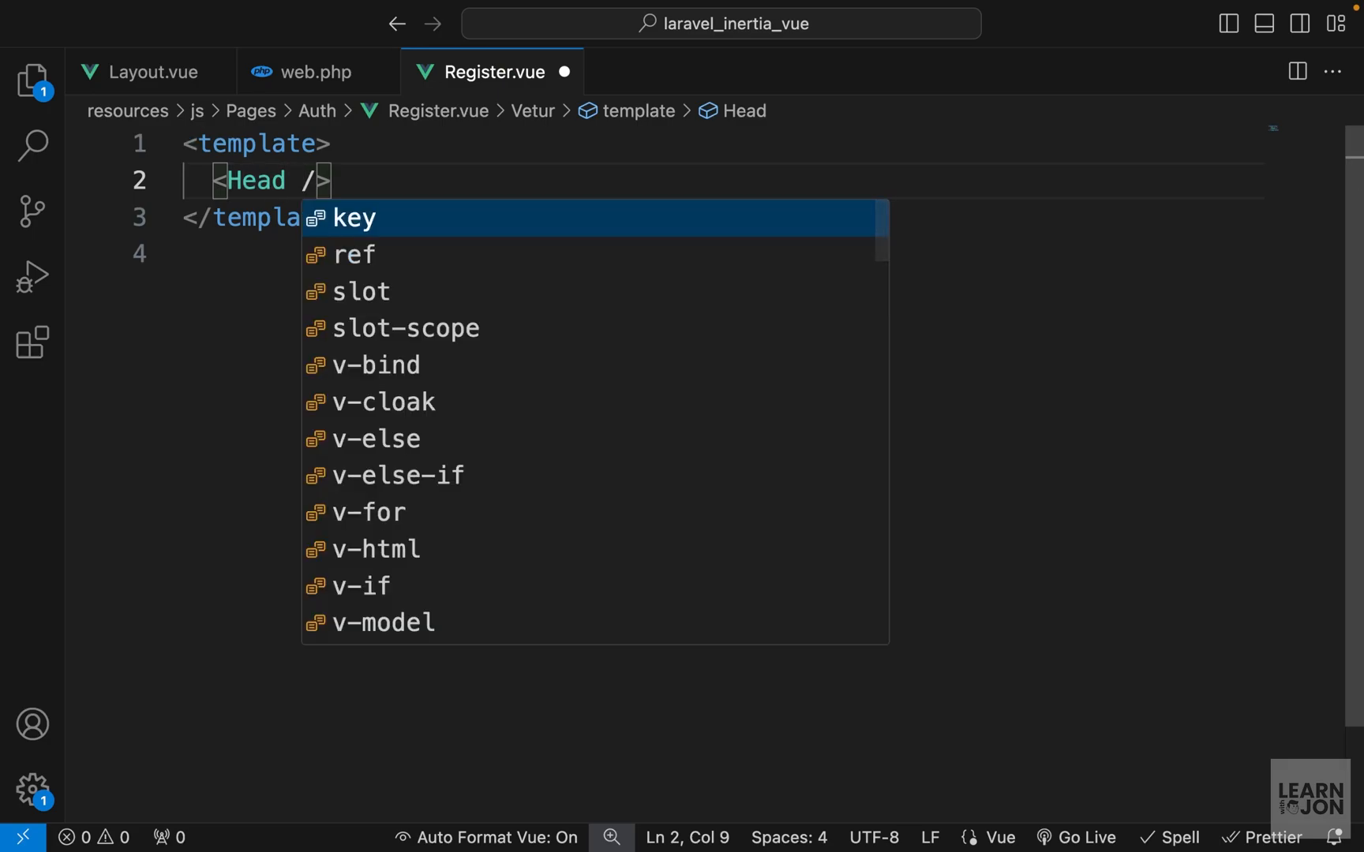
type("title=\"\"")
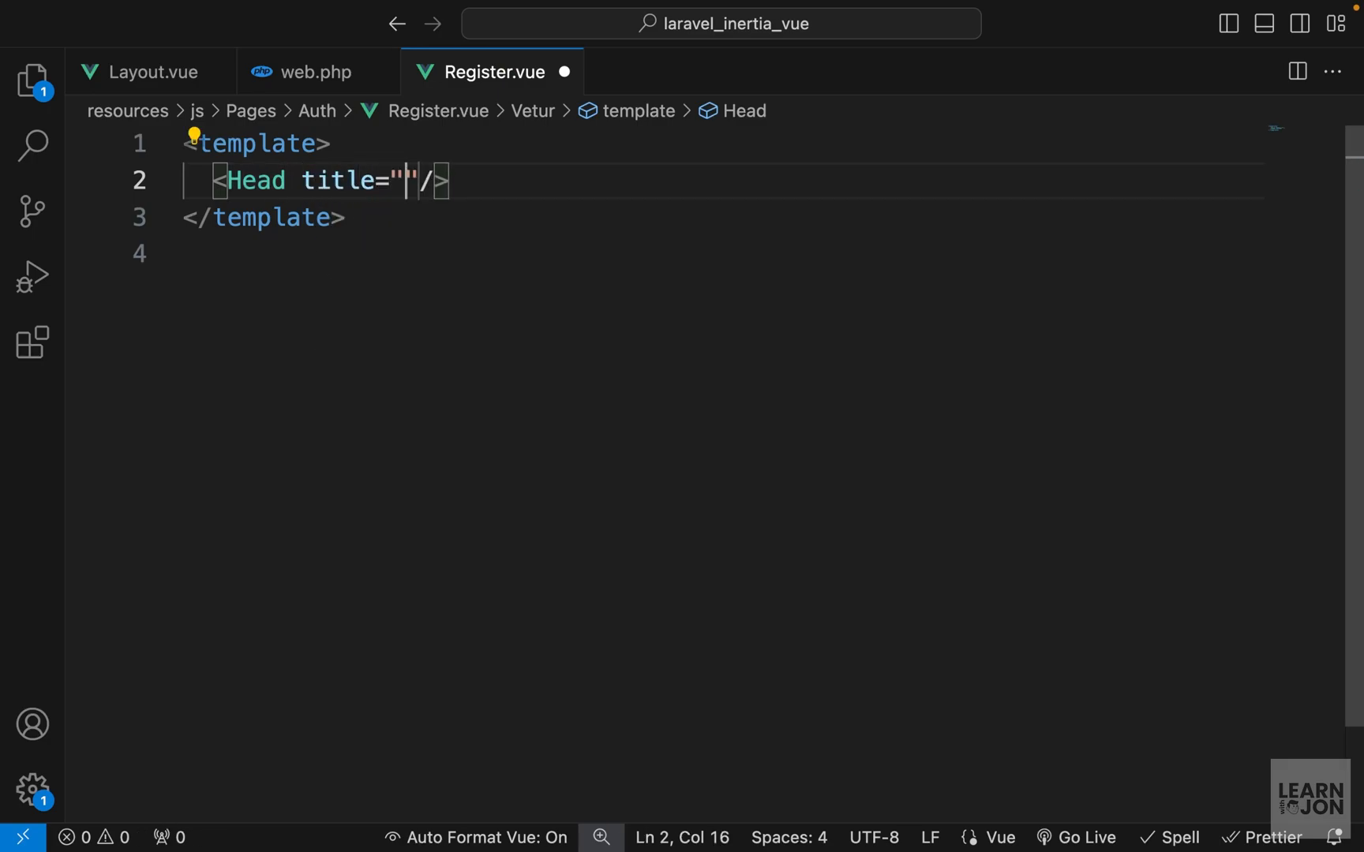
type("Register")
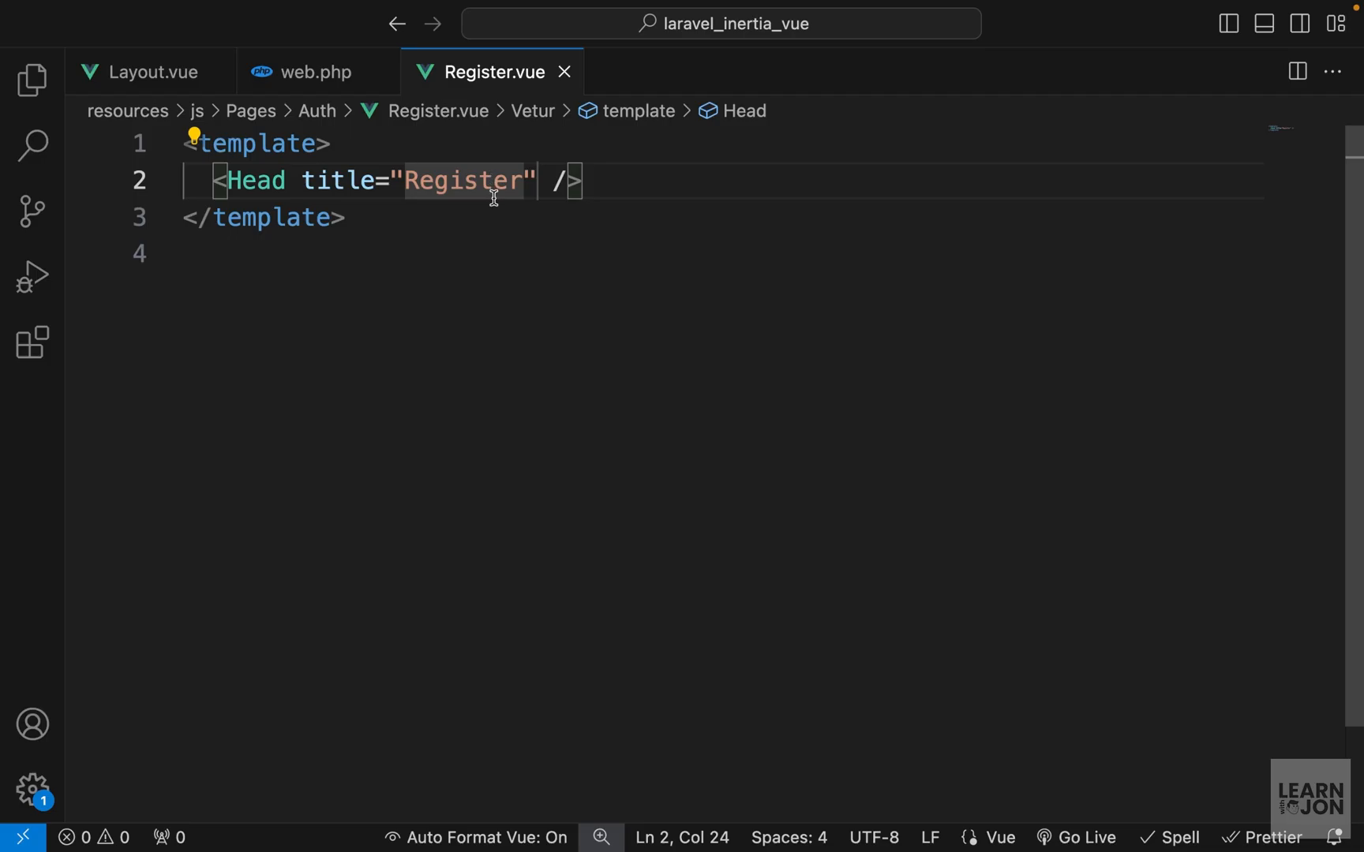
type("h1>Register a new account</h1>")
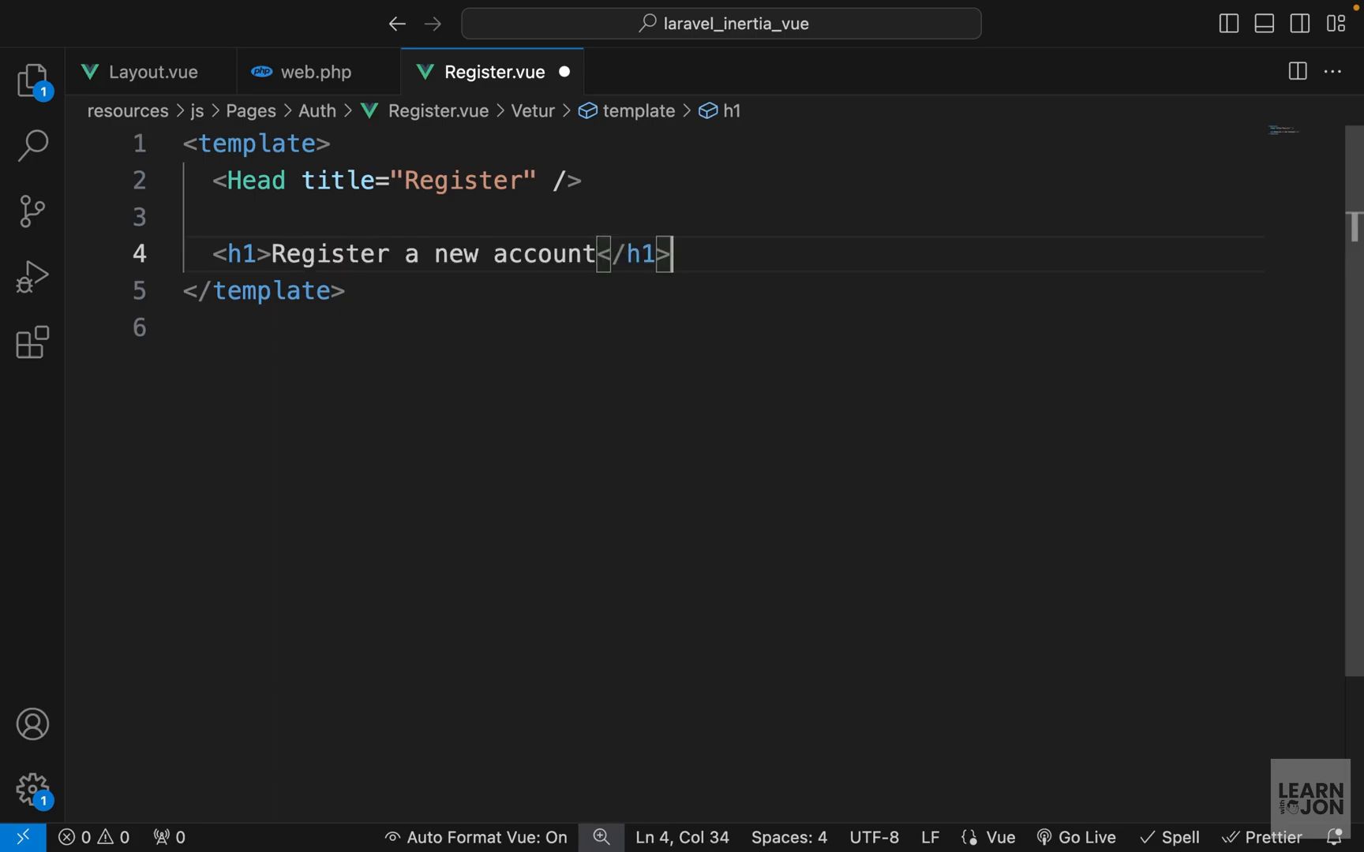
type("class=\"title\"")
type("<form action=\"\"></form>")
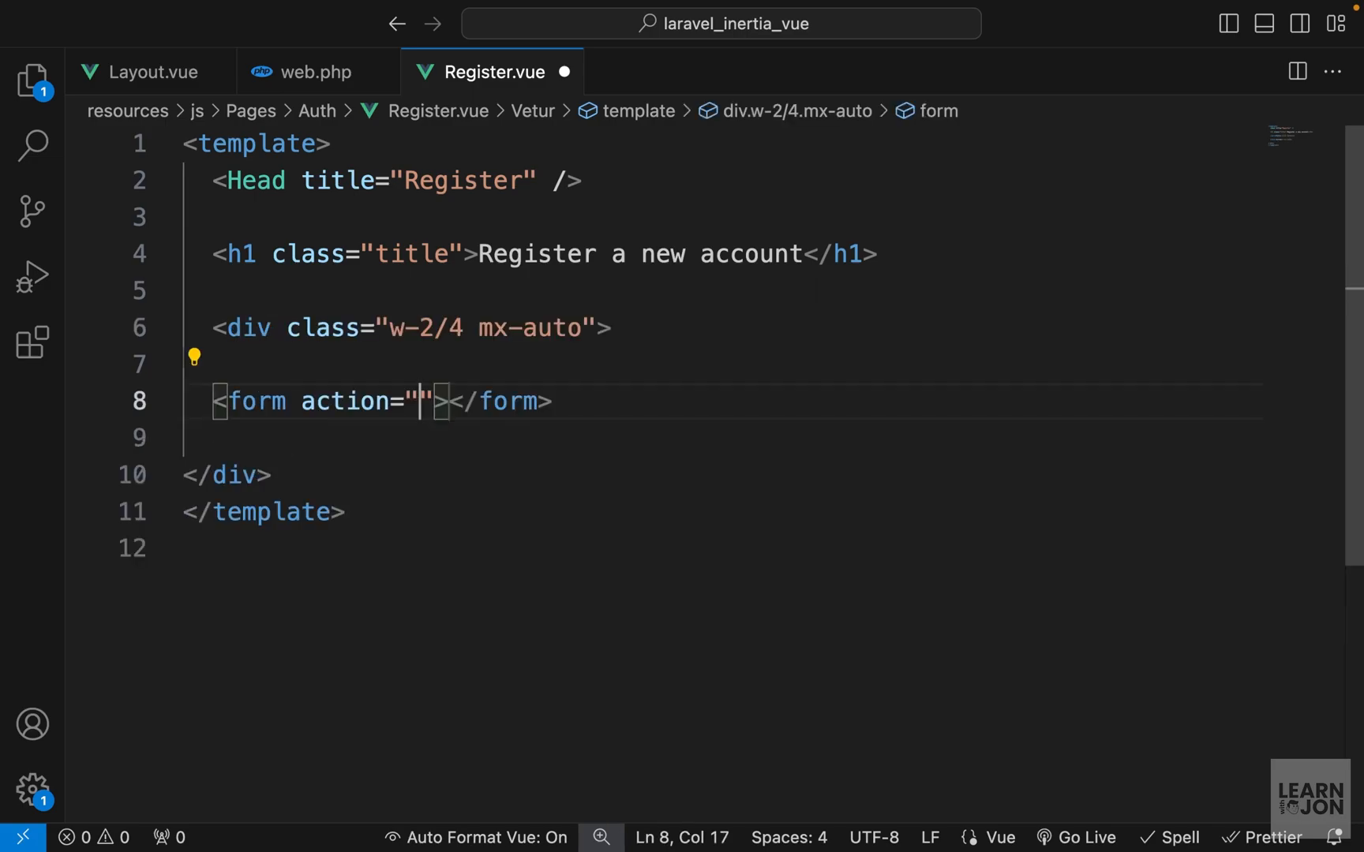
- Remove the form's action attribute and open blank lines inside the empty form
double_click(348, 401)
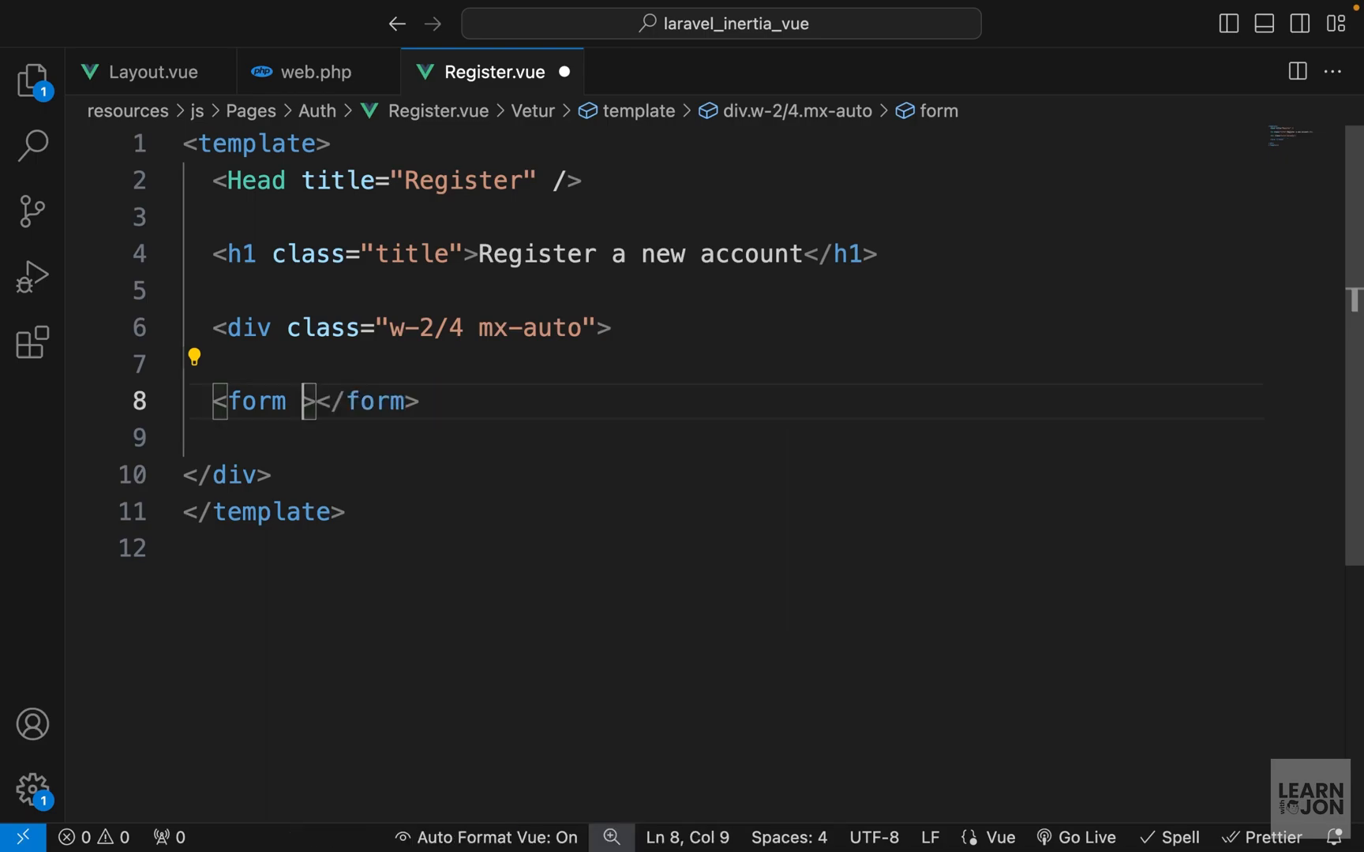
key("Backspace")
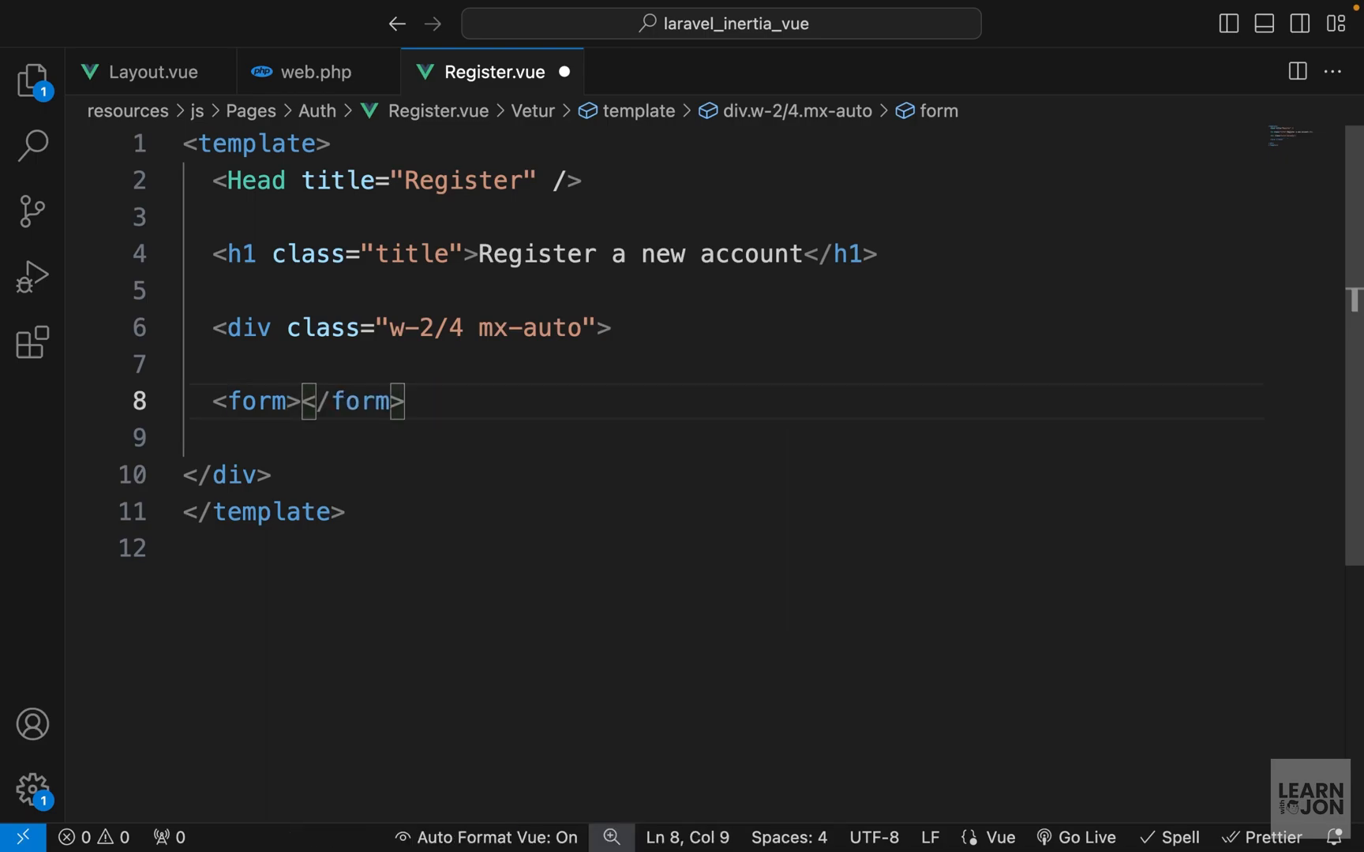
key("Enter")
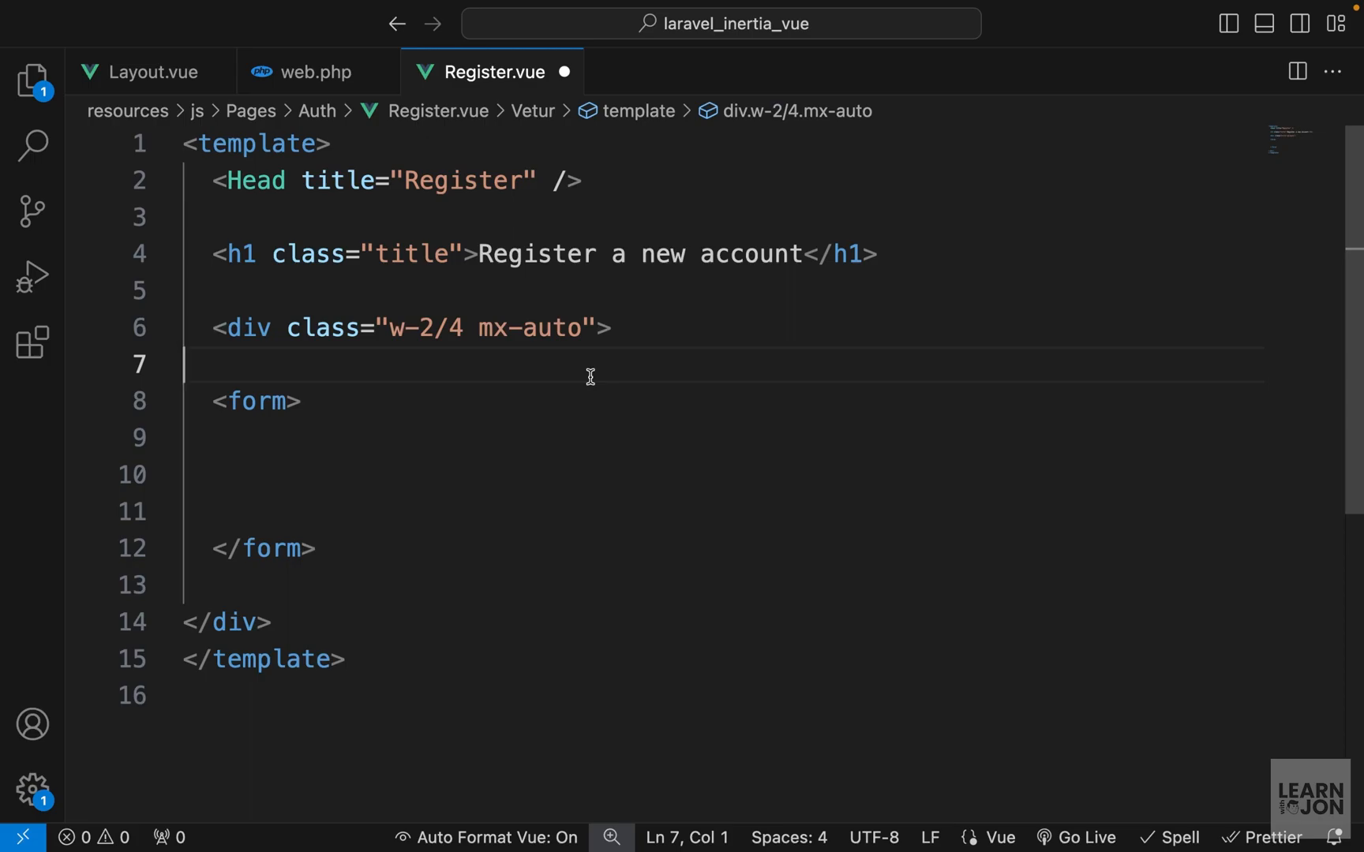
left_click(664, 71)
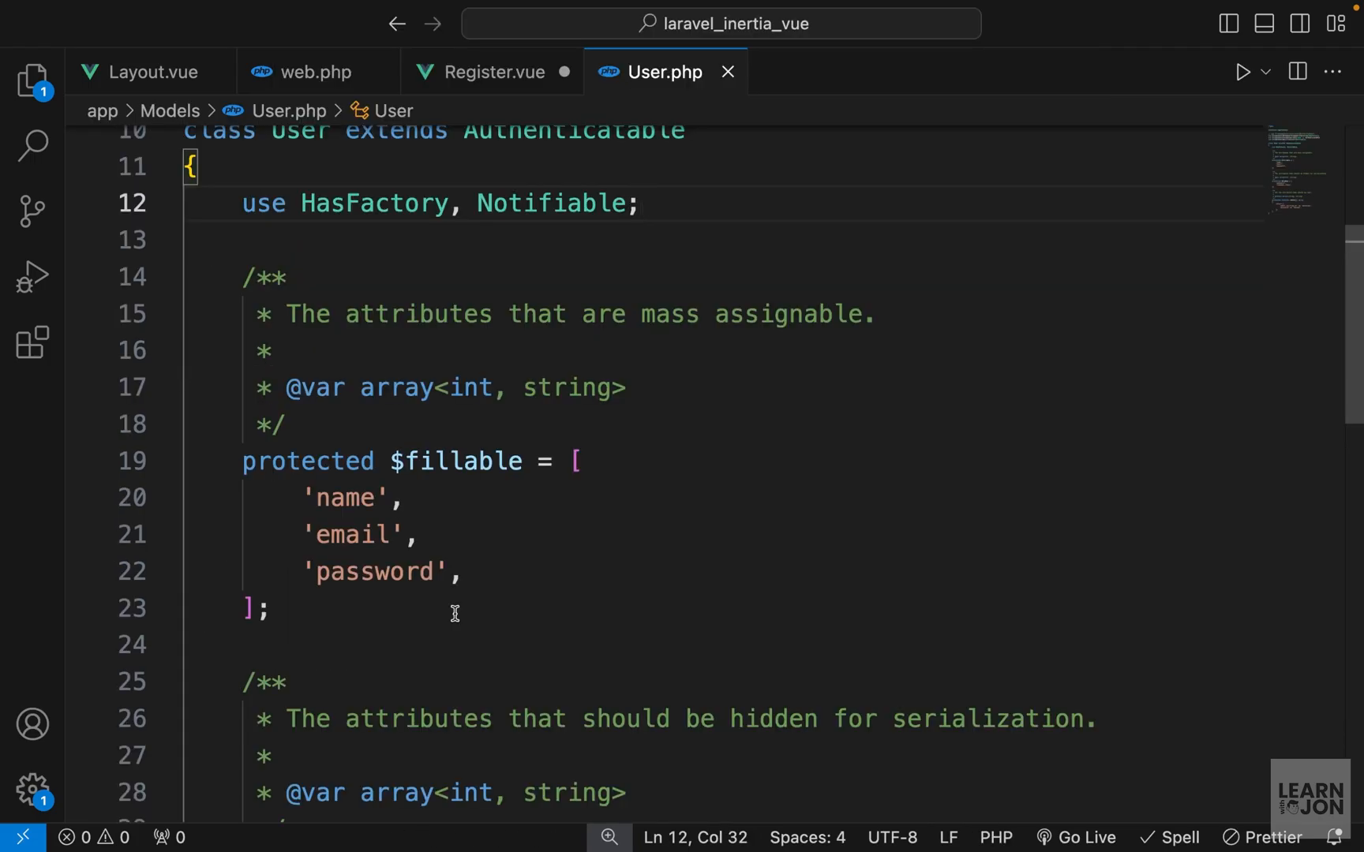
- Check the name field in User.php $fillable and return to Register.vue's form
double_click(346, 498)
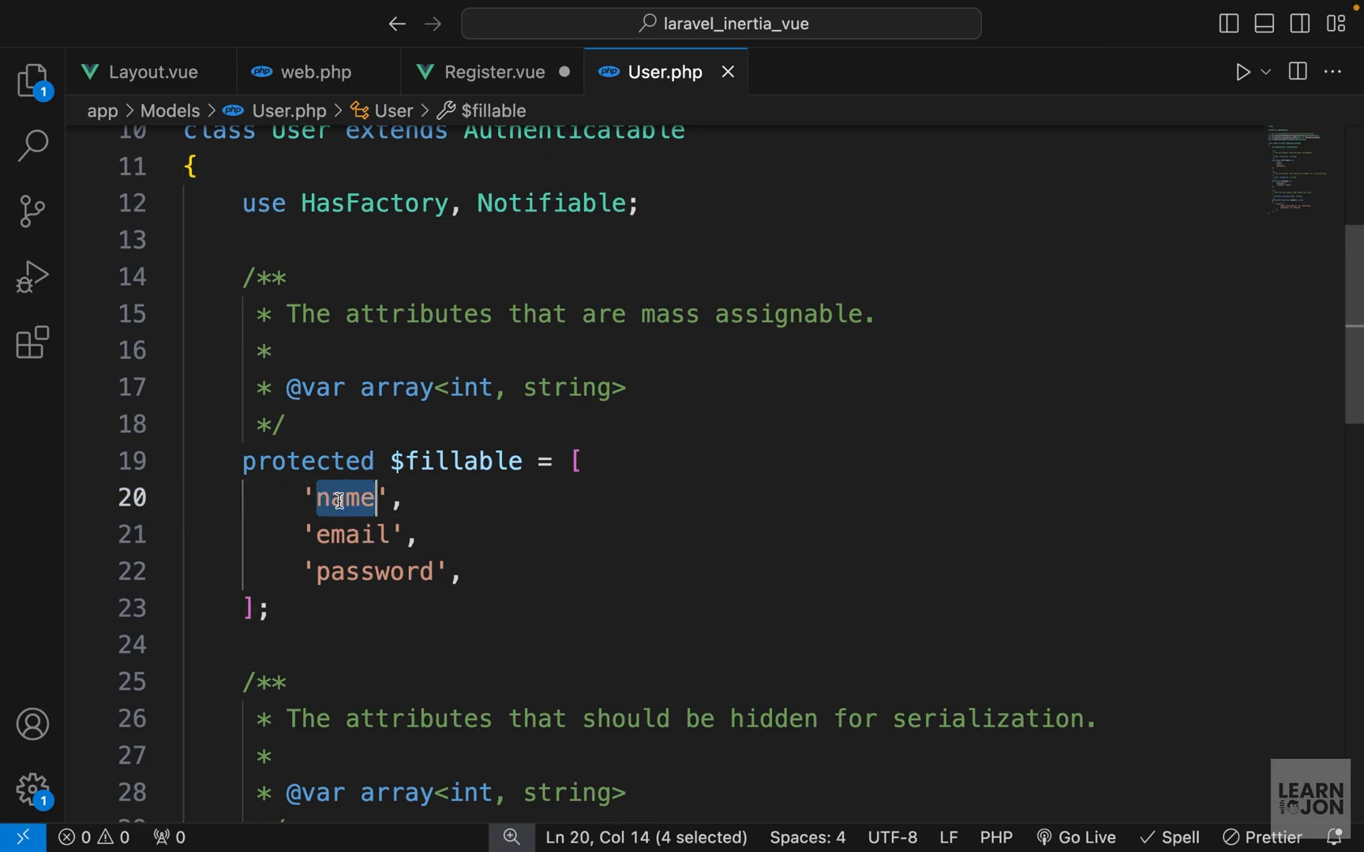
mouse_move(432, 560)
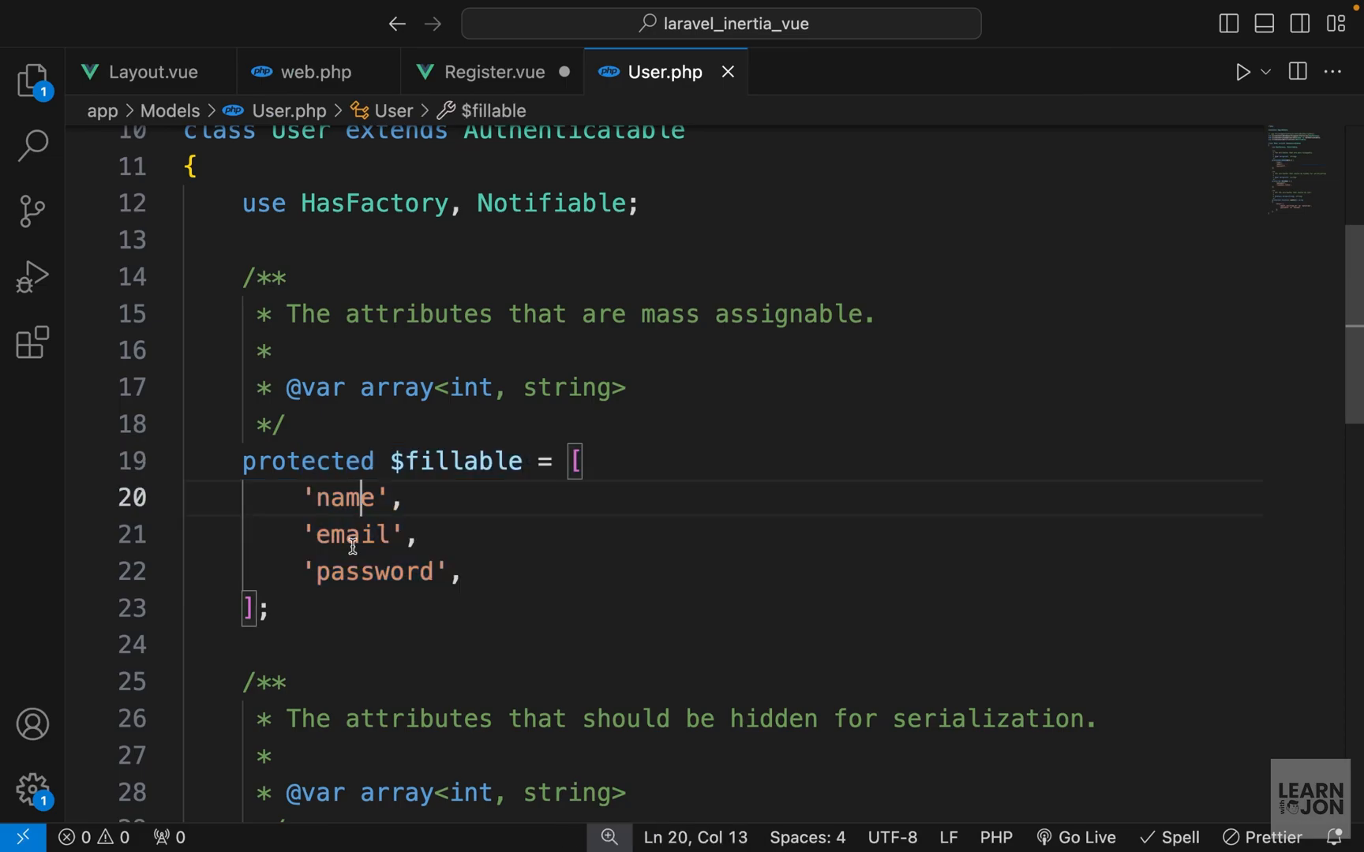
left_click(492, 71)
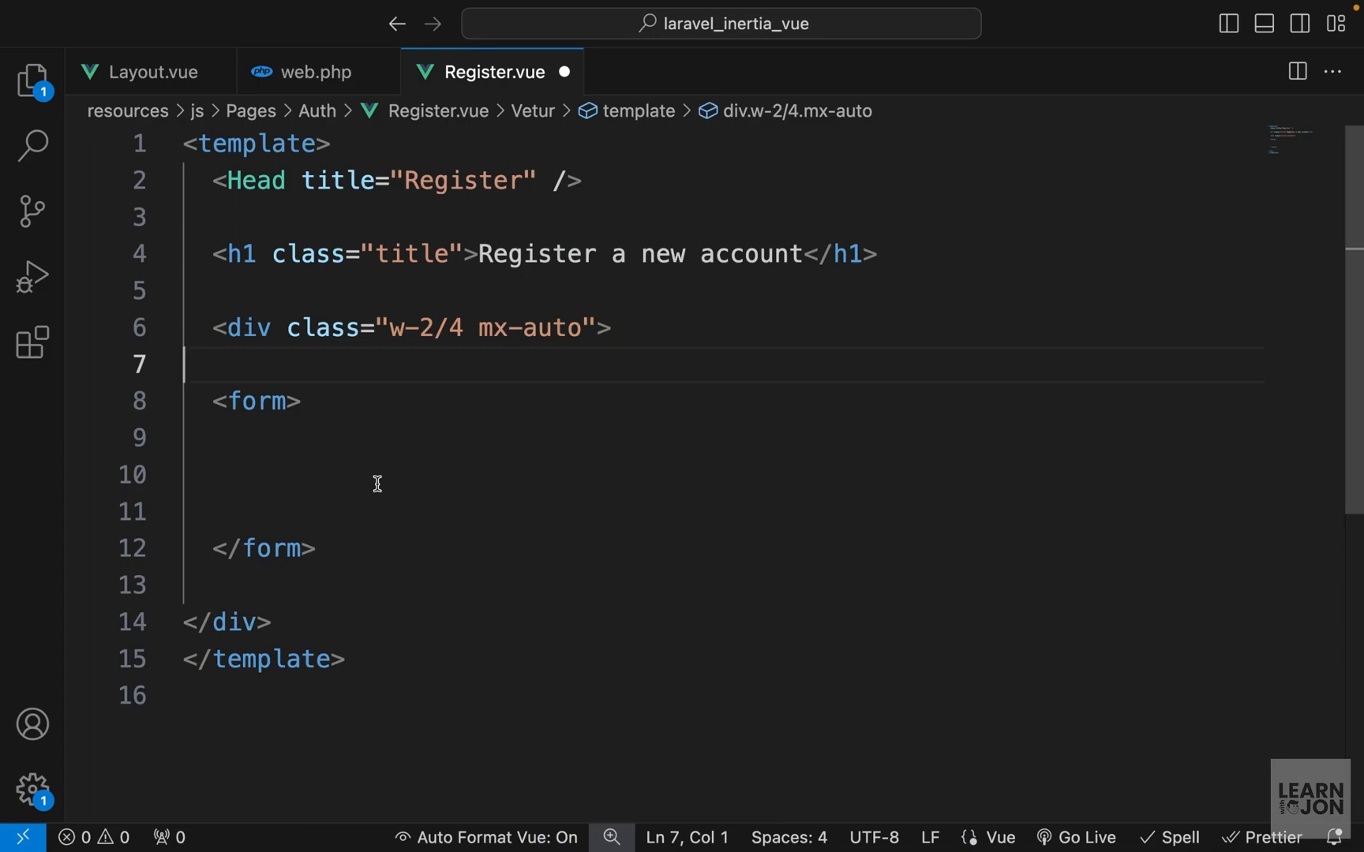
left_click(287, 474)
type("<div class=\"mb-6\">")
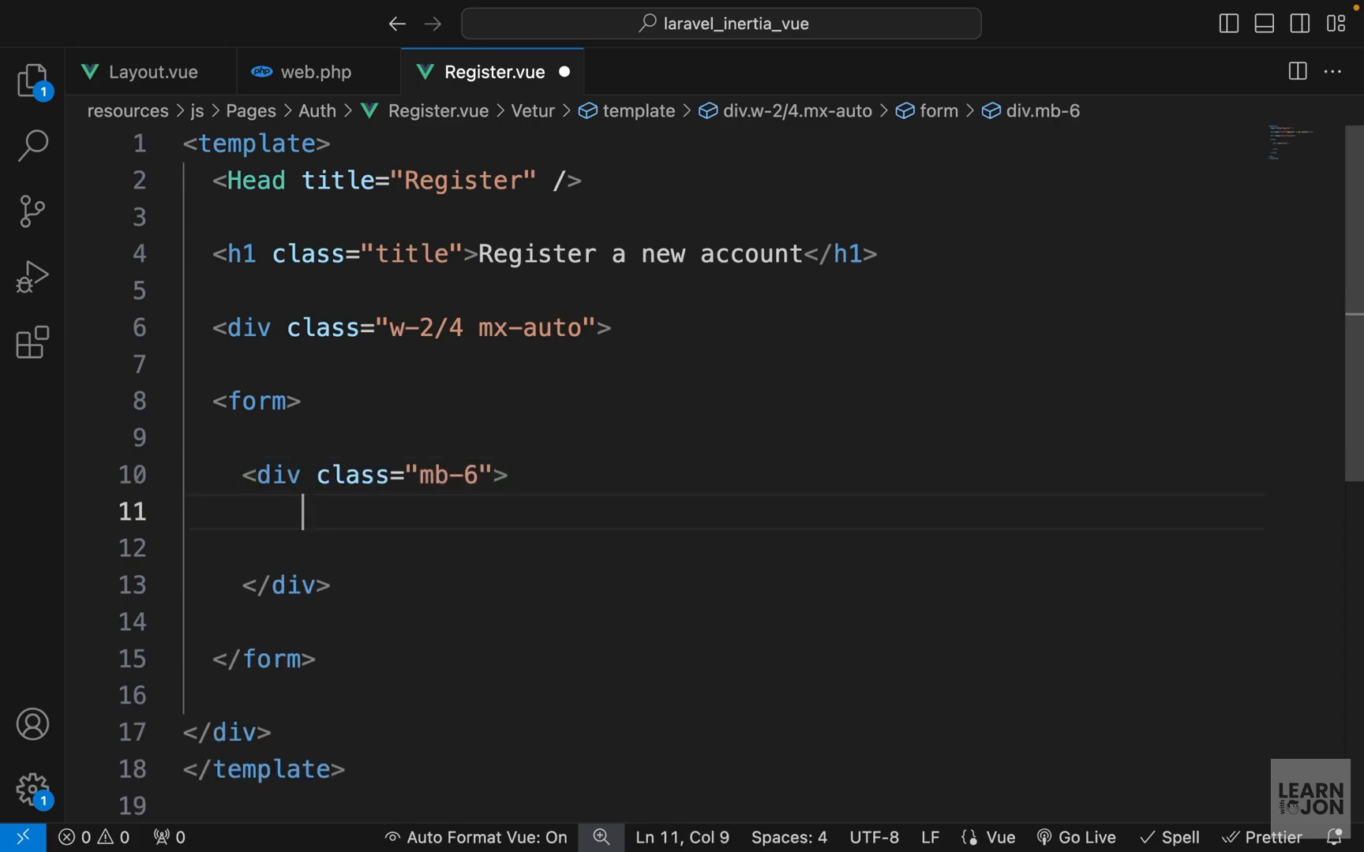
- Add four mb-6 field groups, each with a Name label and text input
type("<label for=\"\"></label>")
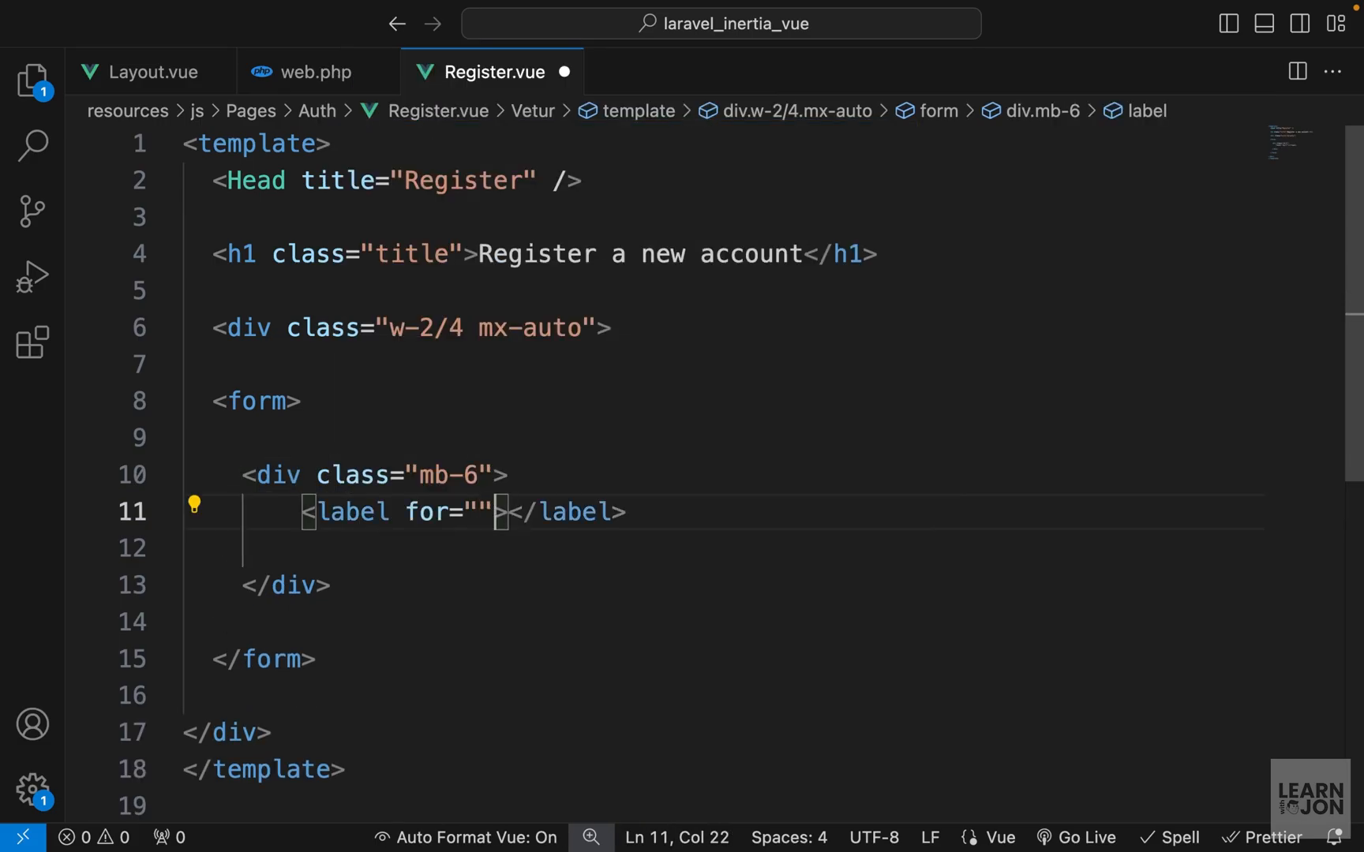
key("Backspace")
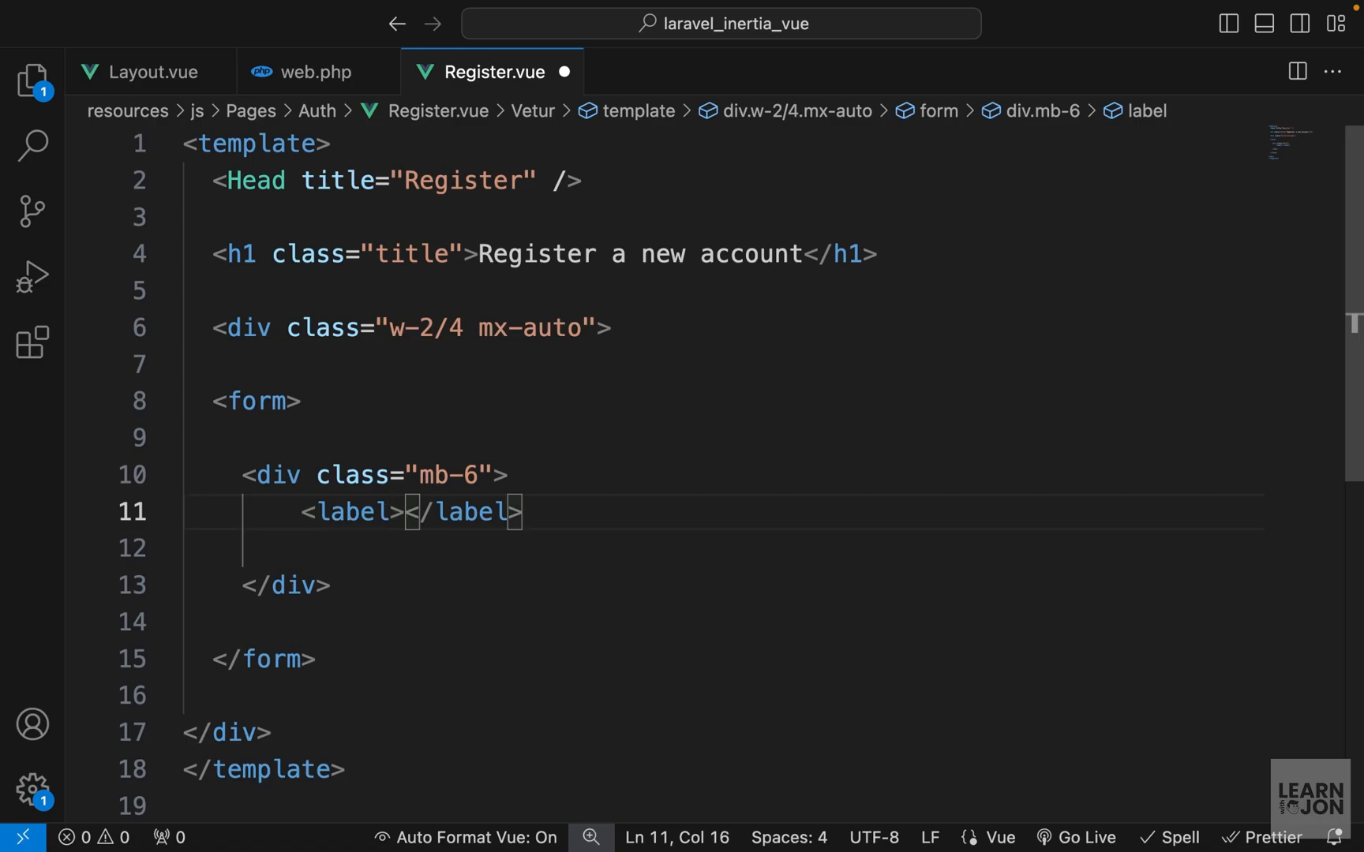
type("Name")
left_click(723, 549)
type("<input type=\"text\" />")
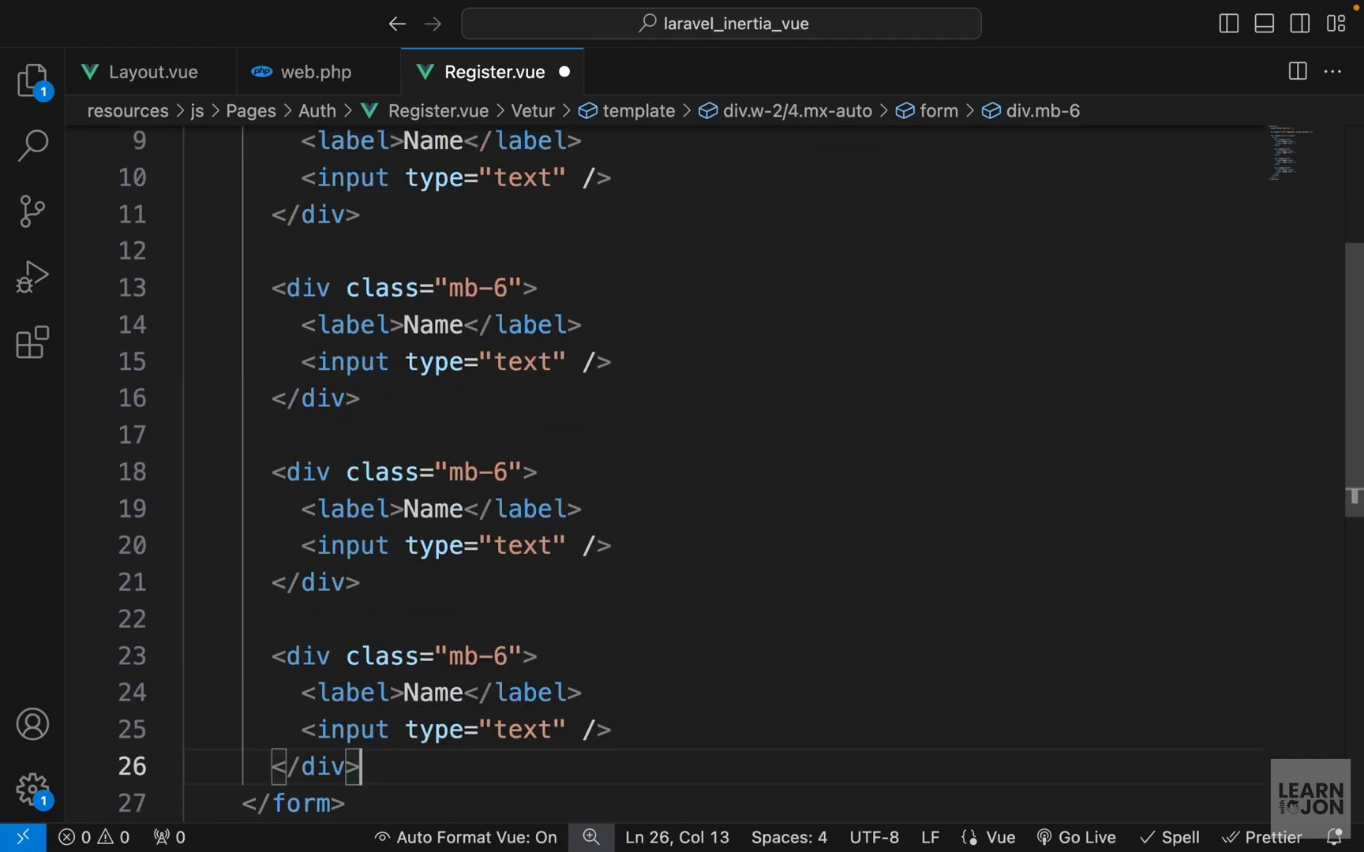
double_click(433, 457)
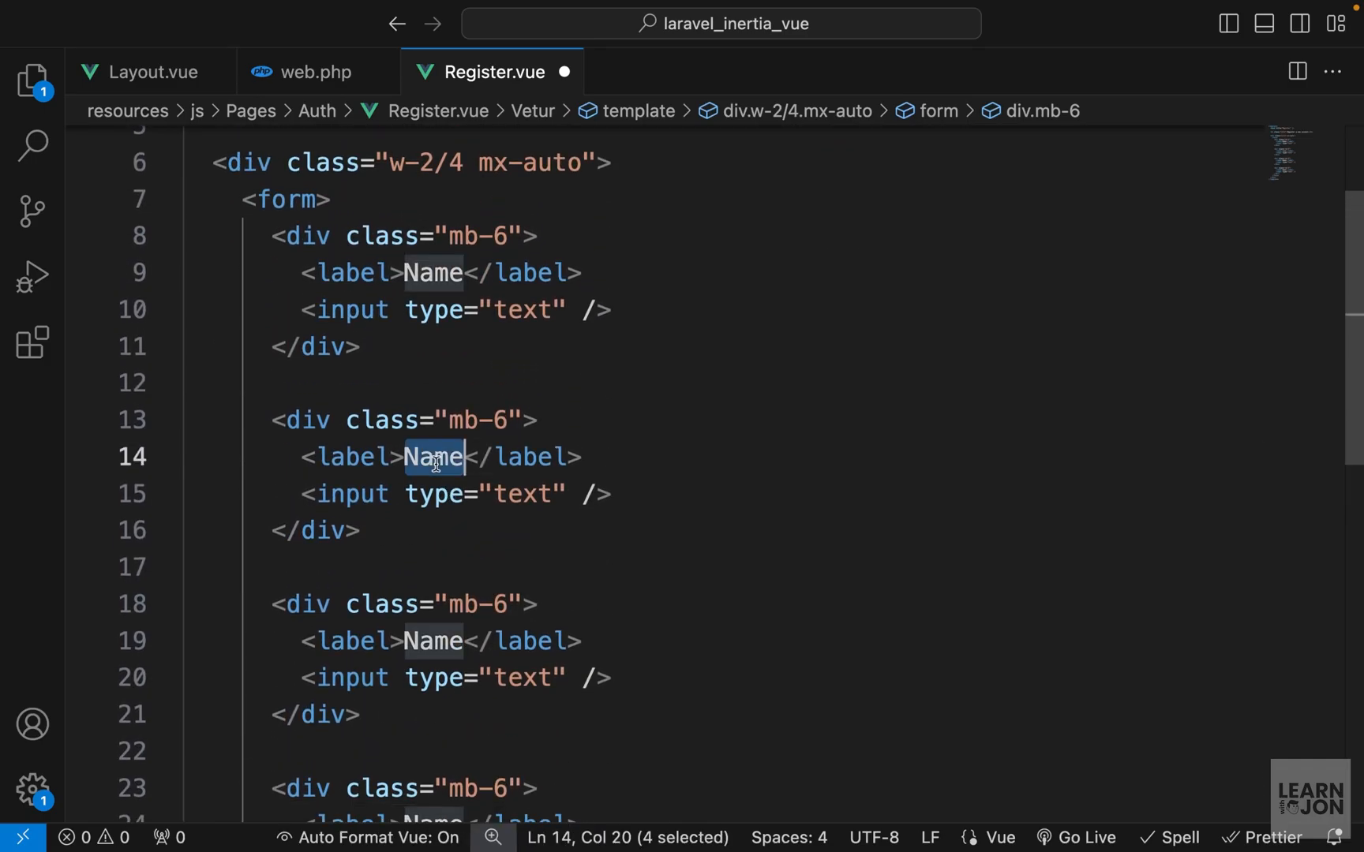
- Rename the labels to Email, Password and Confirm Password, making the last two password inputs
type("Email")
type("<p></p>")
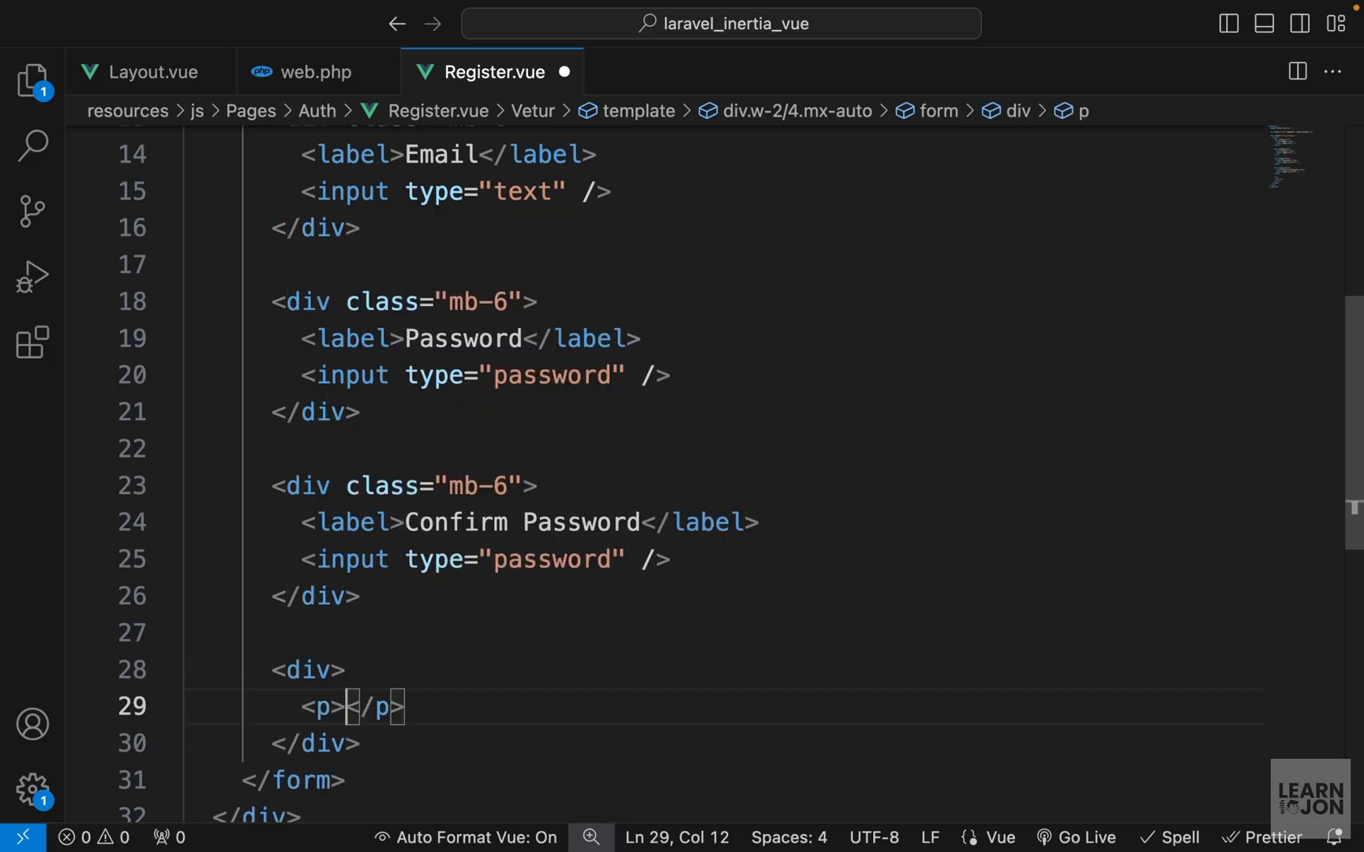
- Add an 'Already a user?' line with a Login text-link and a primary-btn Register button
type("class=\"\"")
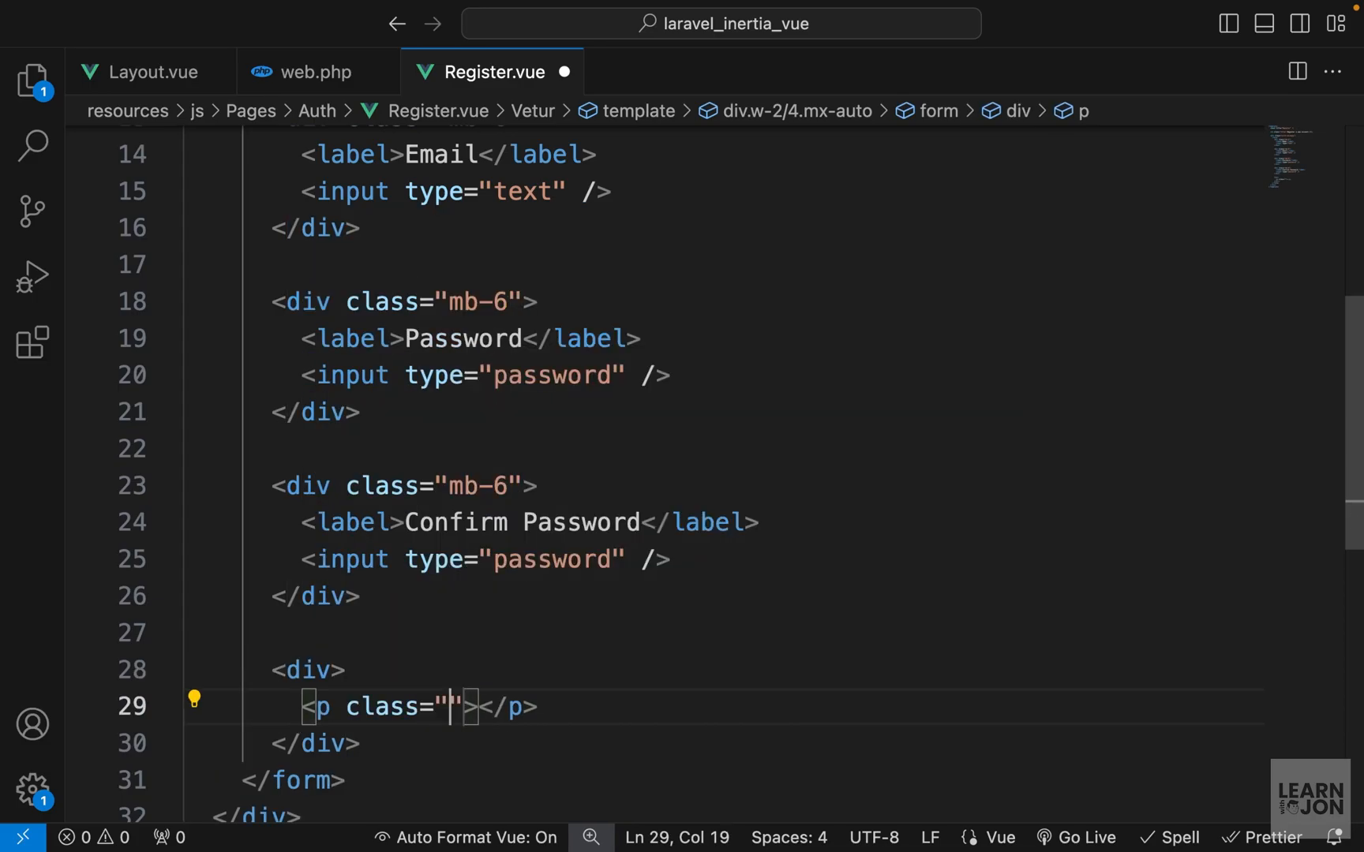
type("text-slate-600 mb-2\">Already a")
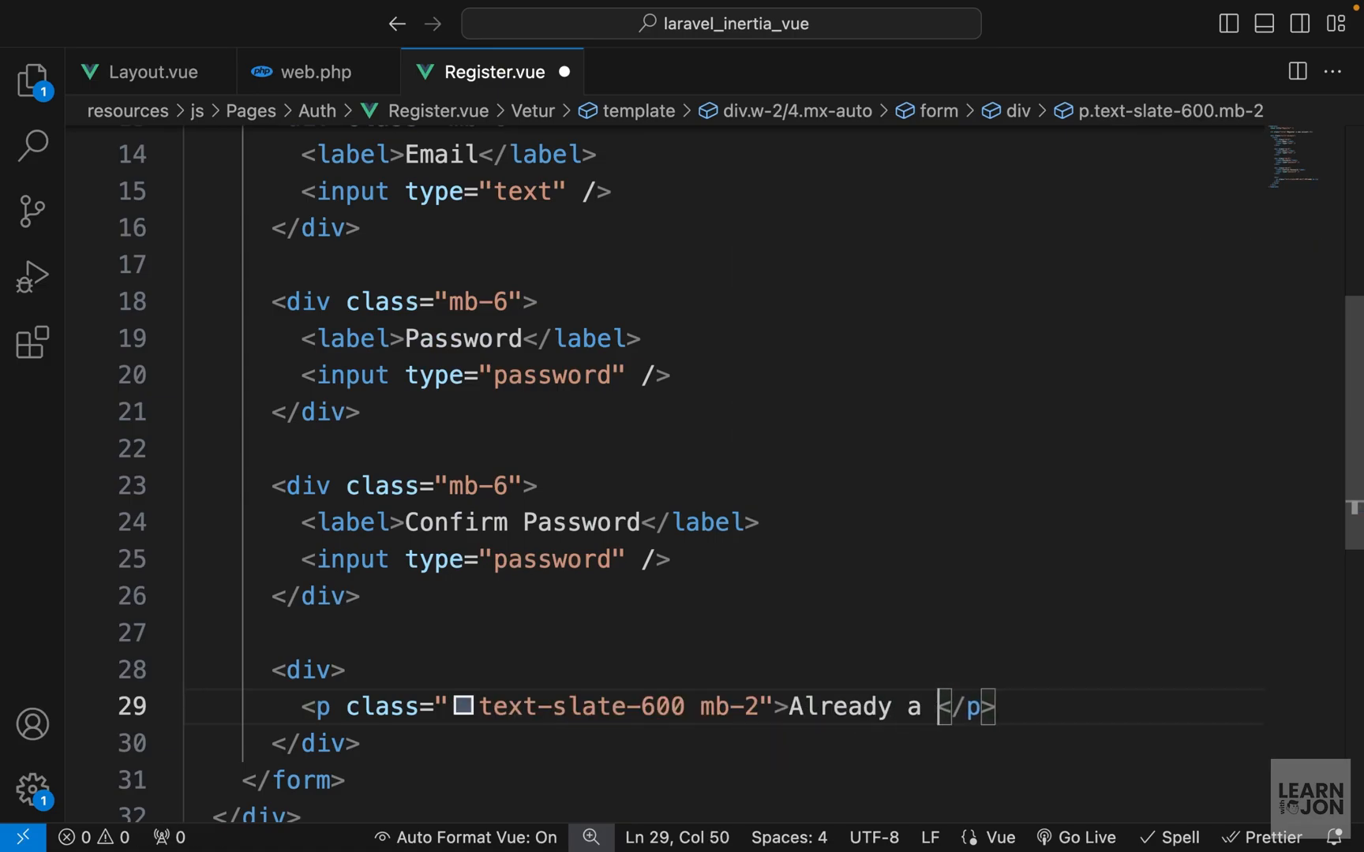
type("user?")
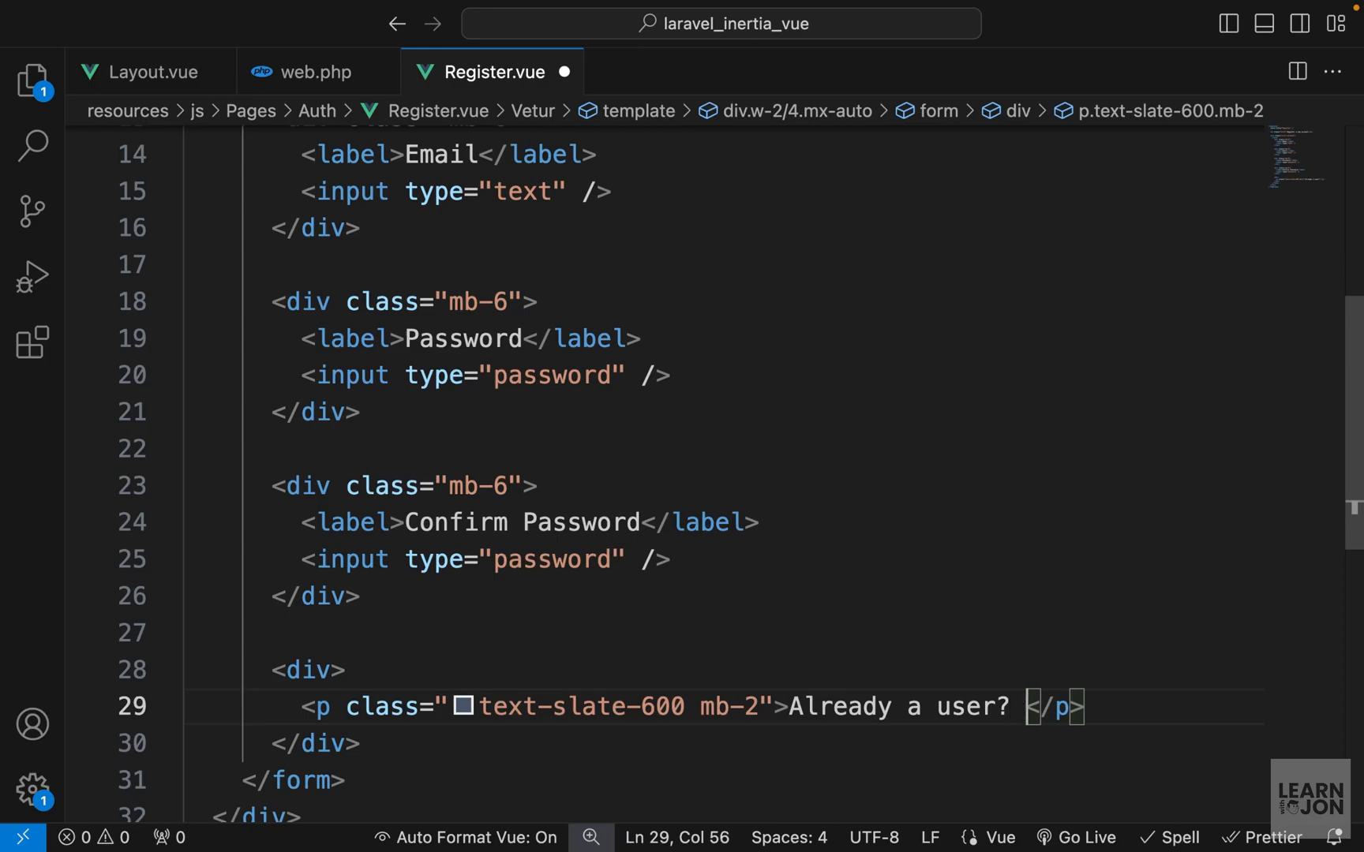
type("<a href=\"\">")
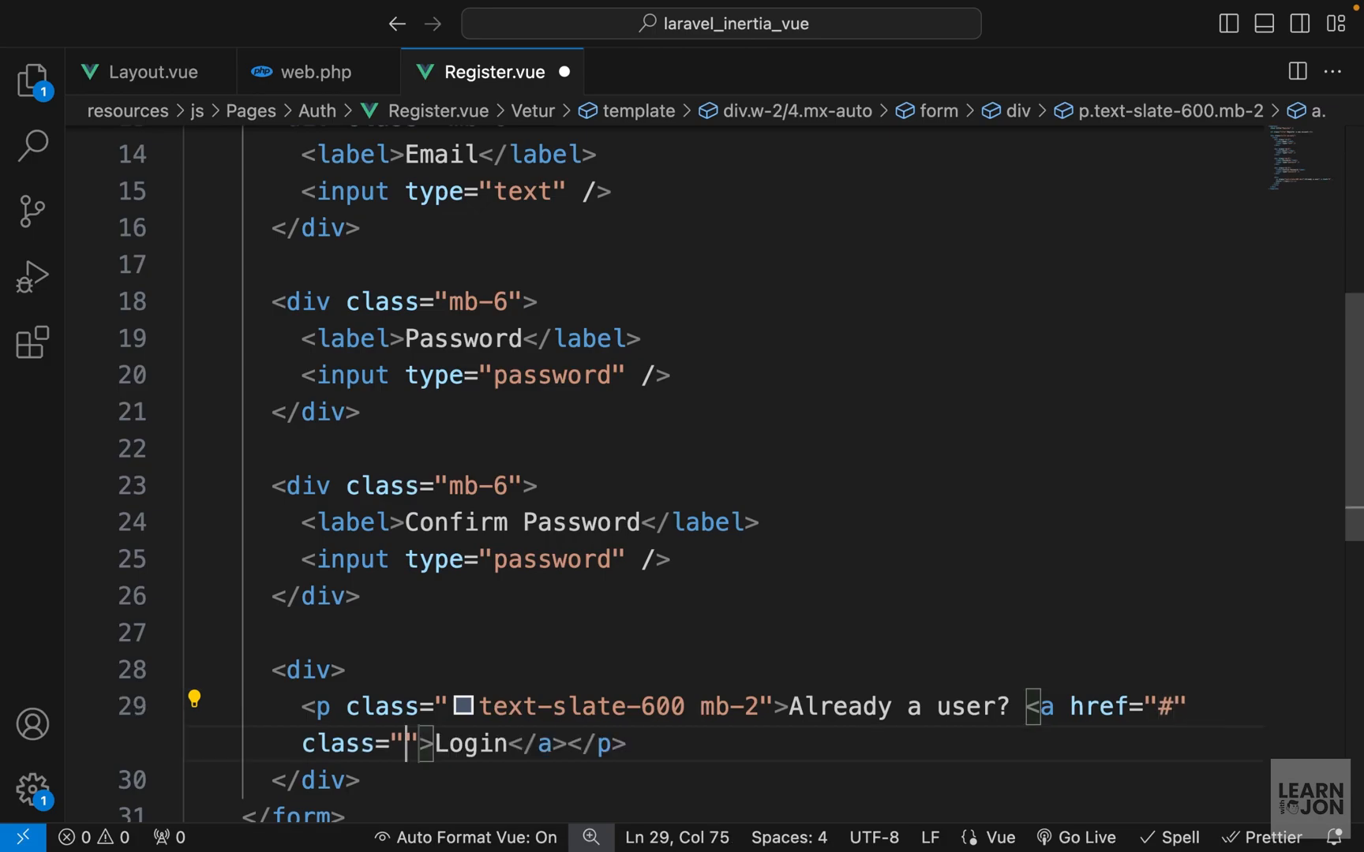
type("text-link")
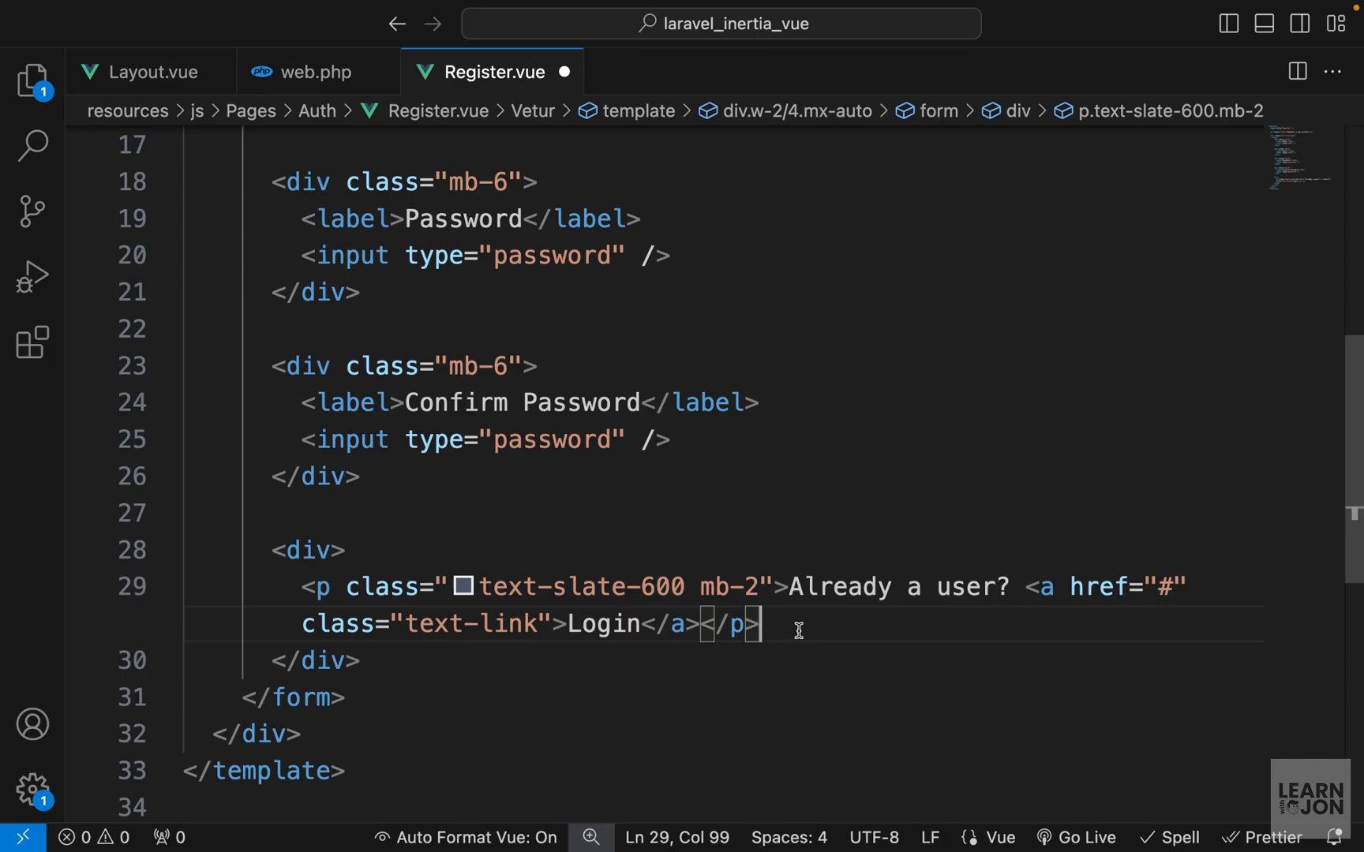
type("<button class=\"primary-btn\"></button>")
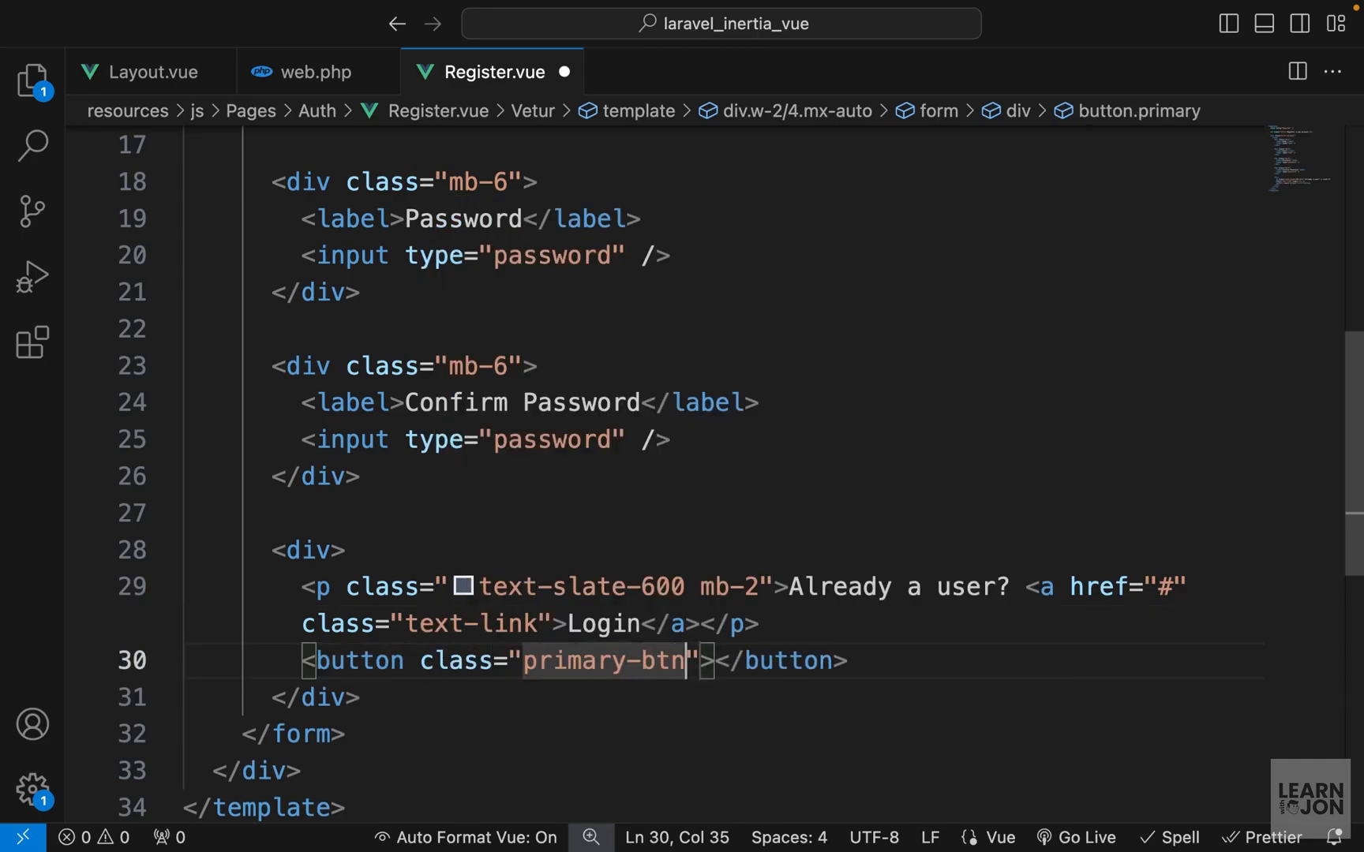
type("Regis")
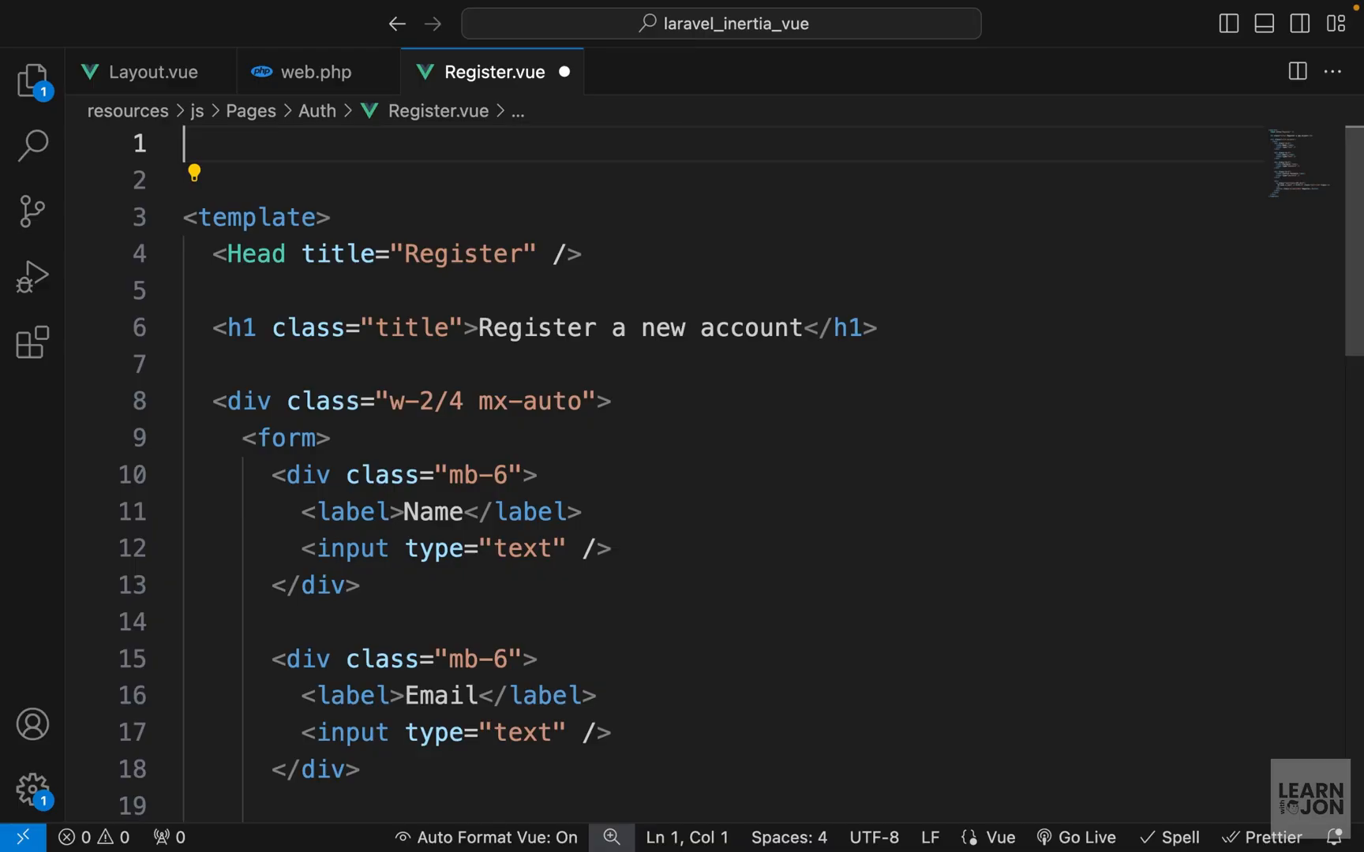
- Add script setup importing reactive, defining form with name, email, password, password_confirmation as null
type("script setup>")
type("const")
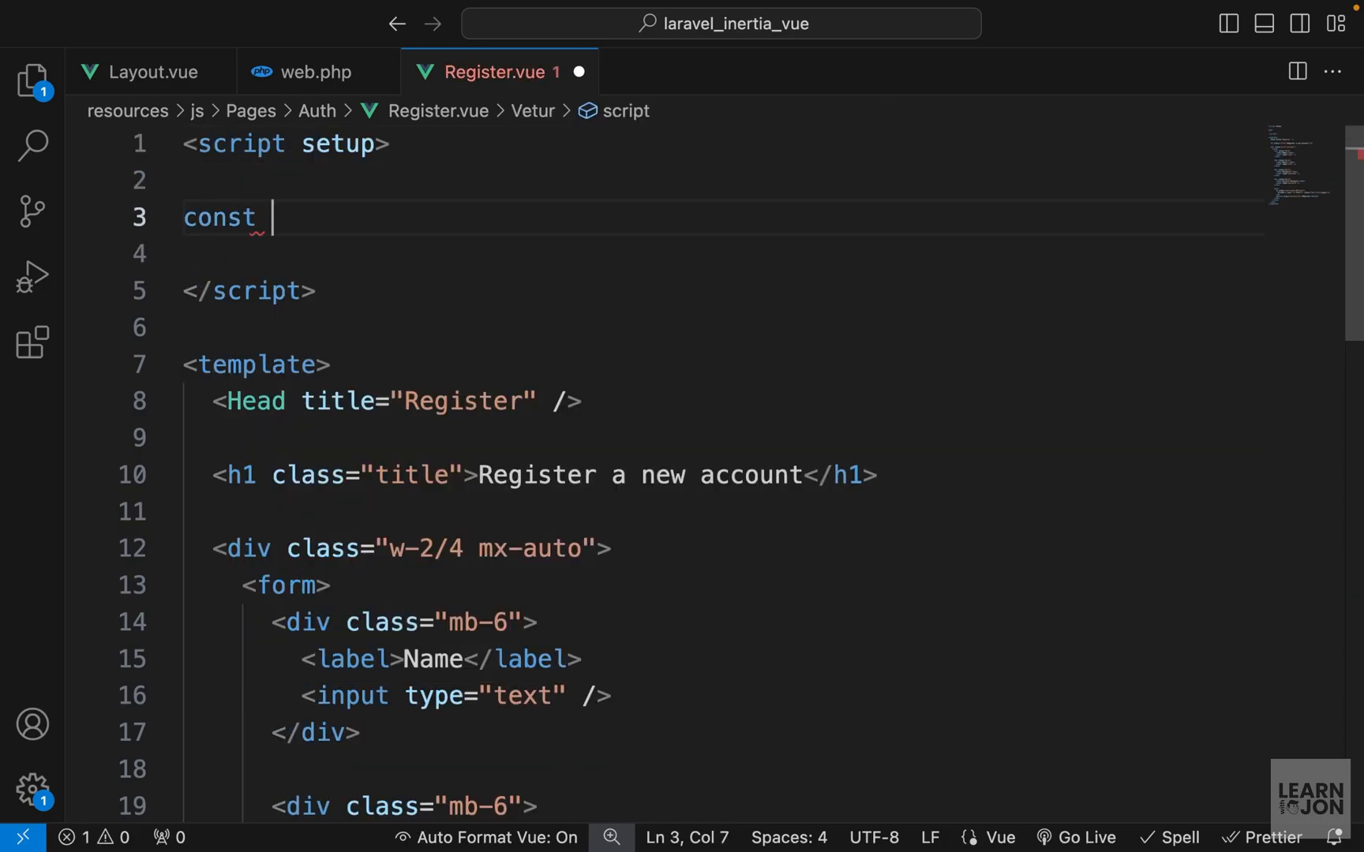
type("form =")
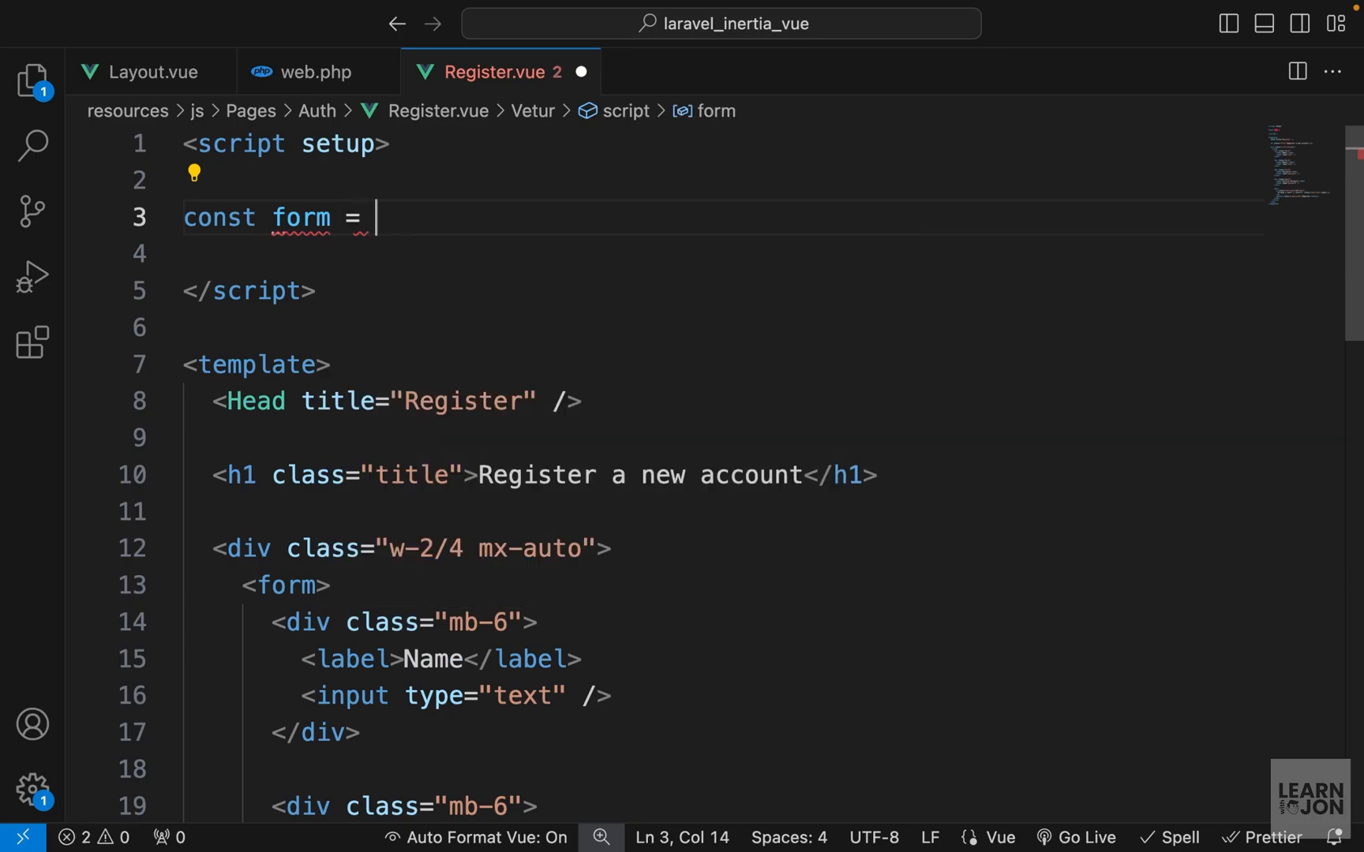
type("re")
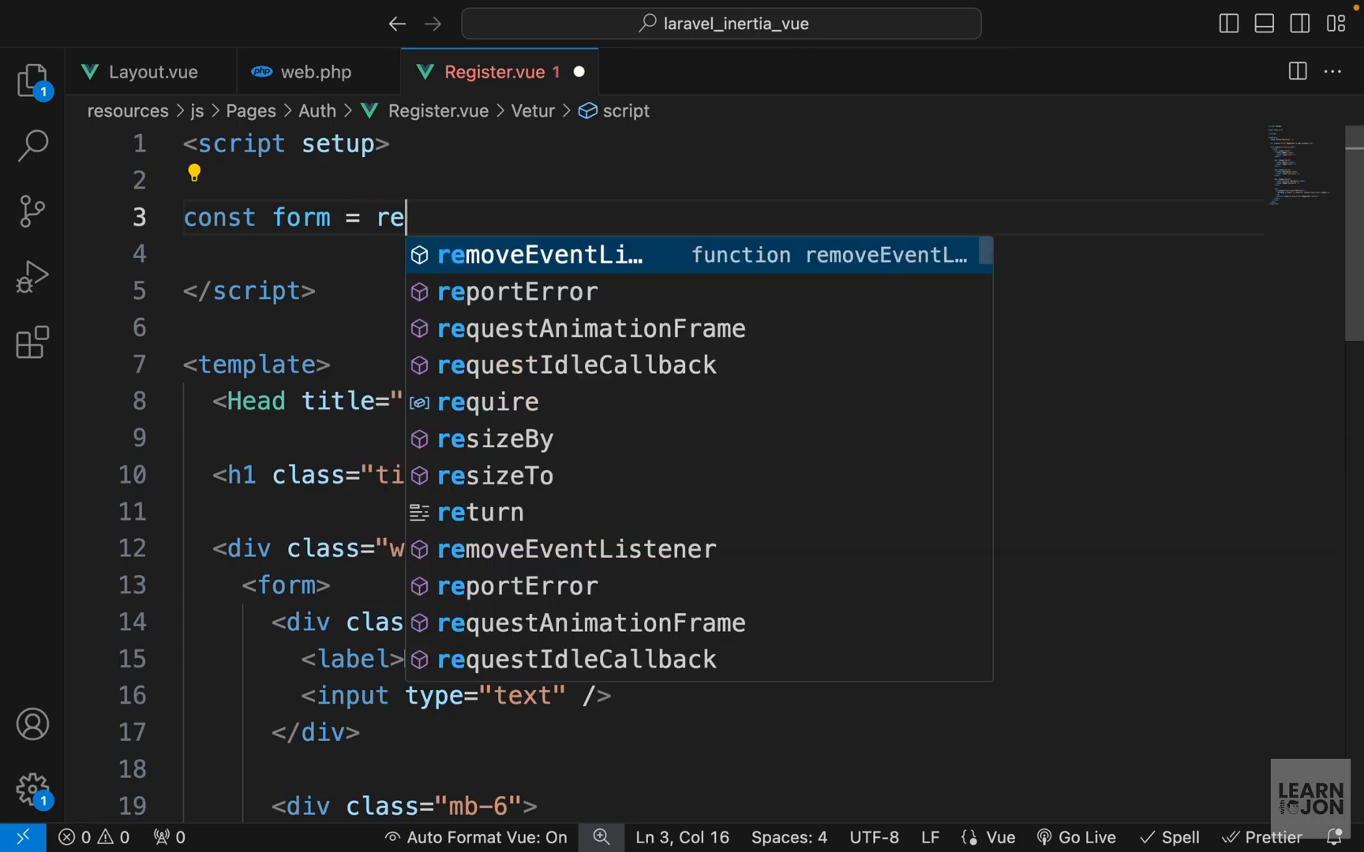
type("active")
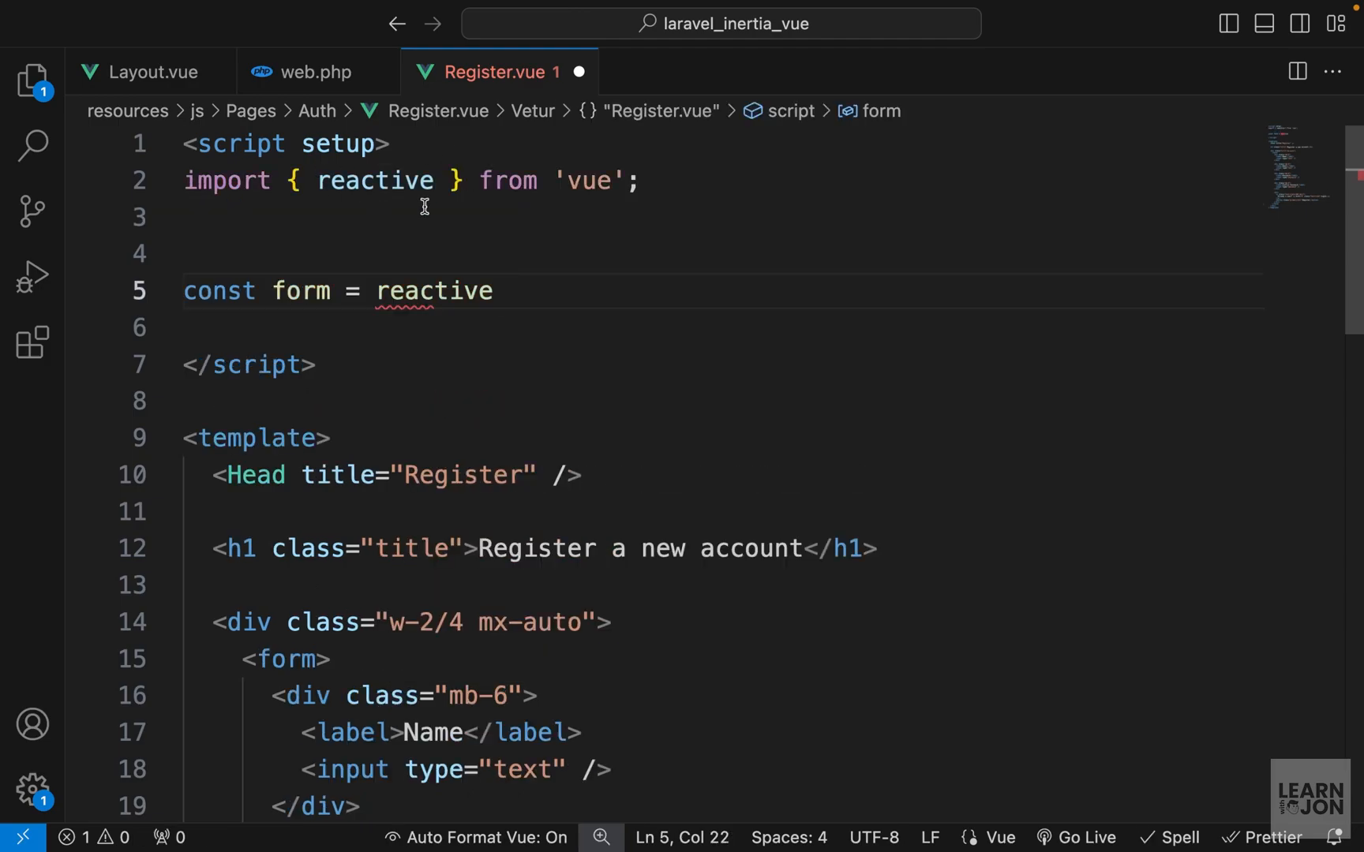
type("({")
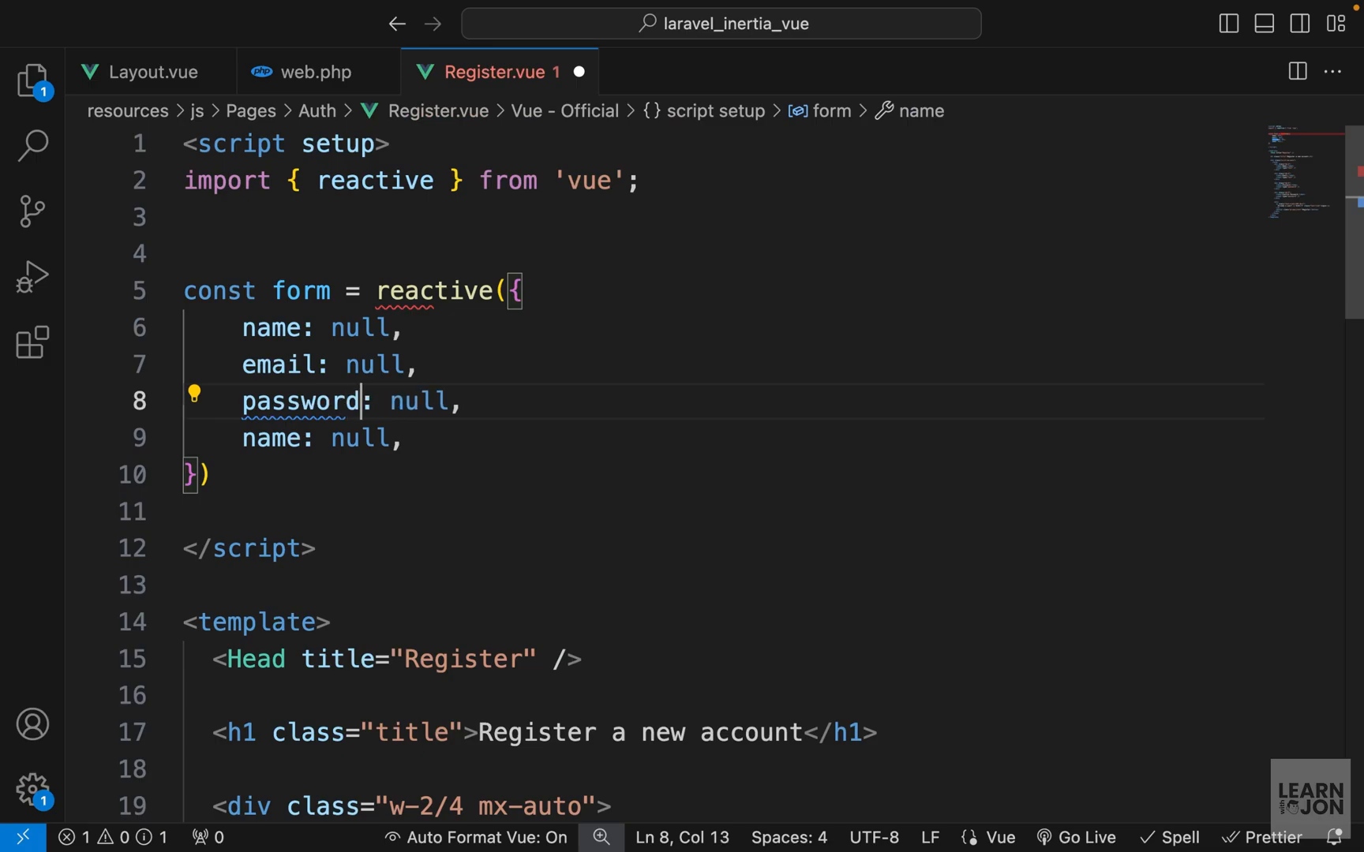
type("password_confirmation")
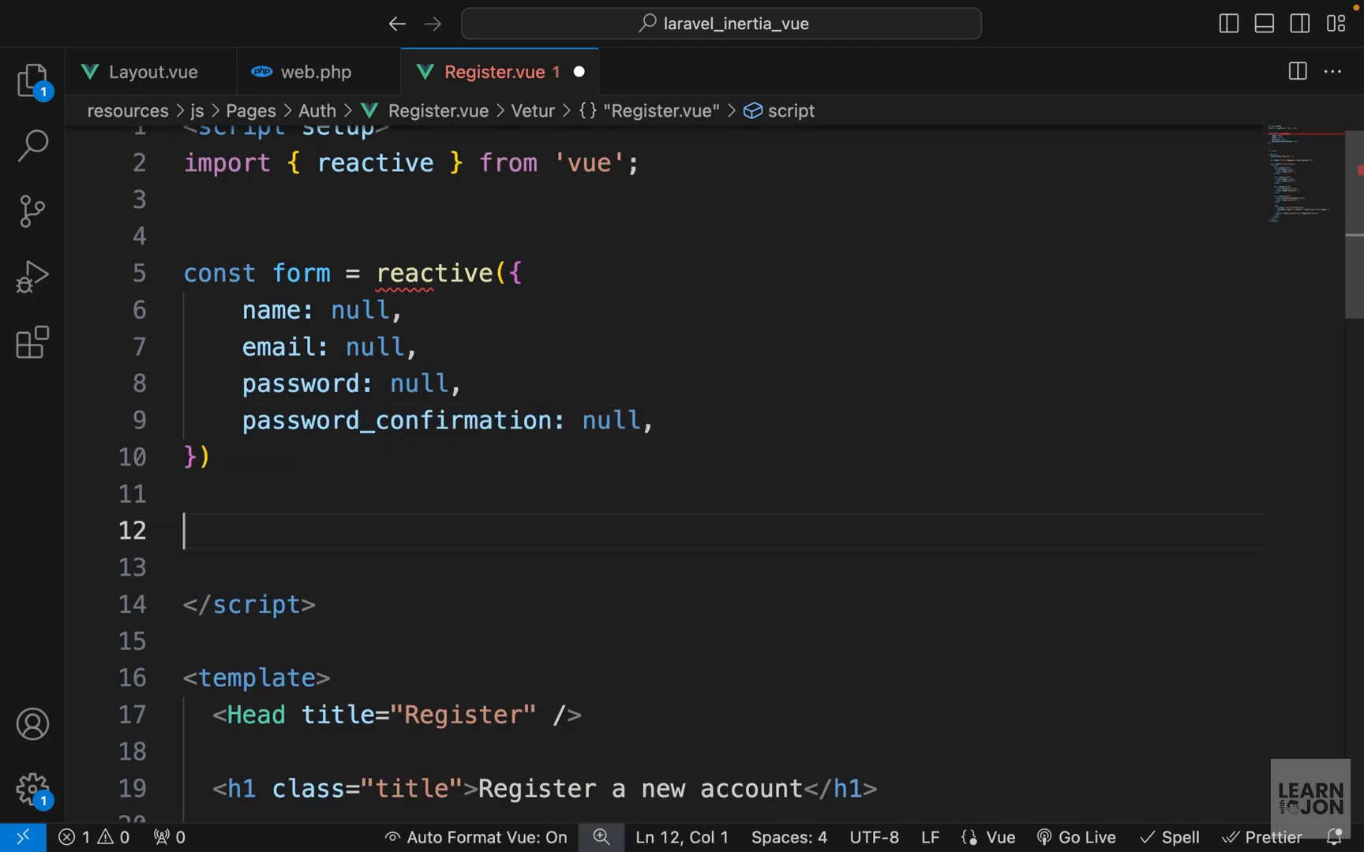
- Define submit = () => { console.log('submit') } and open the browser's developer tools
type("const sub")
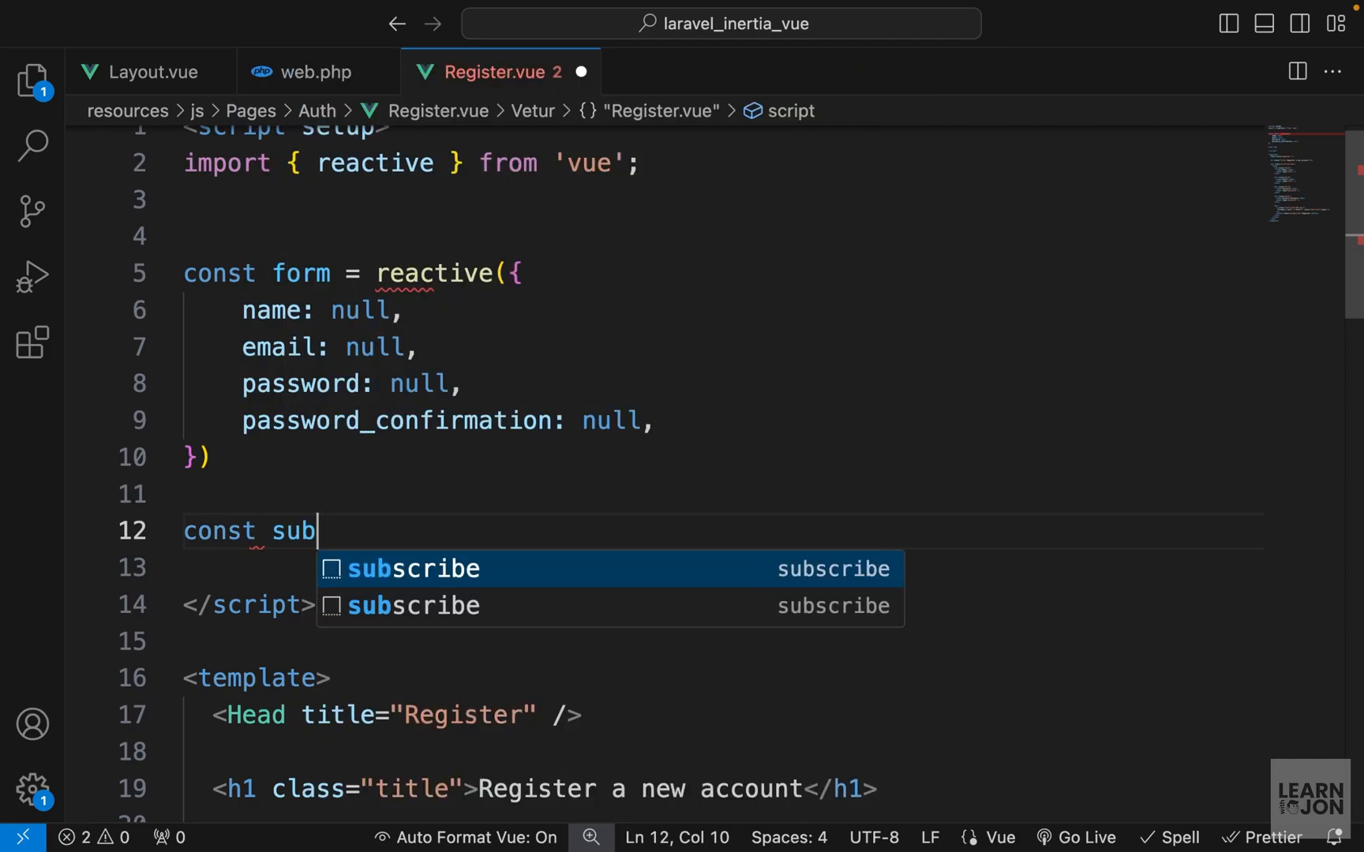
type("mit =() => {")
left_click(725, 568)
type("l")
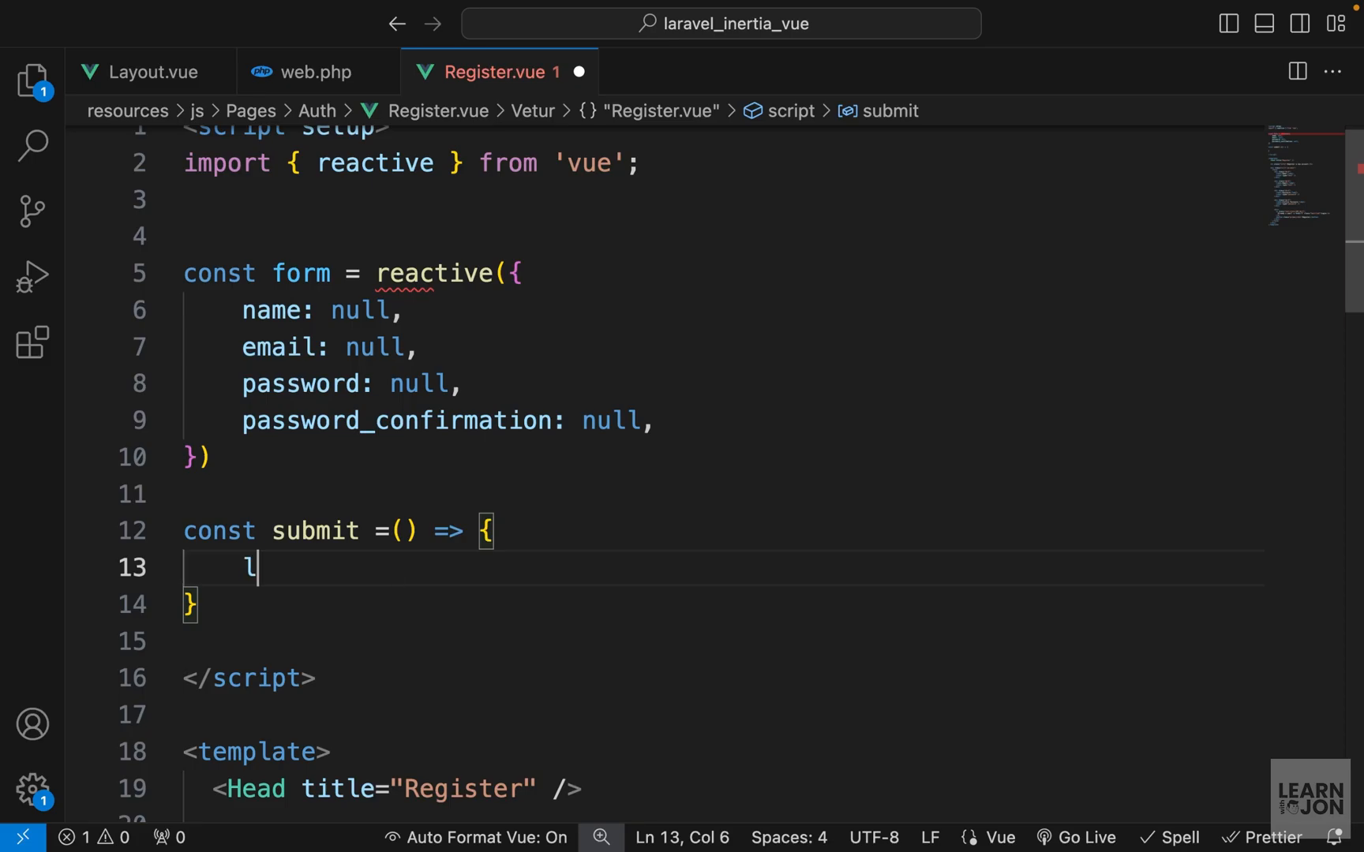
type("console.log('submit')")
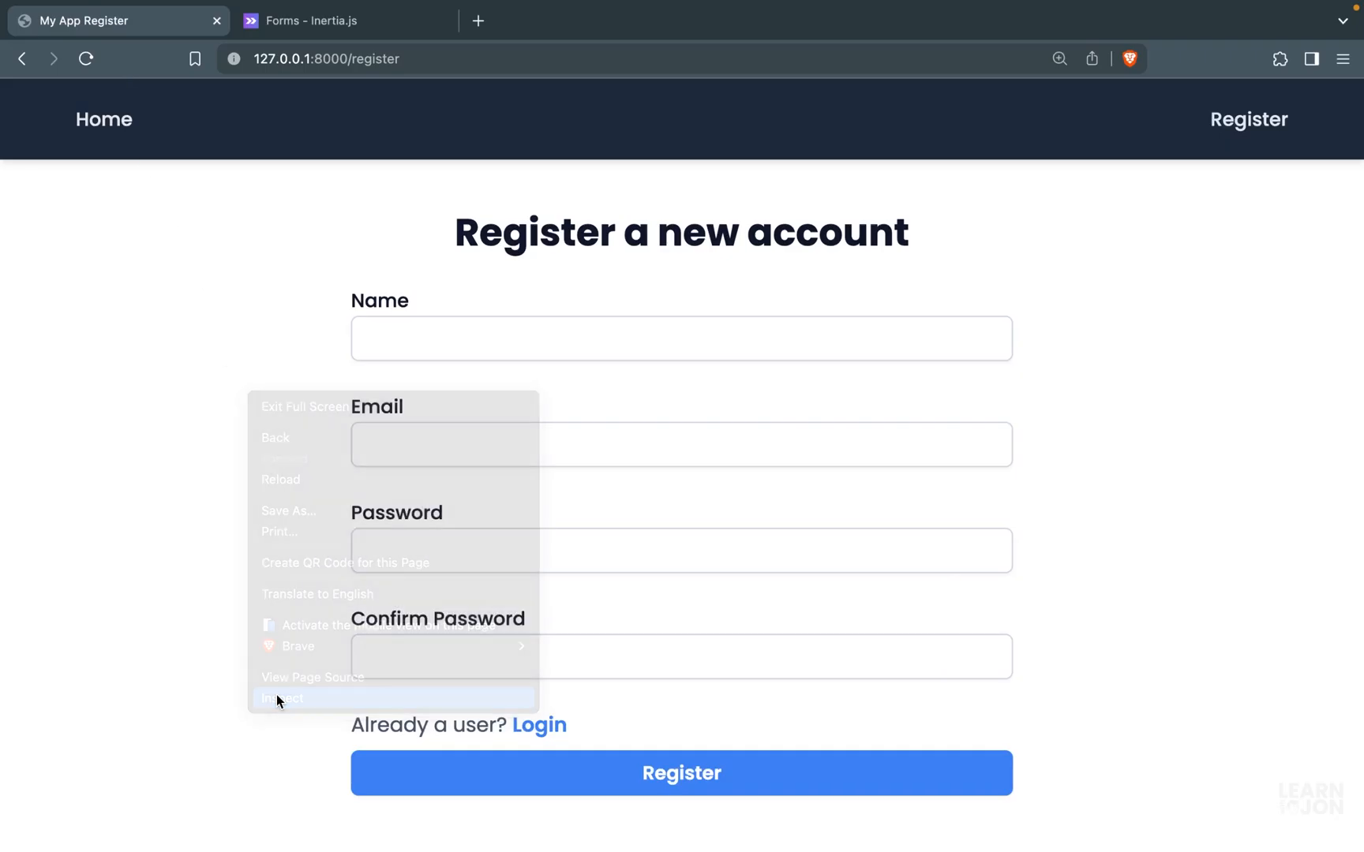
left_click(281, 698)
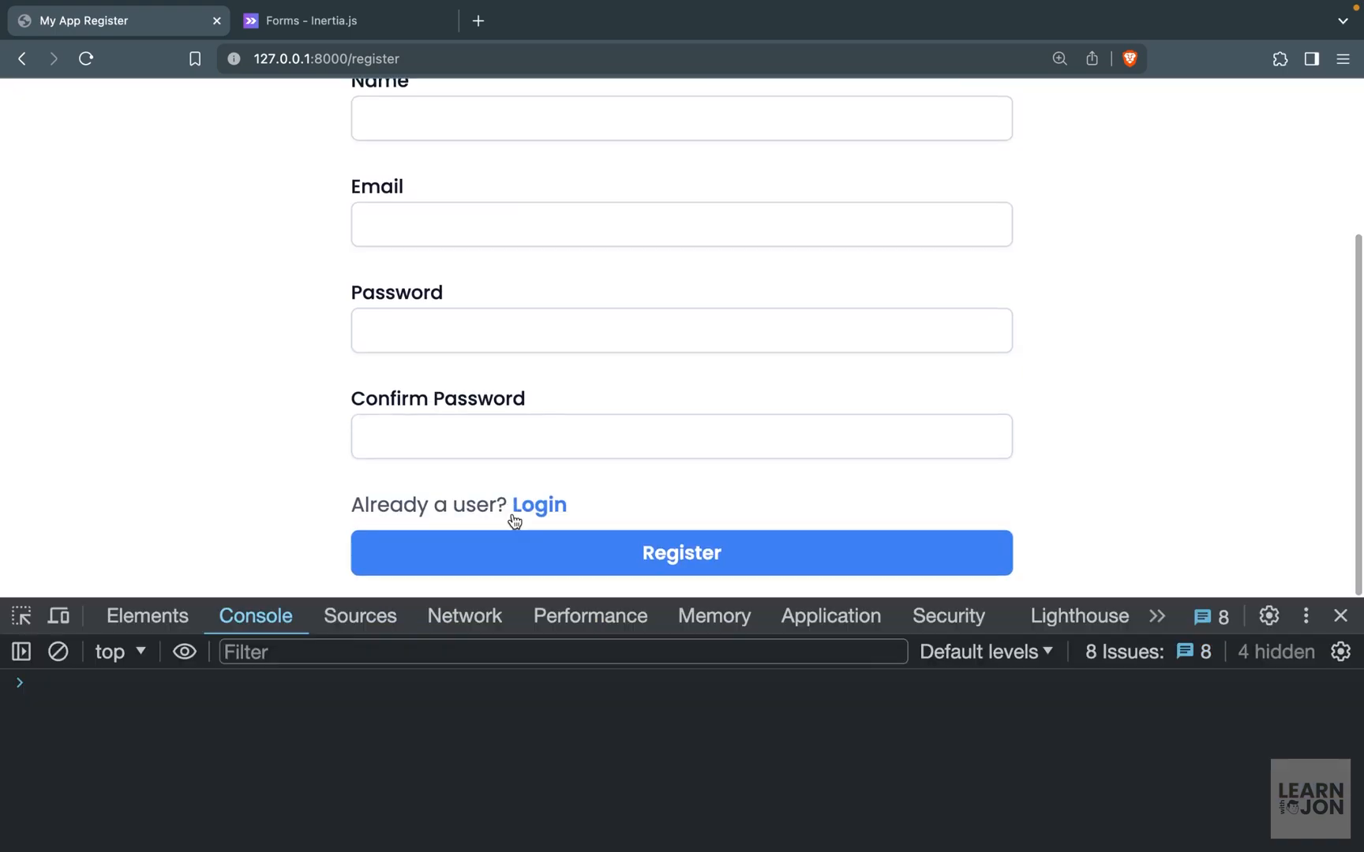
left_click(681, 554)
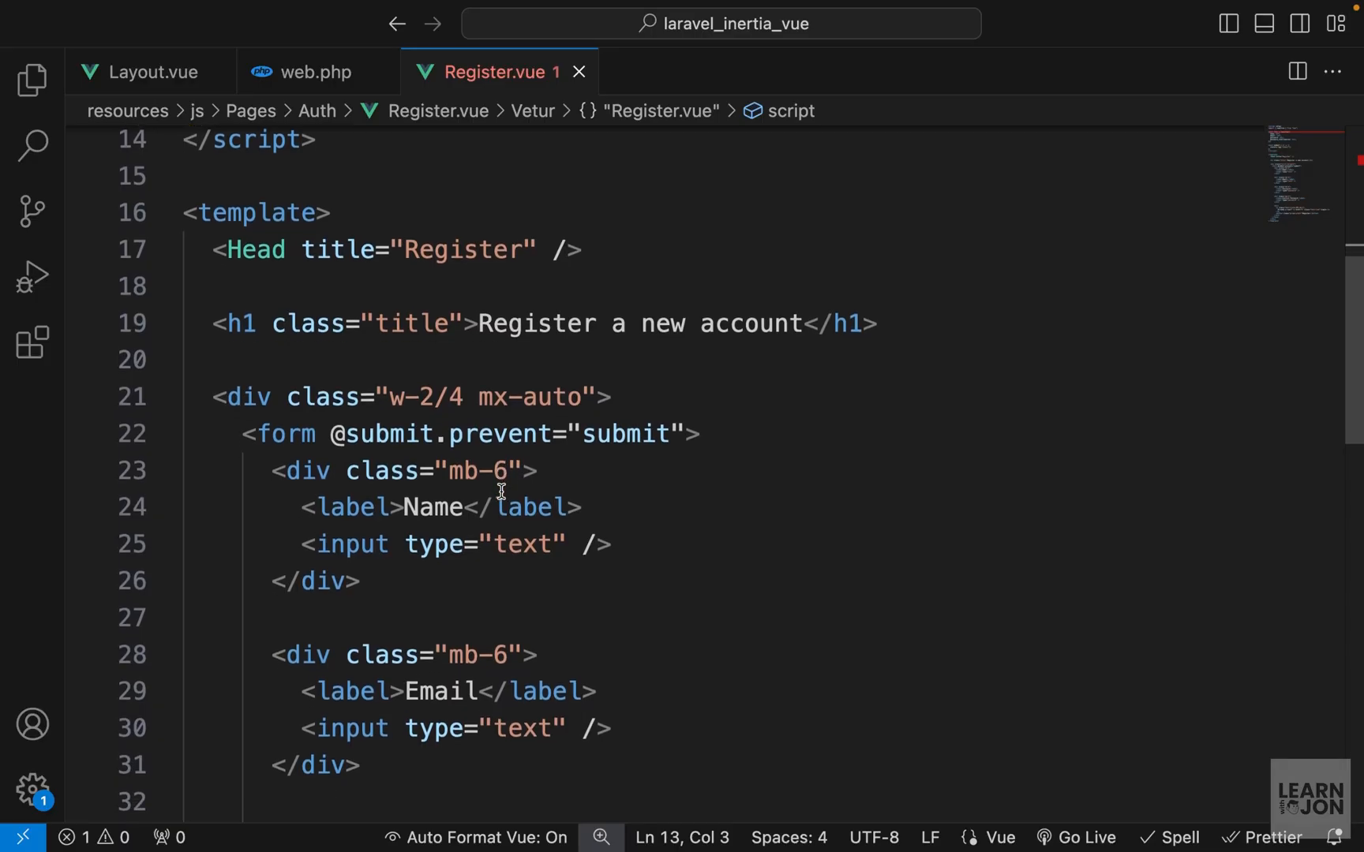
- Add v-model="form.name", "form.email" and "form.password" to the matching input elements
scroll("up", 3)
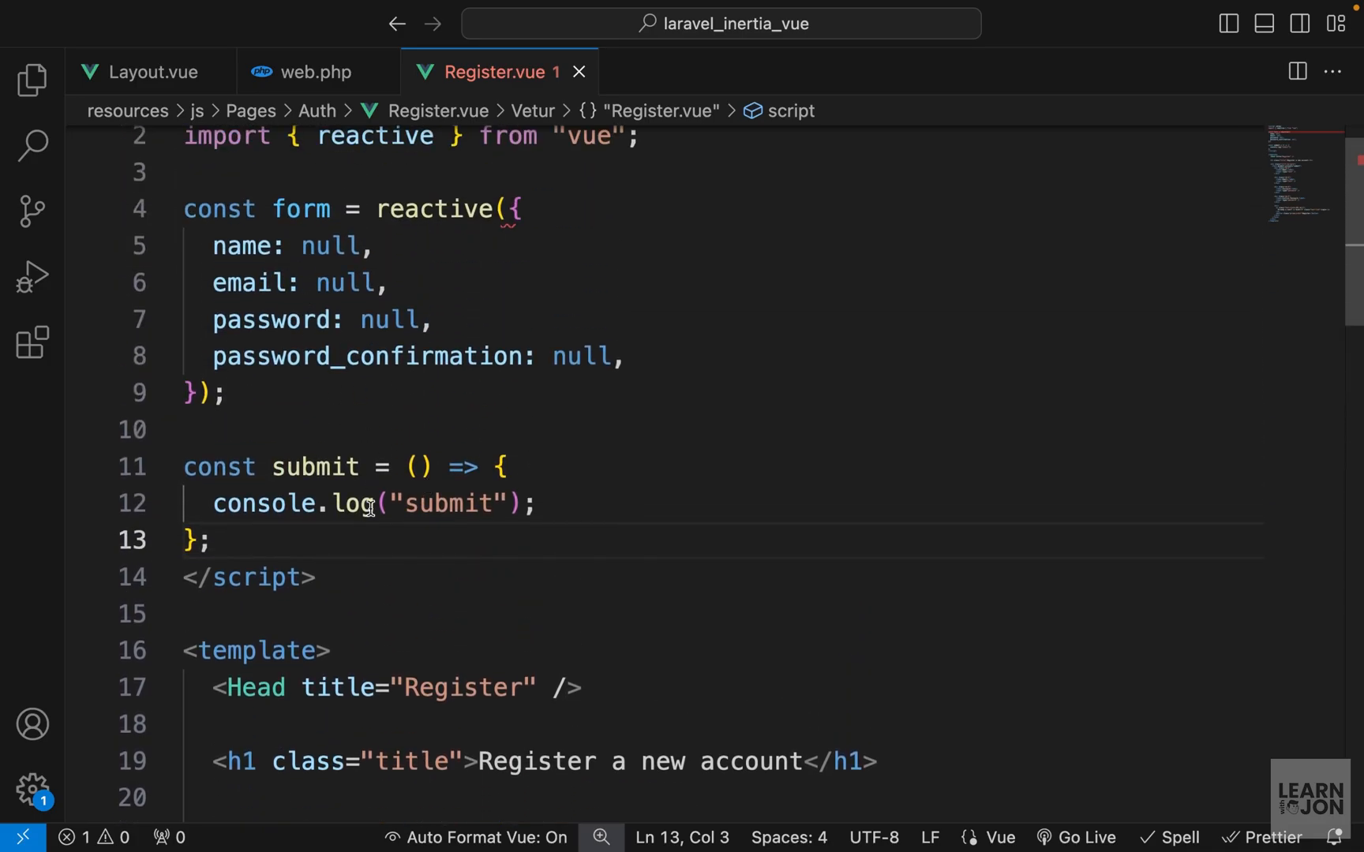
scroll("down", 3)
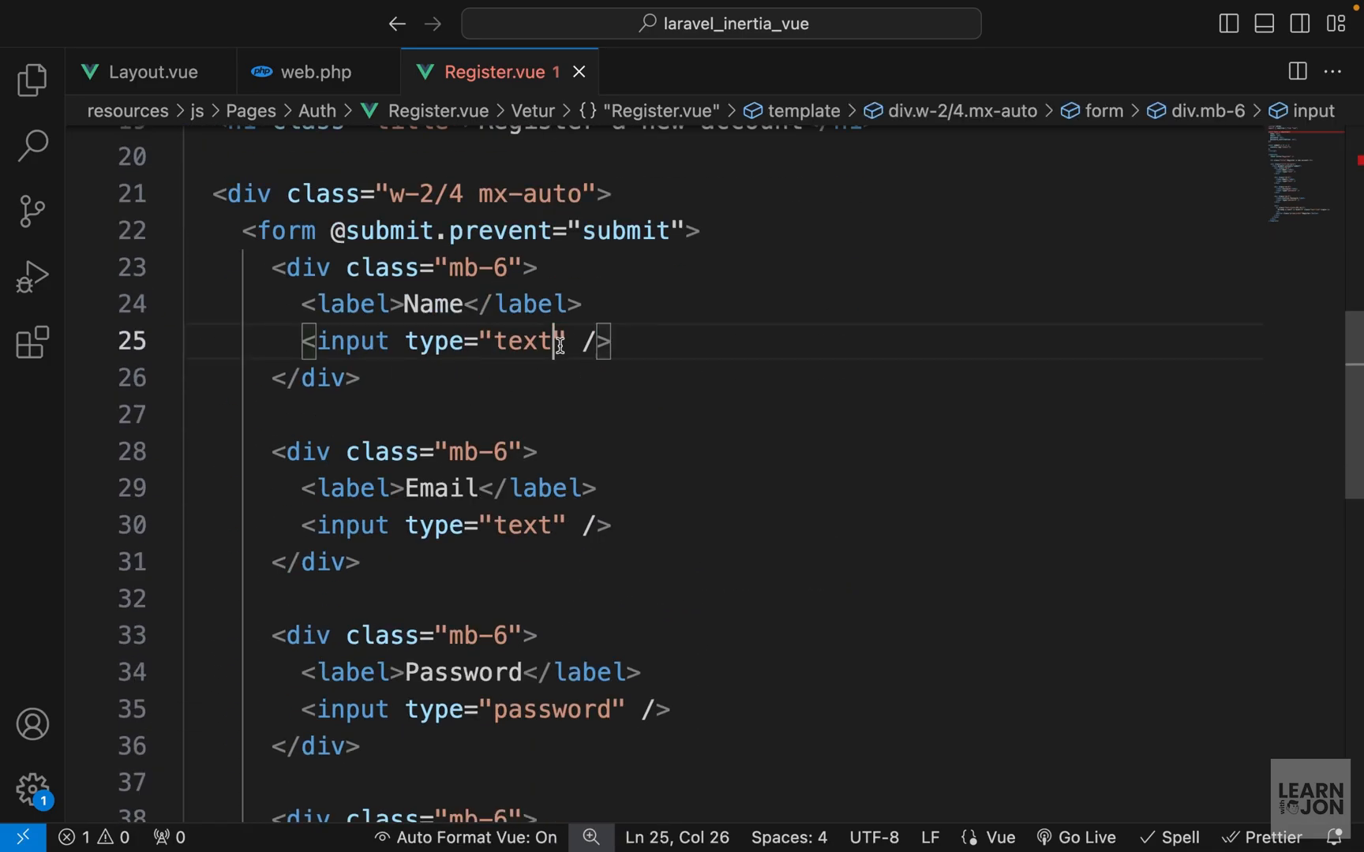
type("v-model=\"\"")
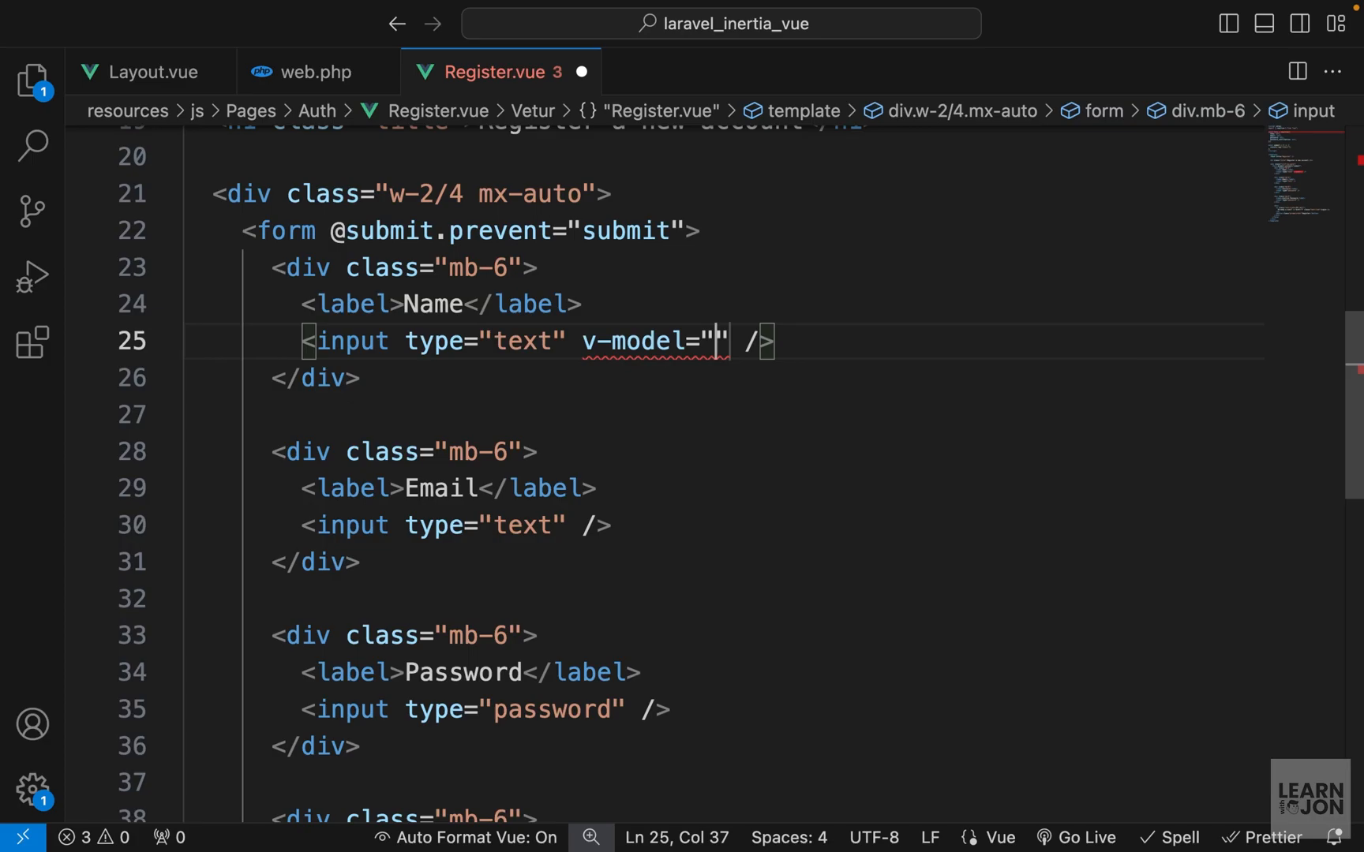
type("form.name")
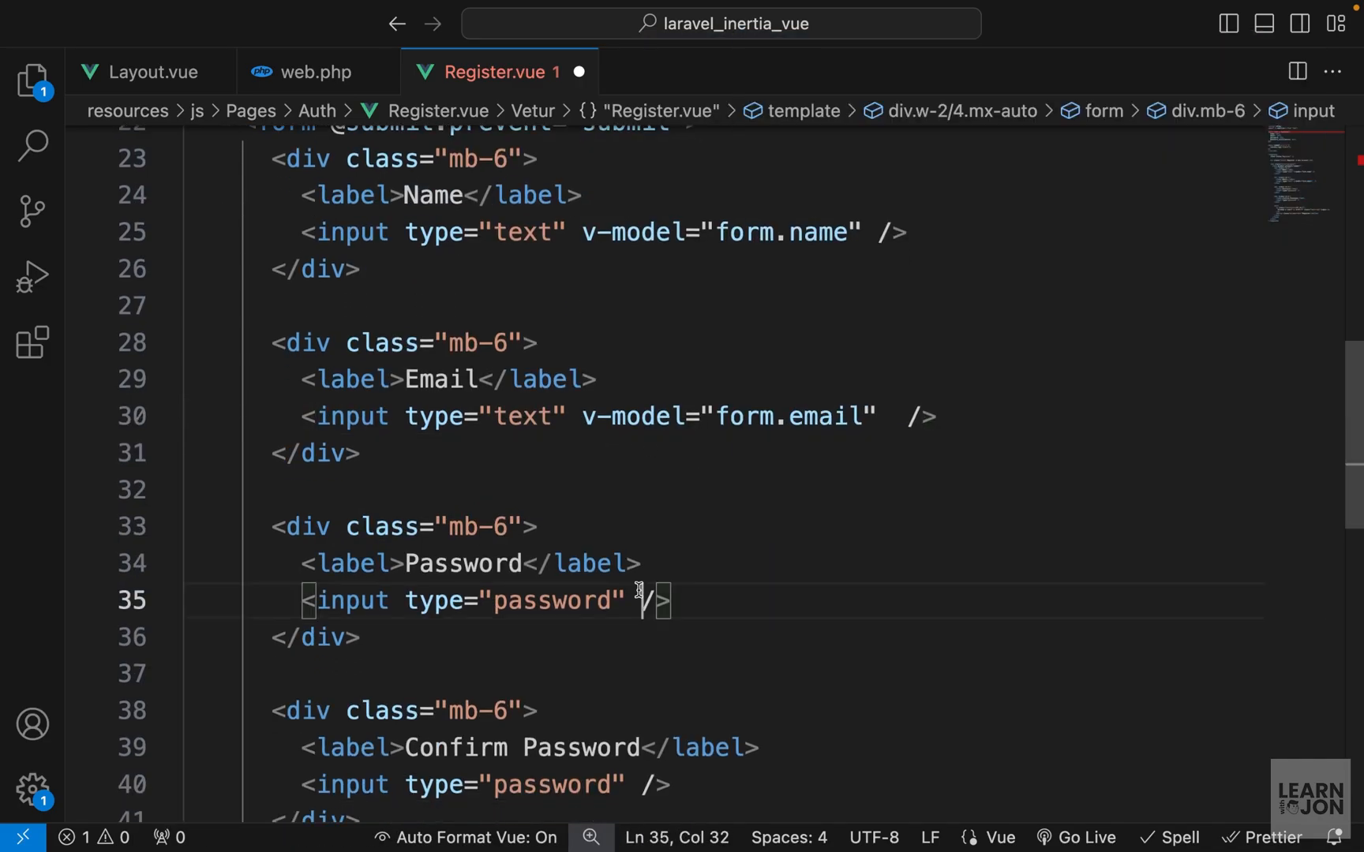
type("v-model=\"form.password")
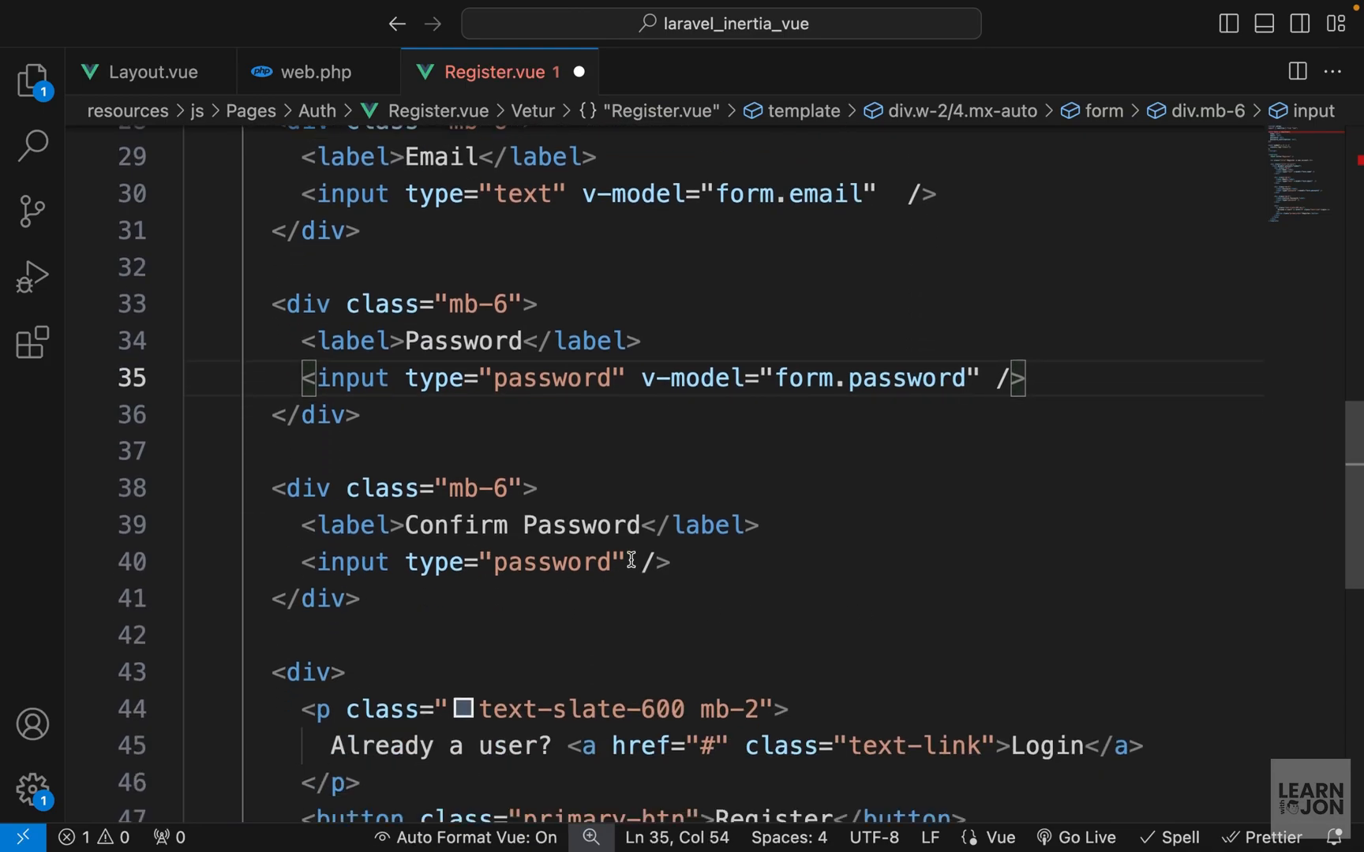
scroll("up", 3)
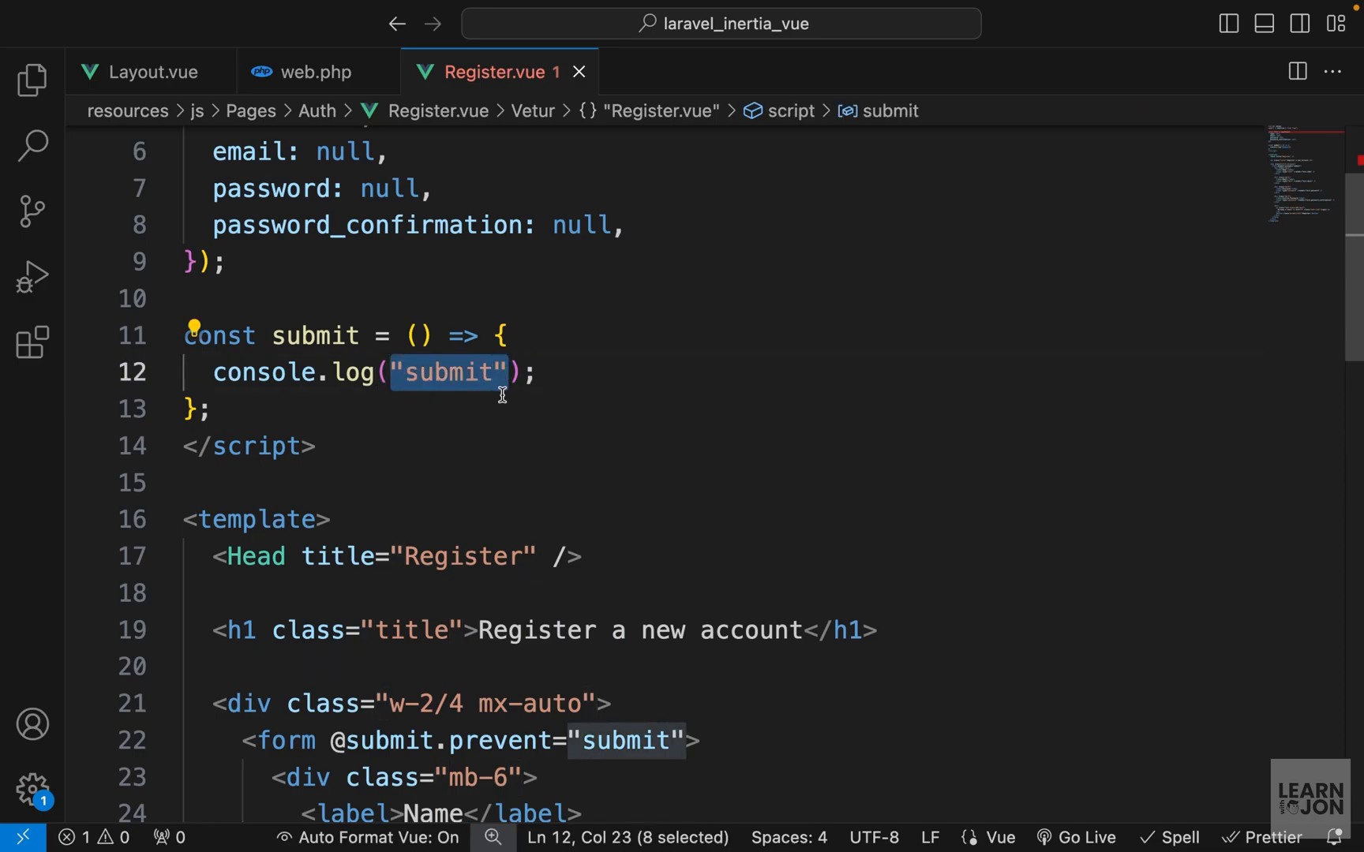
- Change the submit log to console.log(form) and submit the Register form to test it
type("form")
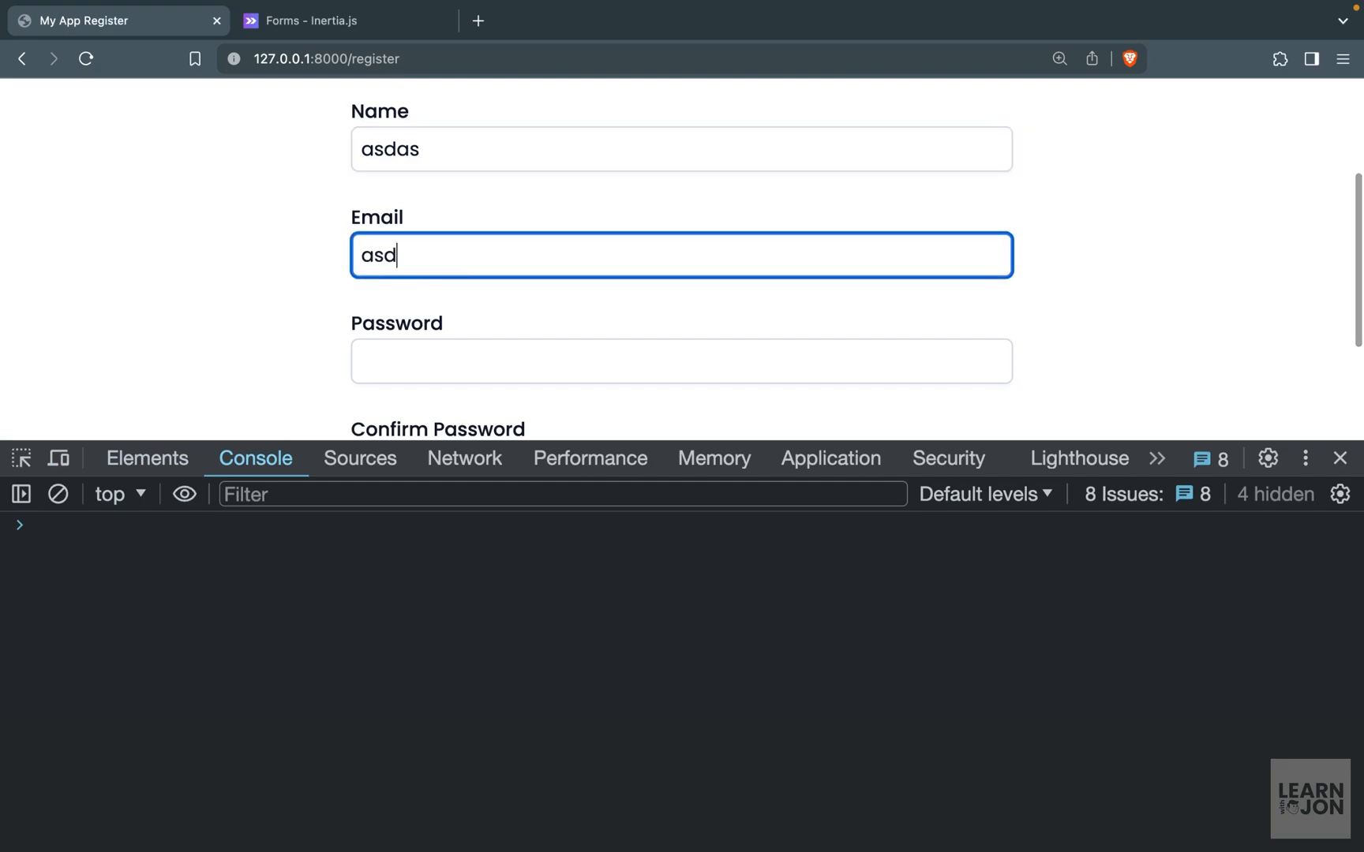
scroll("down", 3)
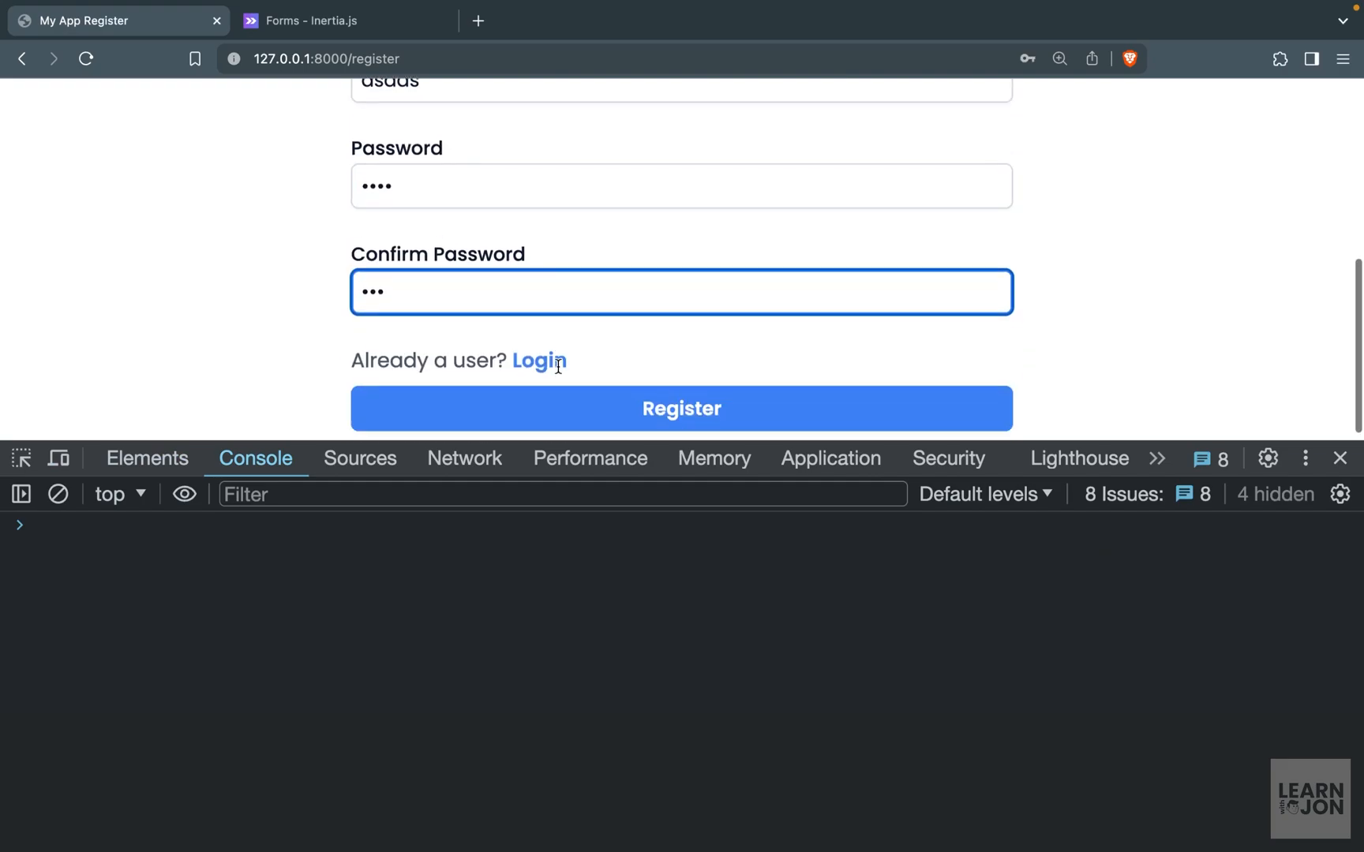
left_click(681, 408)
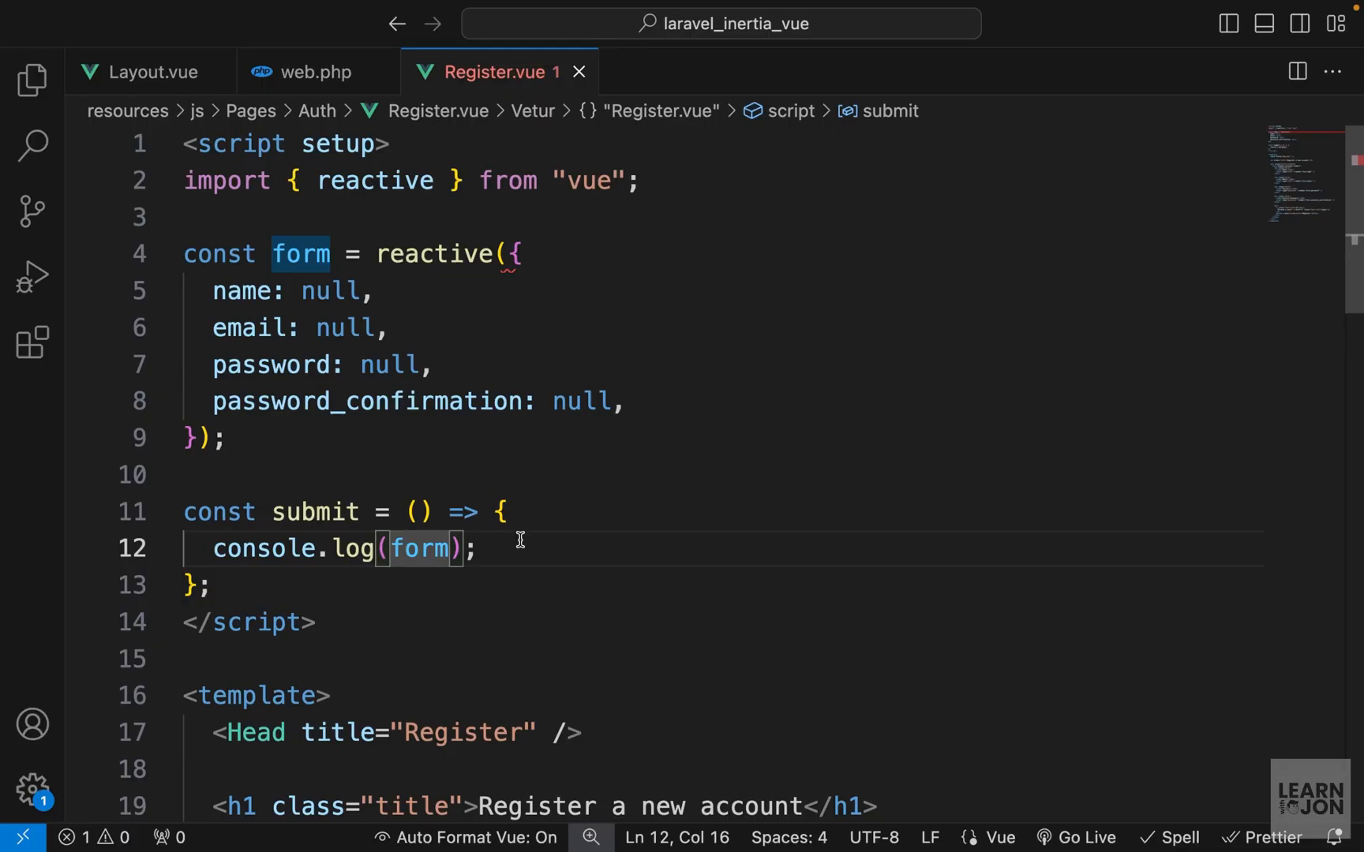
left_click(500, 511)
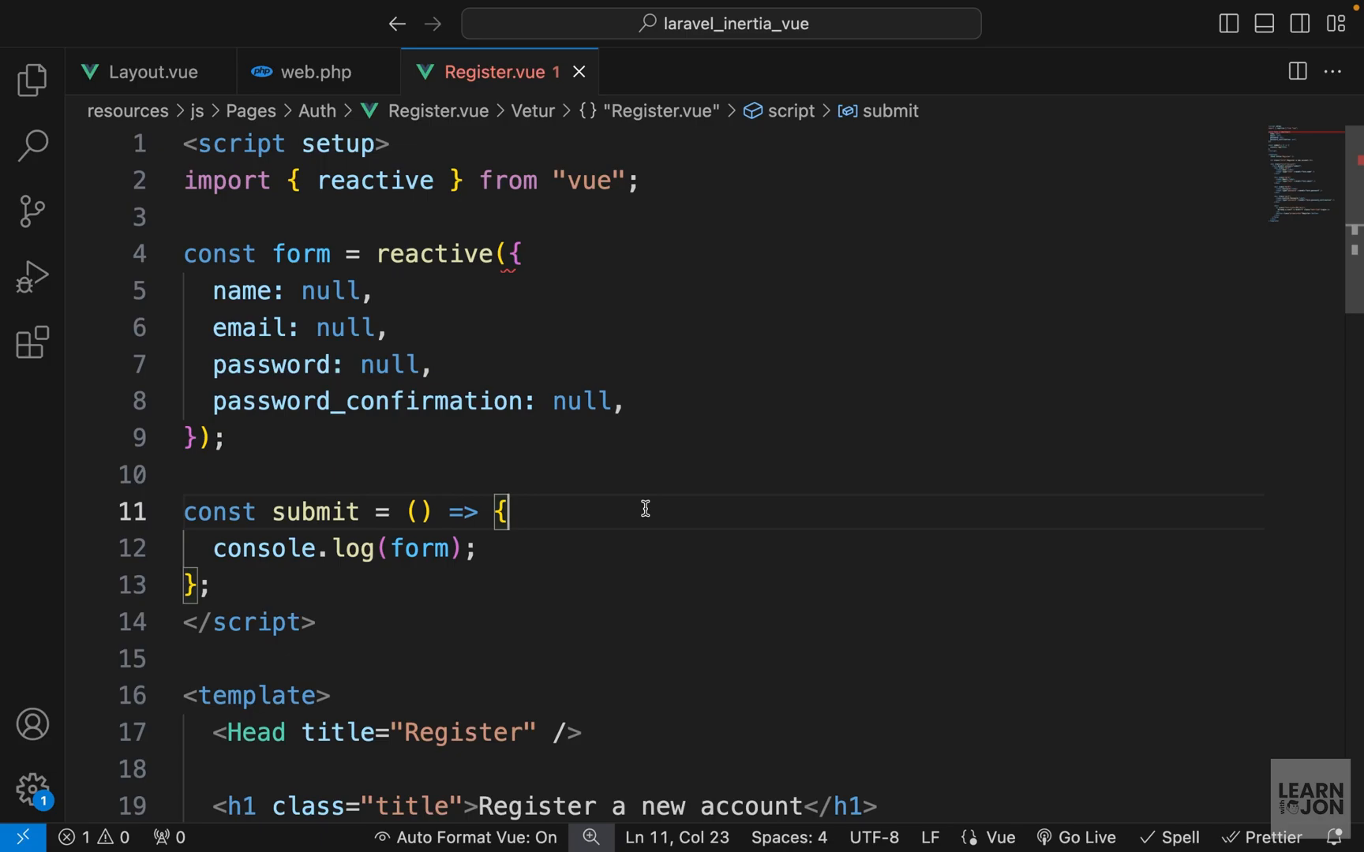
mouse_move(553, 470)
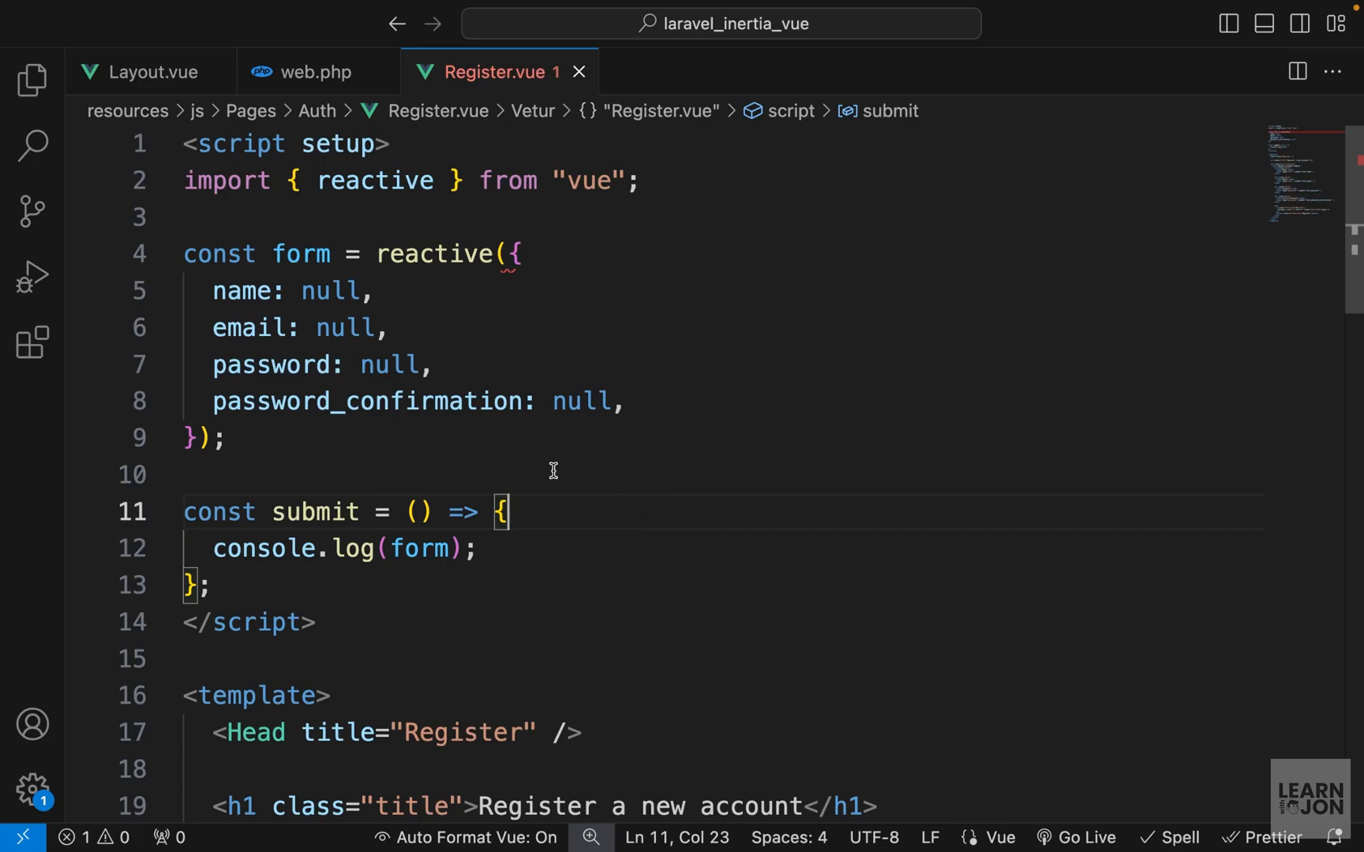
mouse_move(391, 480)
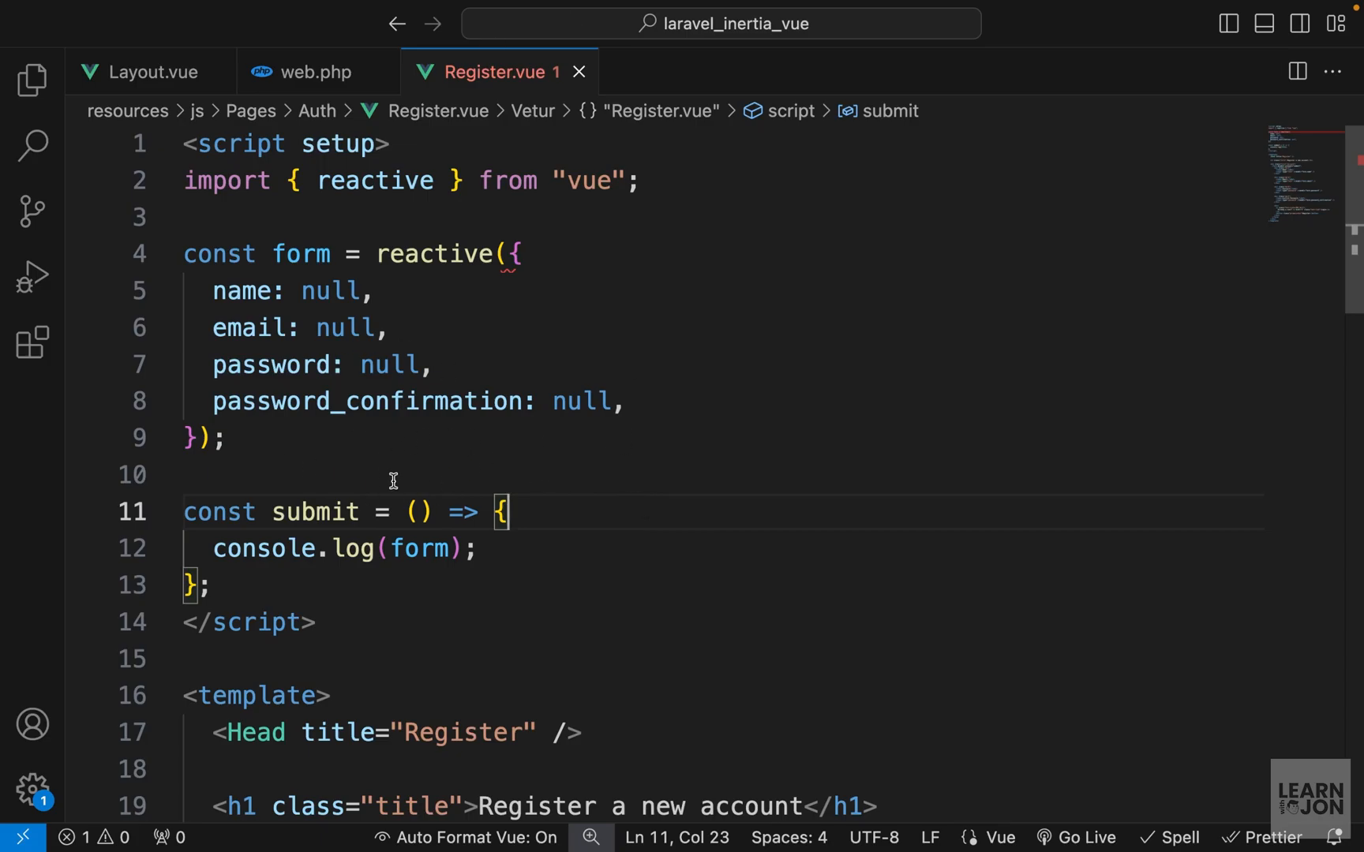
mouse_move(588, 467)
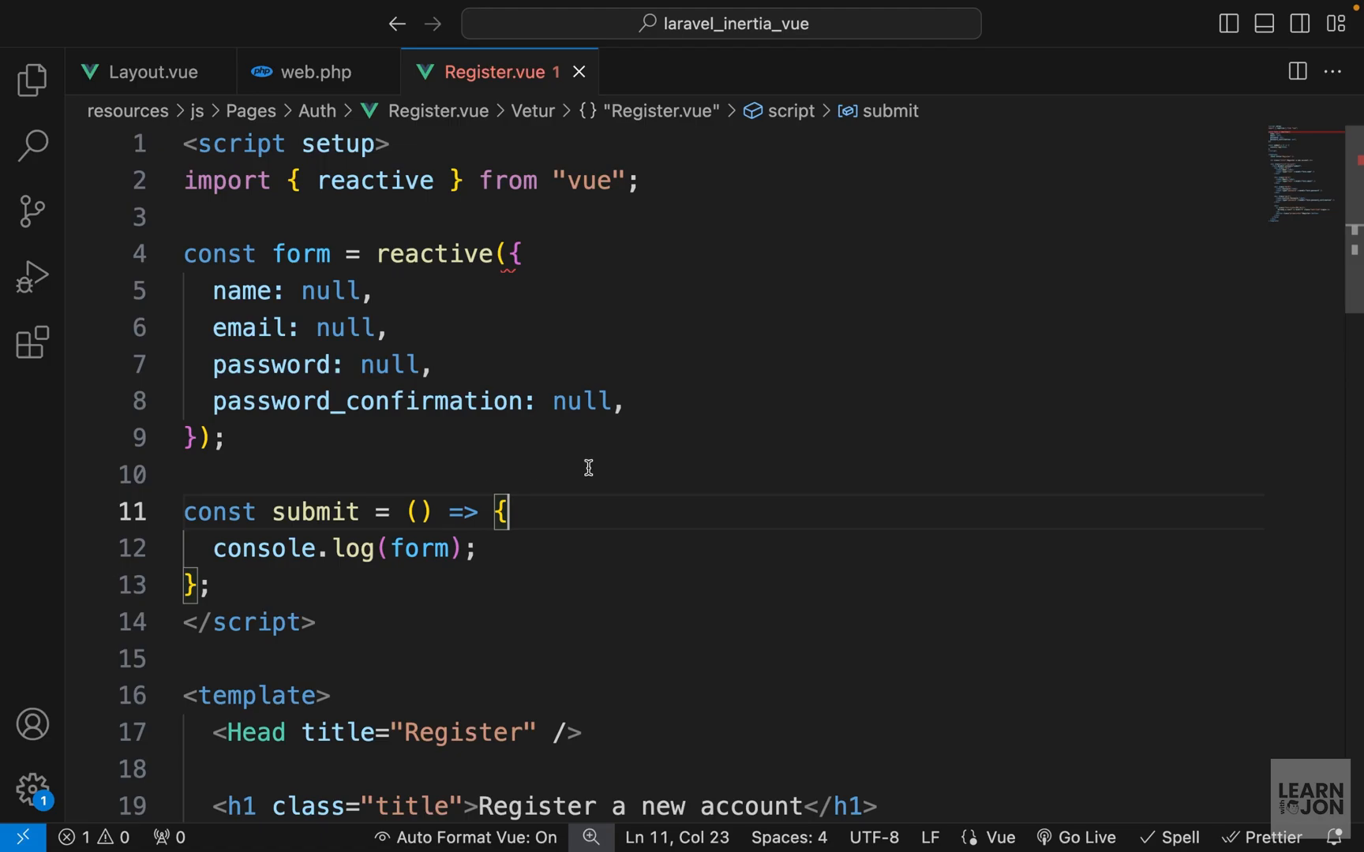